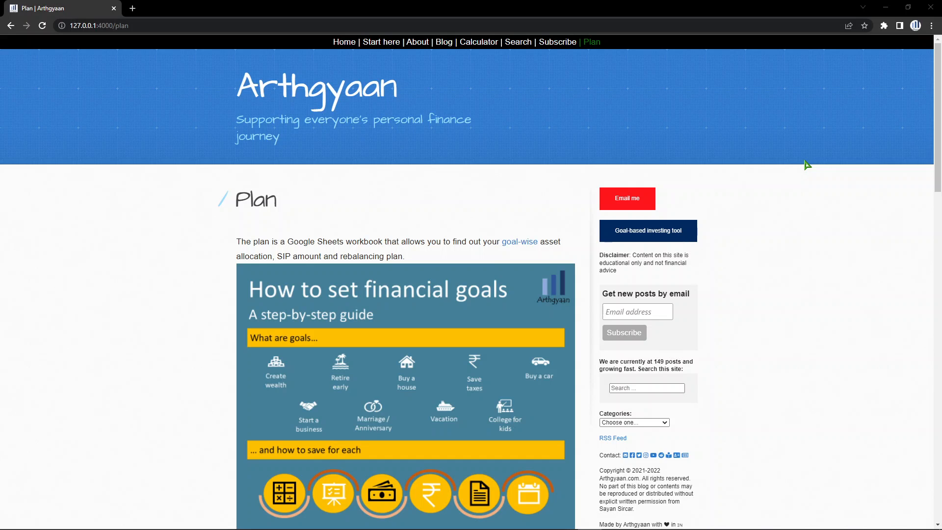
Scroll down the Plan page and expand the 'read and understood the points above' accordion.
click(592, 41)
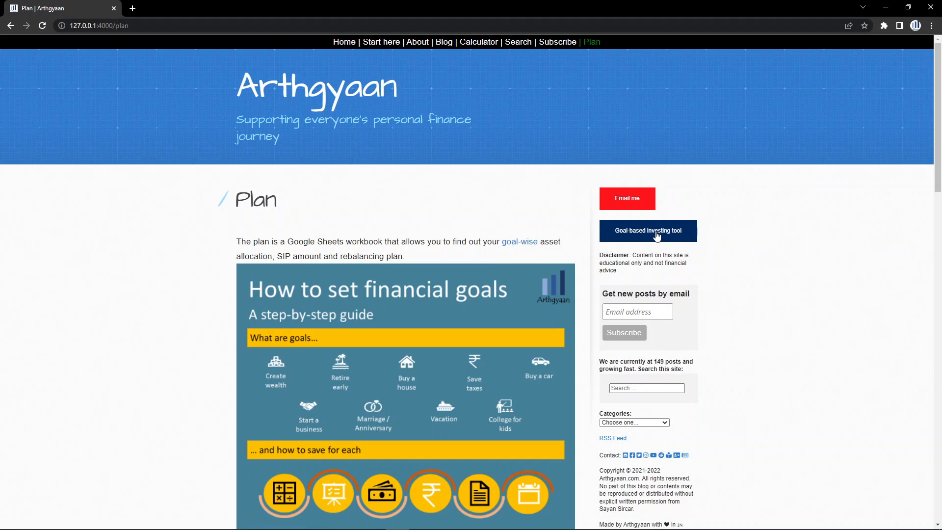
scroll(down, 3)
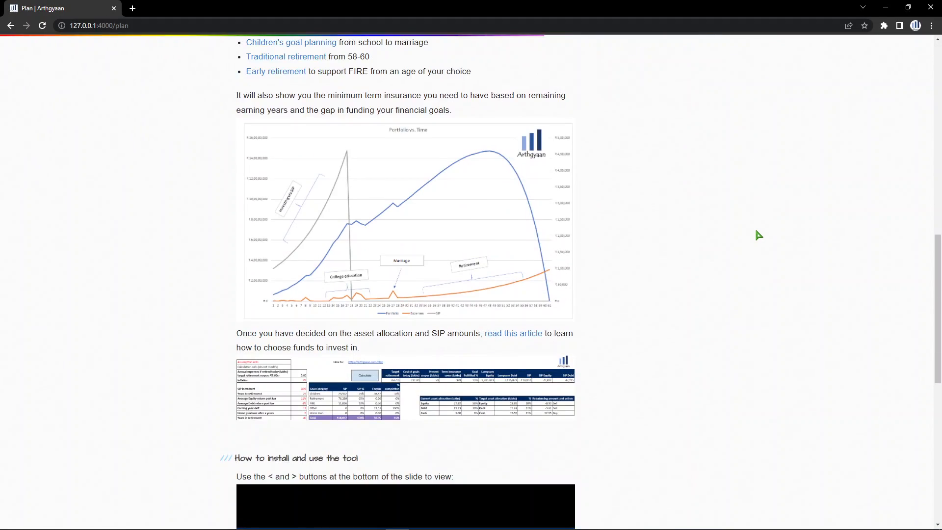
scroll(down, 3)
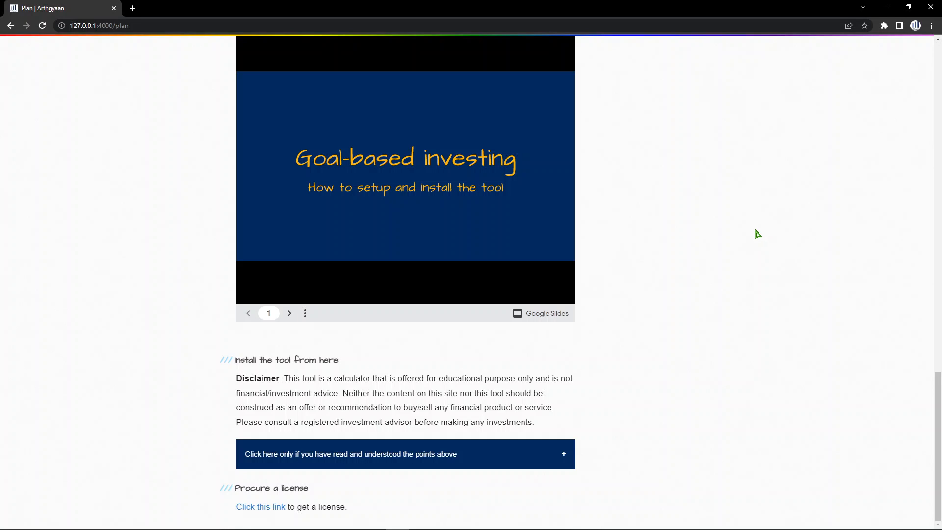
mouse_move(749, 236)
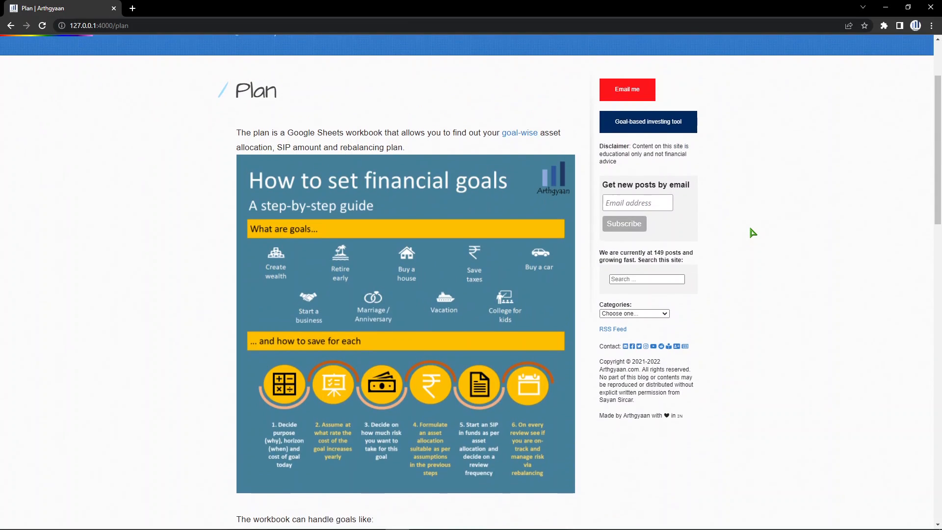
scroll(down, 3)
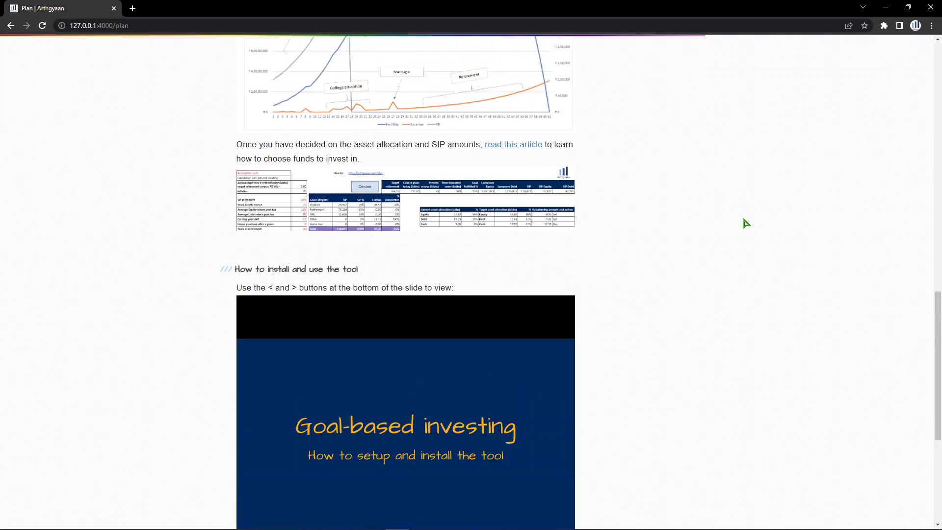
scroll(down, 3)
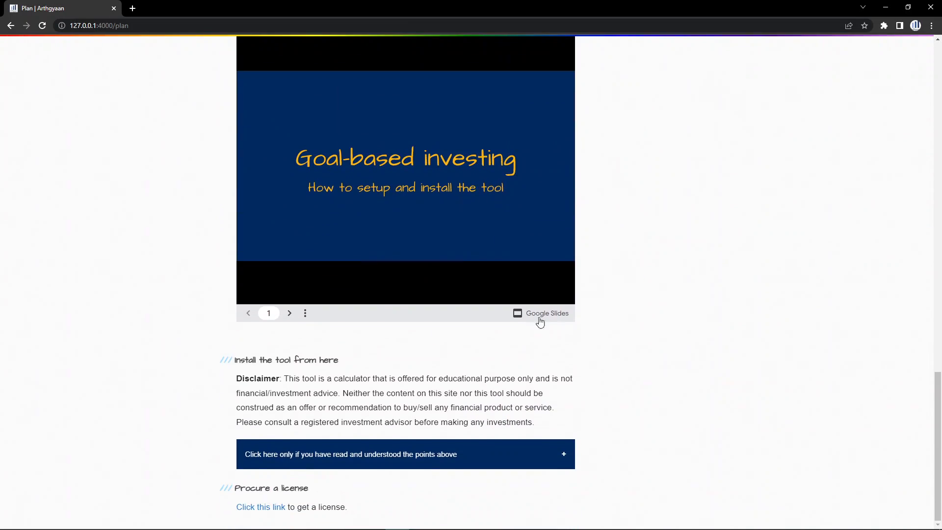
double_click(287, 360)
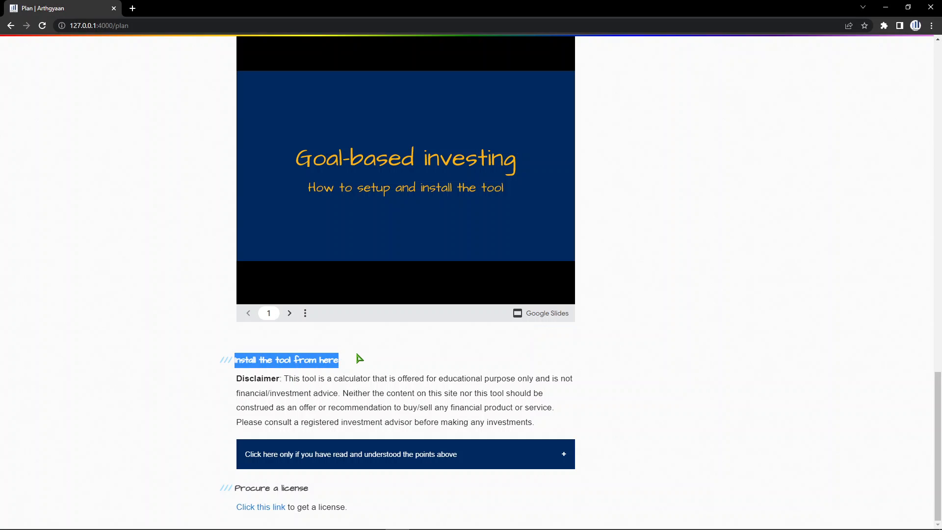
drag(237, 379, 533, 422)
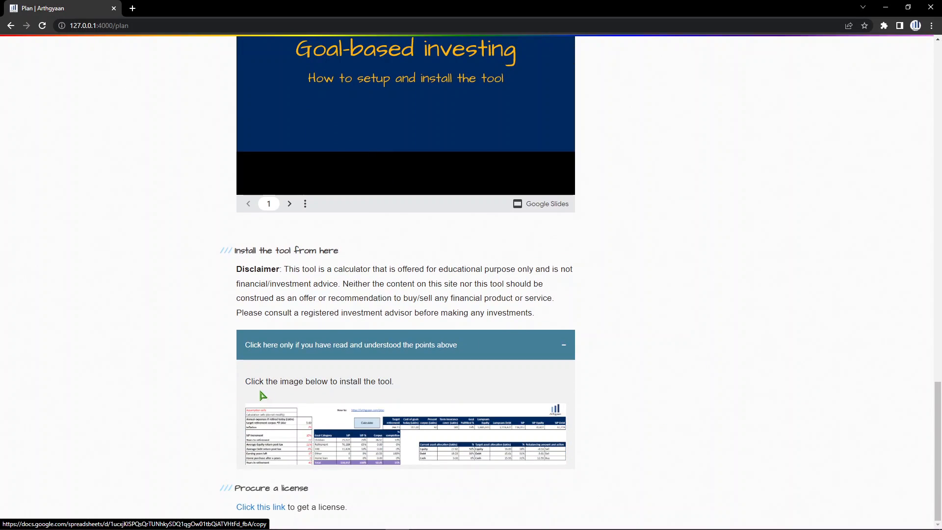
mouse_move(408, 451)
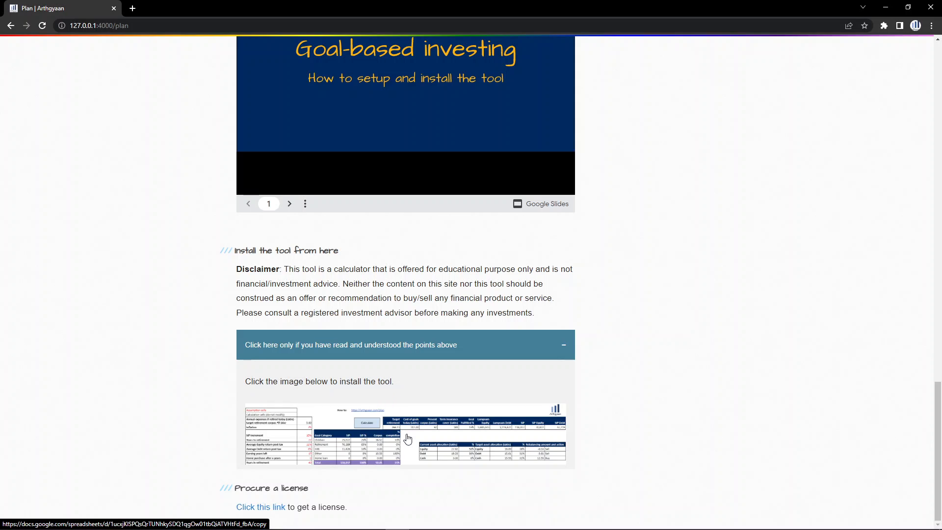
Open the calculator's copy page from the image link and confirm 'Make a copy'.
click(407, 438)
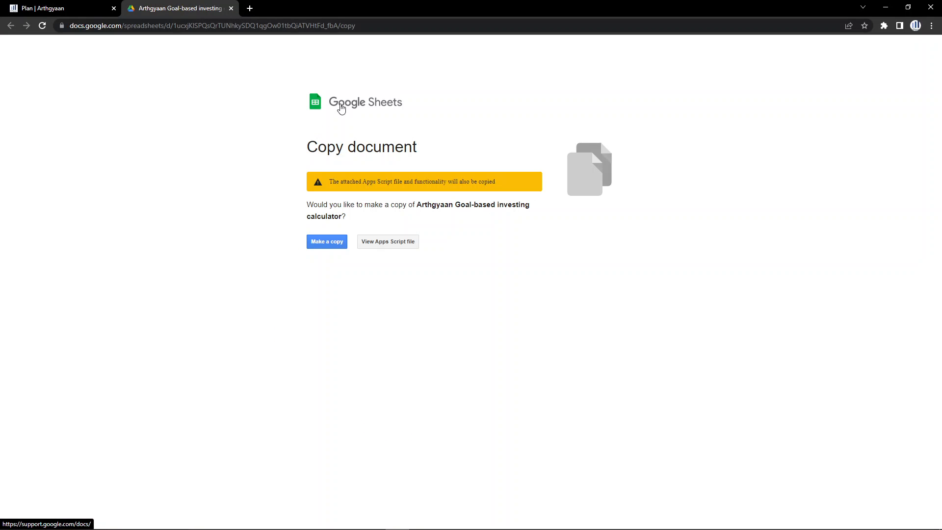
mouse_move(497, 149)
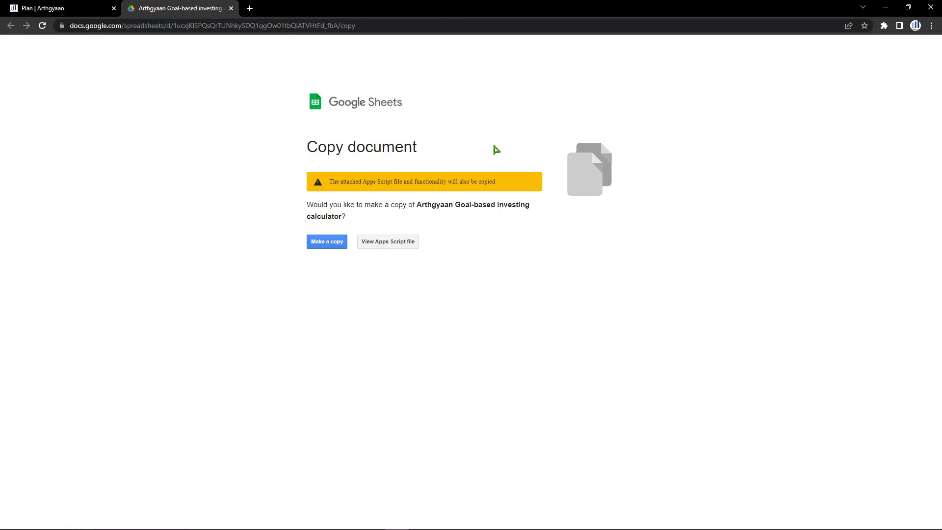
mouse_move(287, 102)
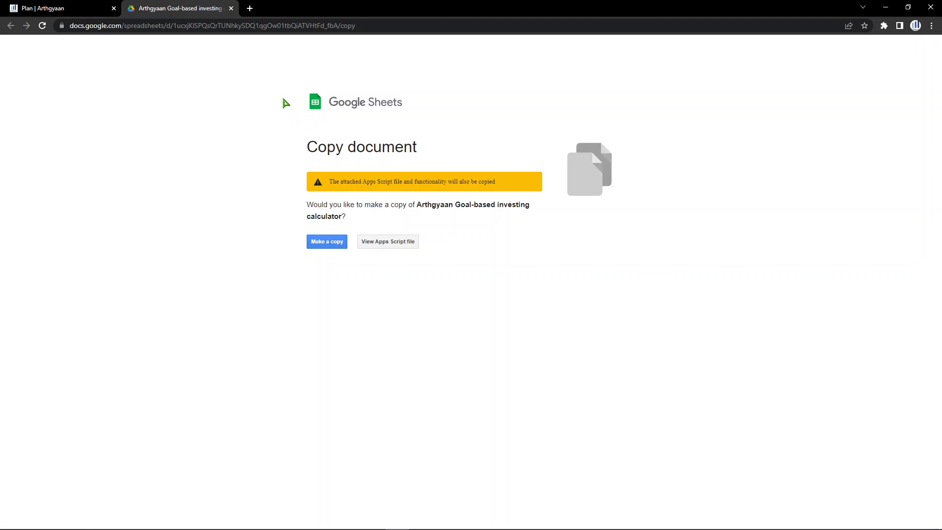
mouse_move(365, 152)
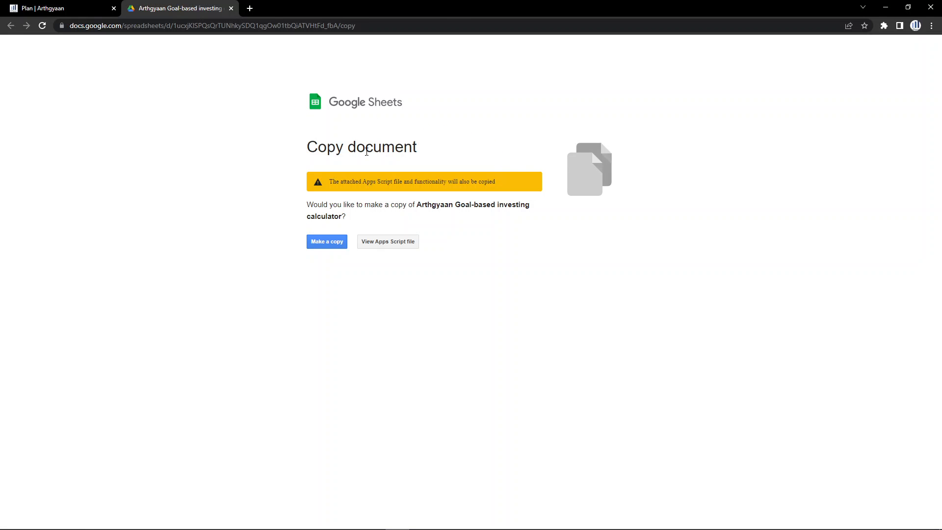
mouse_move(341, 166)
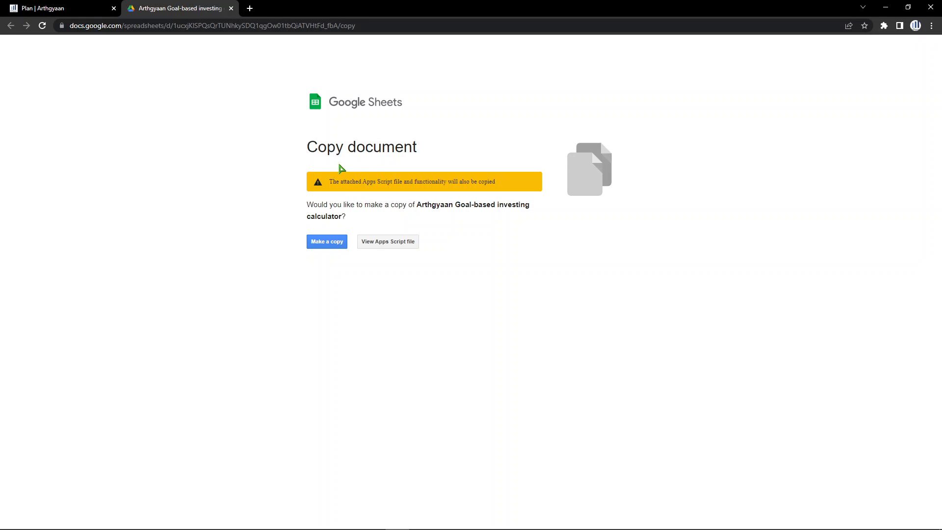
mouse_move(453, 256)
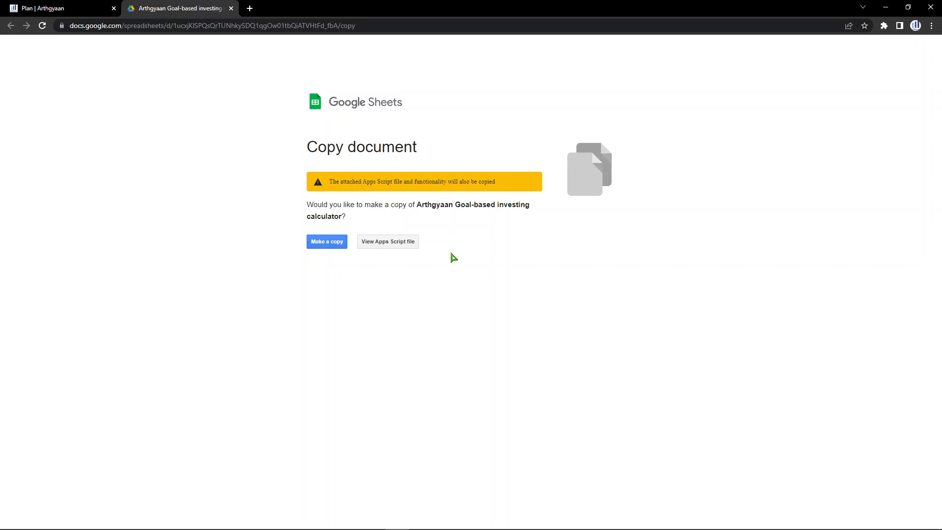
mouse_move(268, 139)
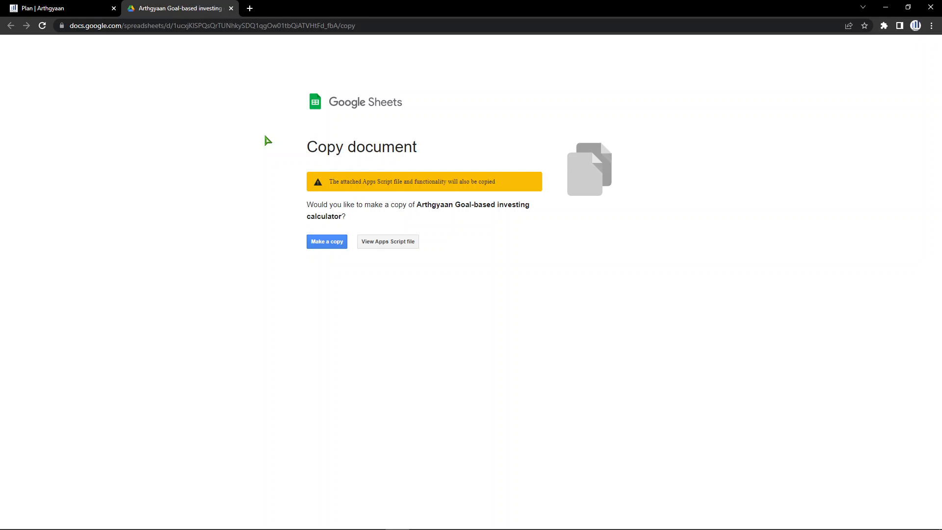
mouse_move(371, 251)
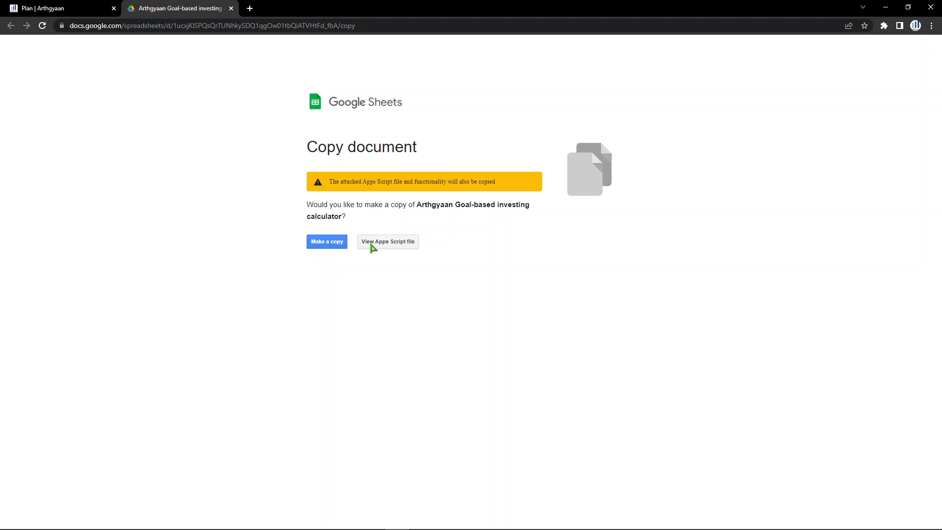
mouse_move(388, 256)
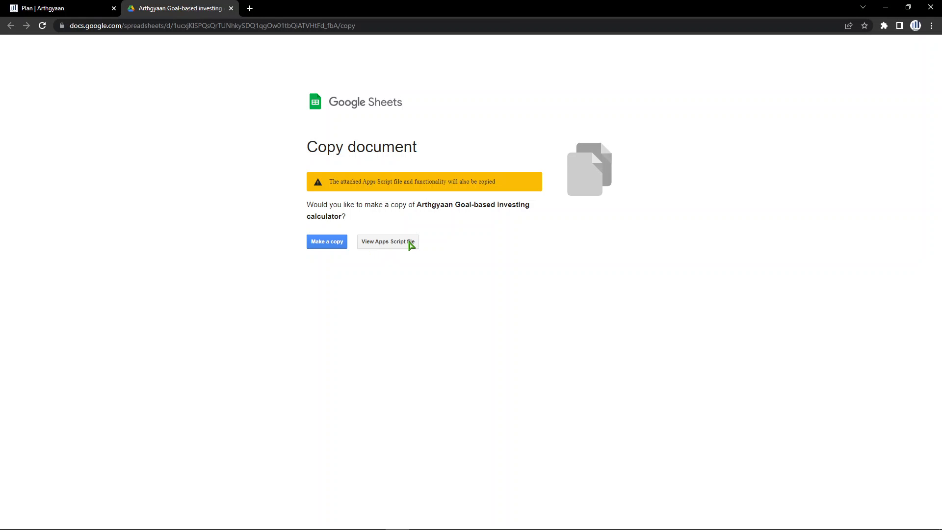
mouse_move(404, 249)
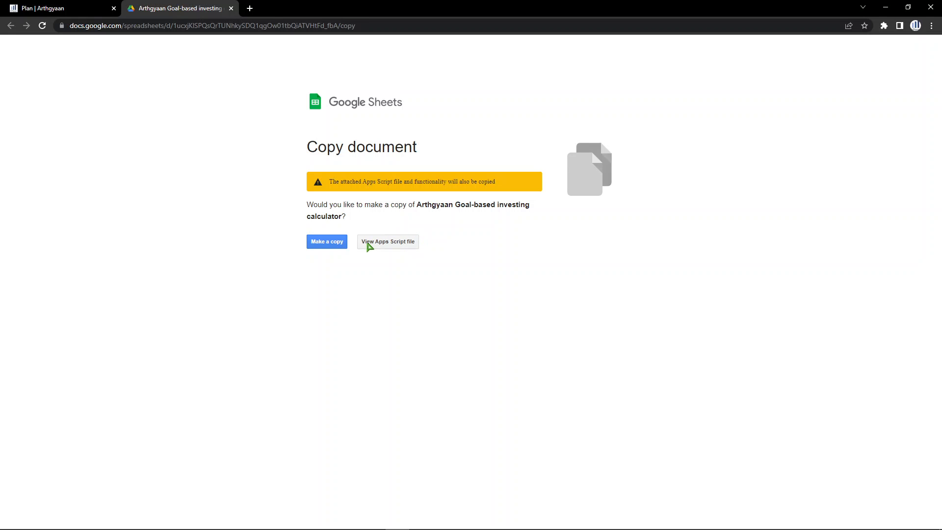
mouse_move(408, 242)
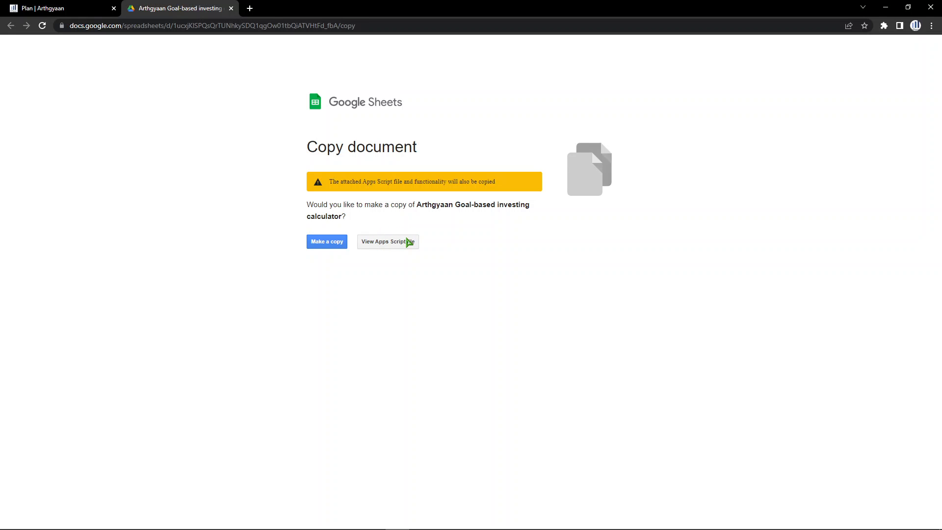
mouse_move(359, 230)
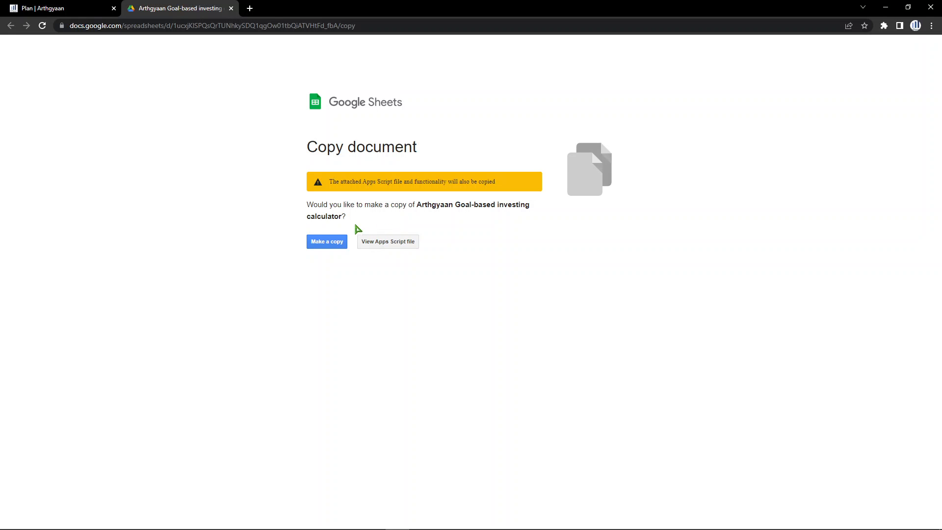
click(326, 242)
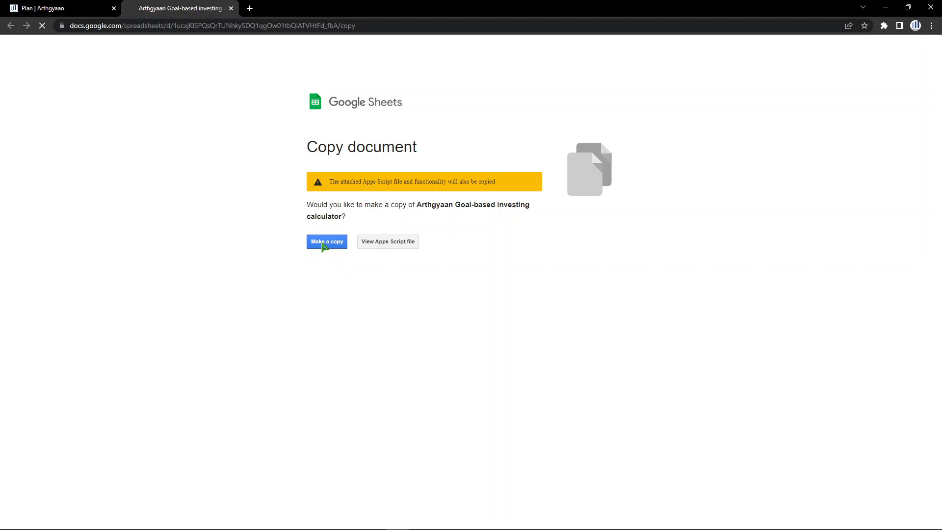
click(326, 241)
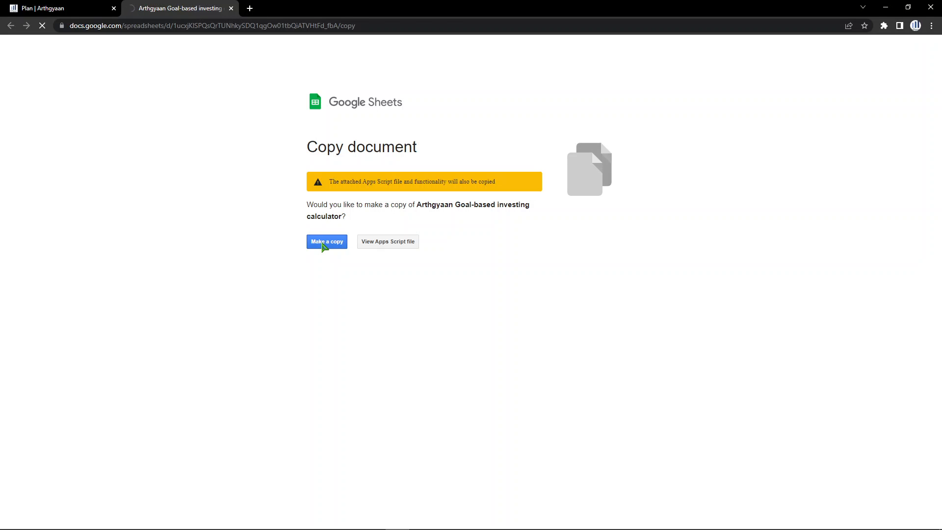
click(326, 241)
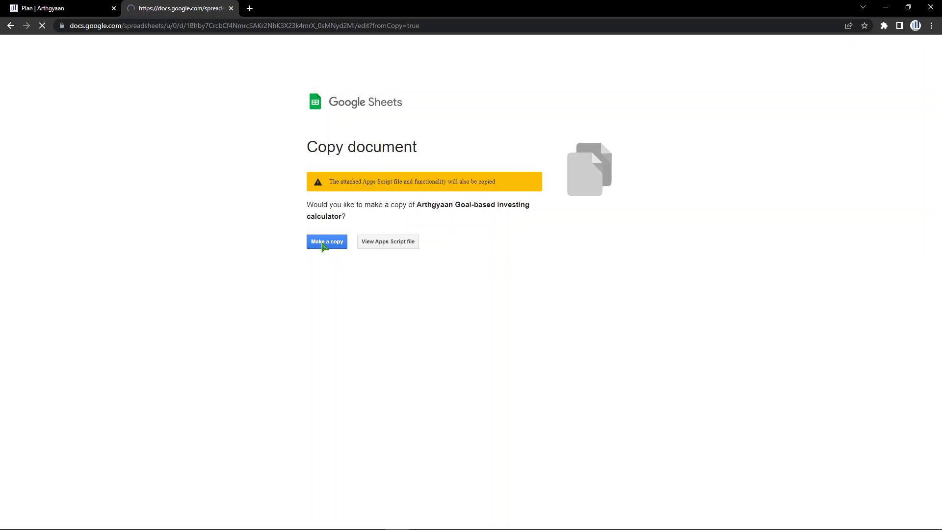
click(327, 241)
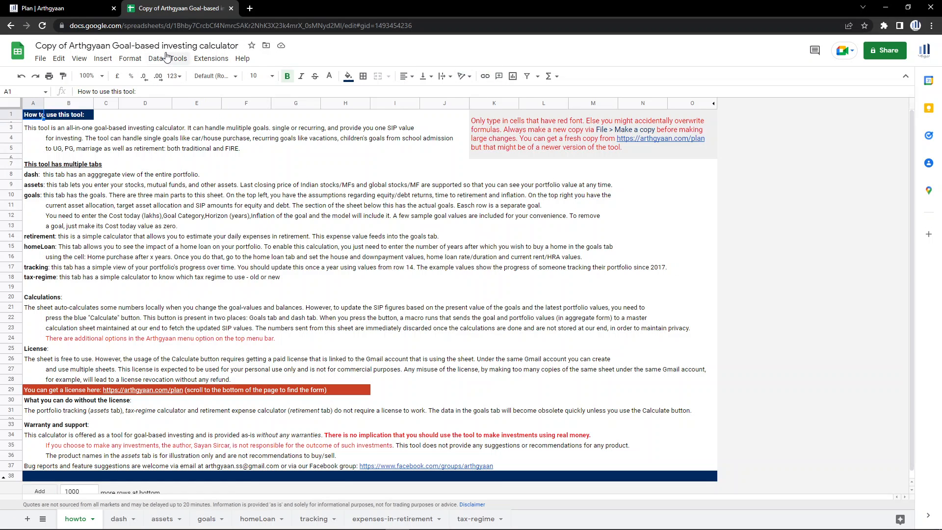
click(133, 45)
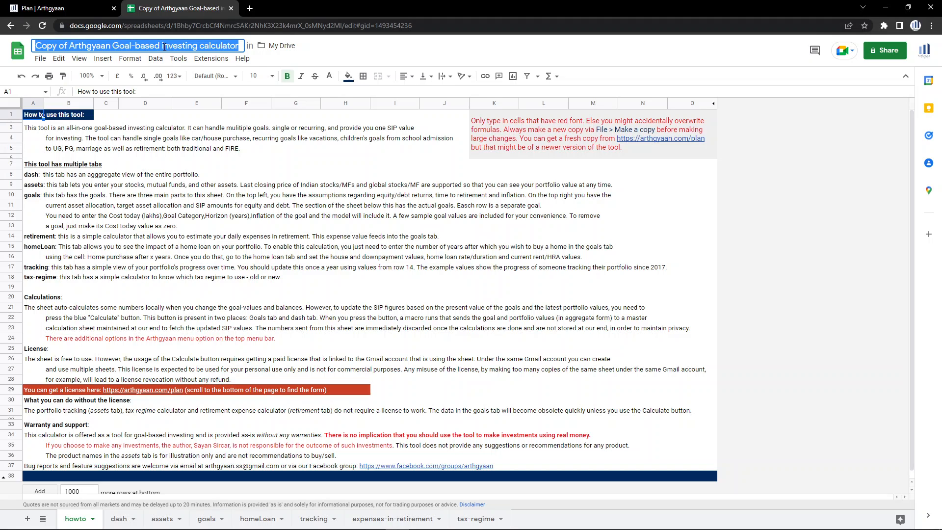
text(My own copy for this video)
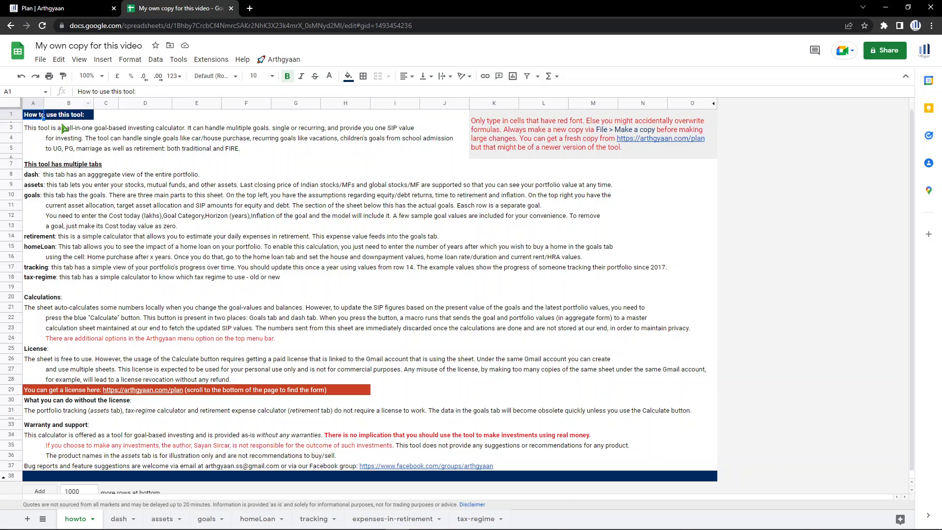
mouse_move(54, 282)
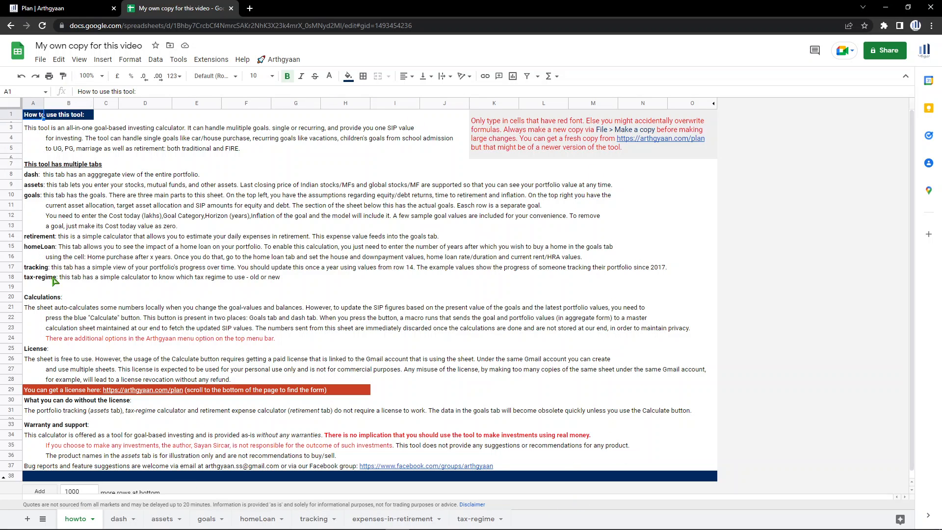
mouse_move(239, 126)
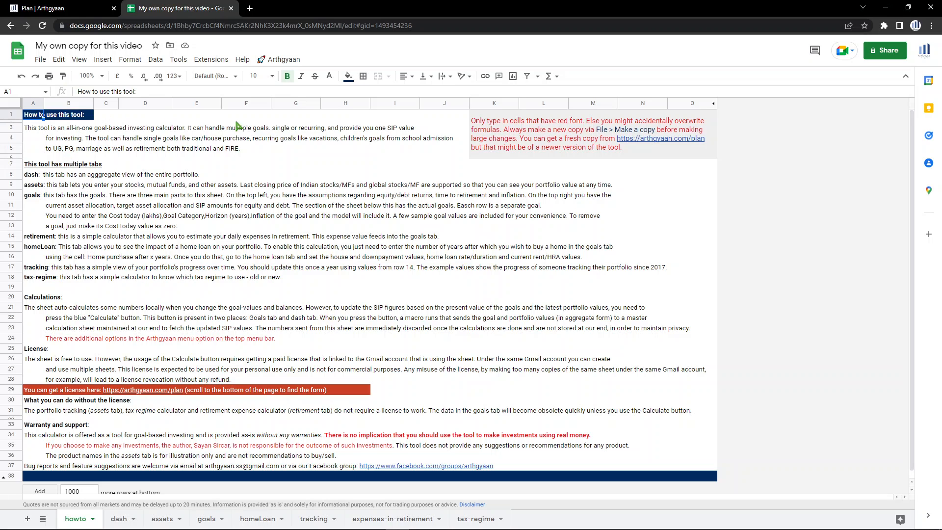
mouse_move(151, 191)
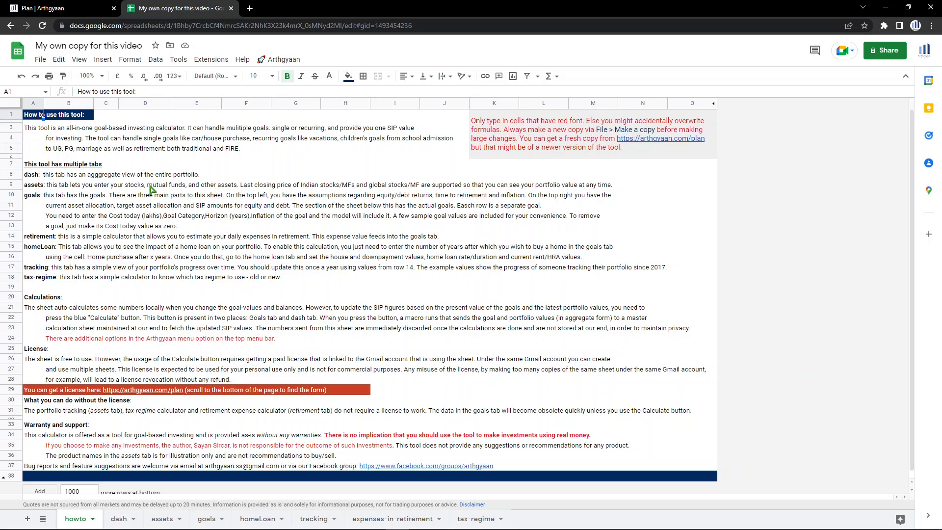
Explore the Arthgyaan menu, visit the Plan website tab, and reopen the menu over Help.
click(283, 59)
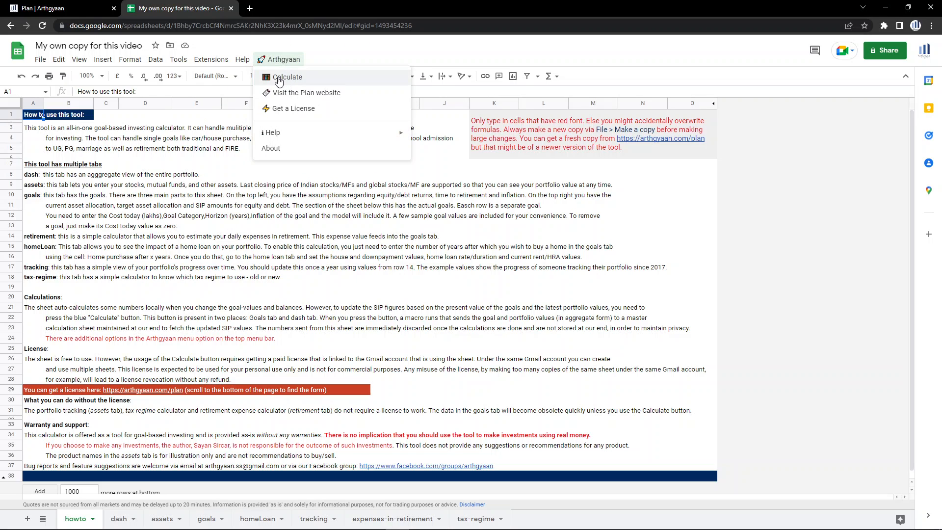
mouse_move(306, 81)
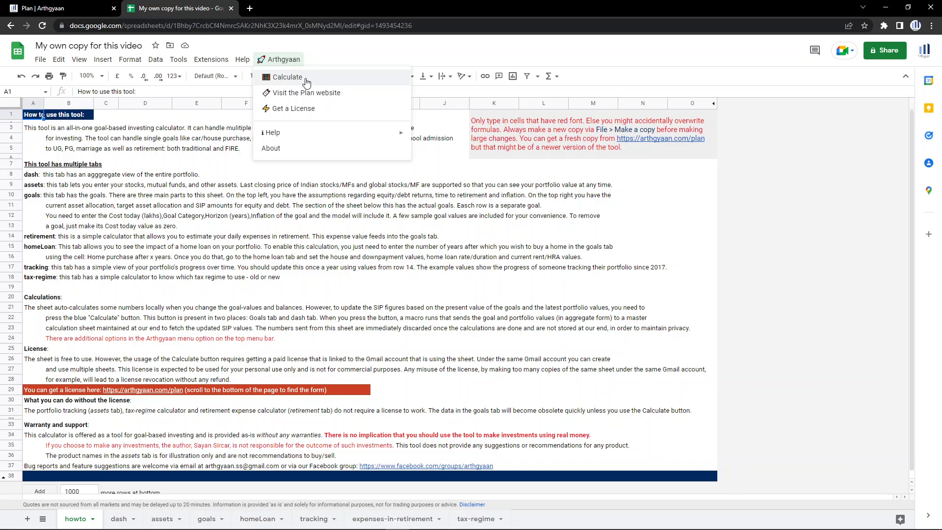
mouse_move(287, 97)
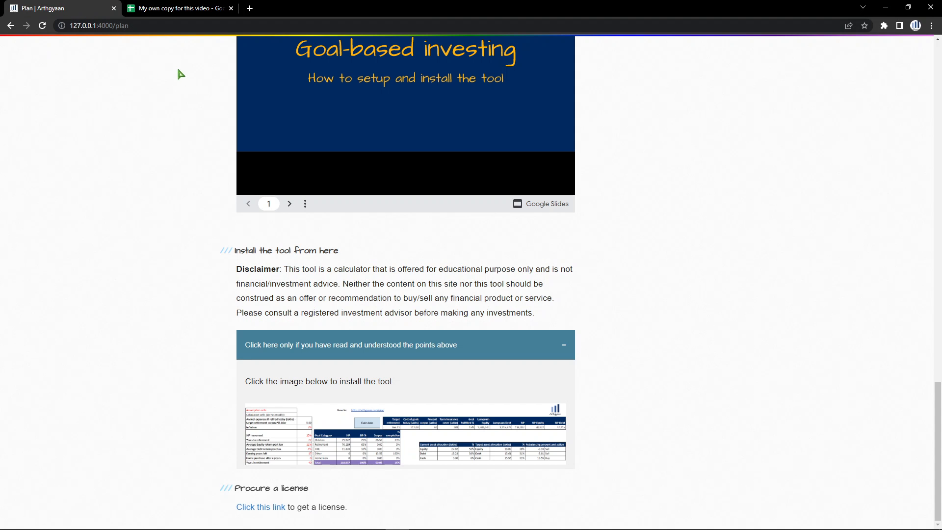
click(177, 8)
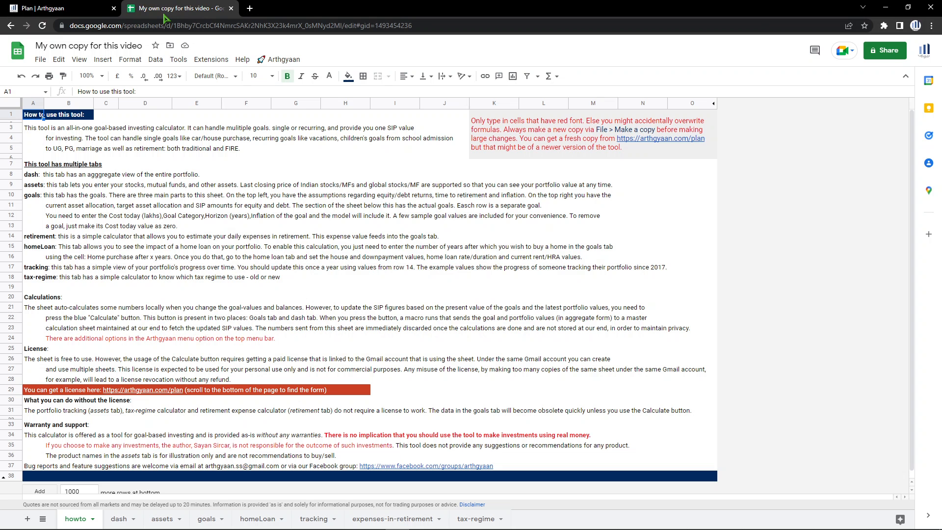
click(282, 59)
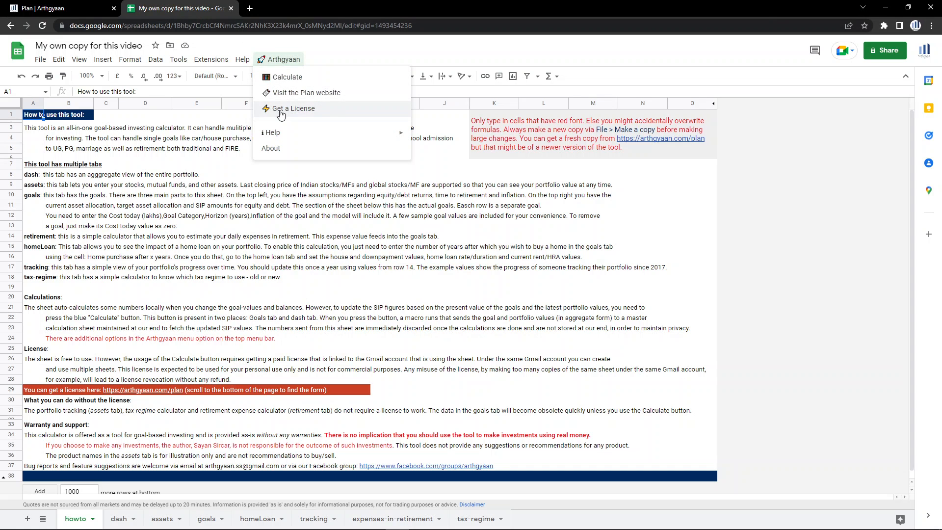
mouse_move(320, 114)
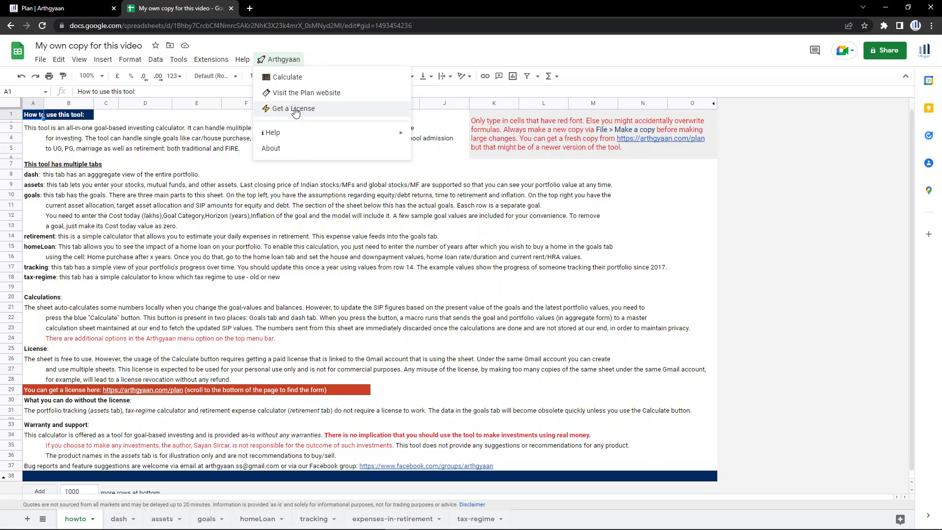
mouse_move(290, 132)
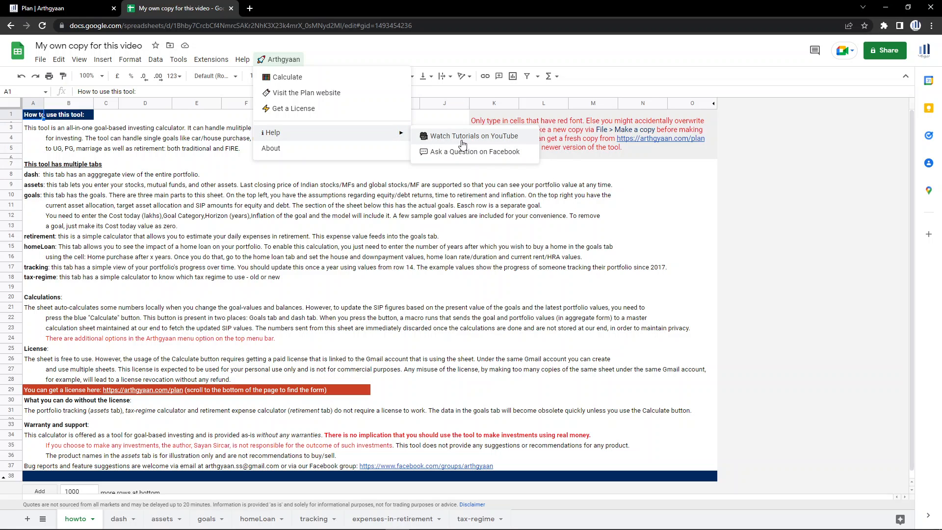
mouse_move(445, 141)
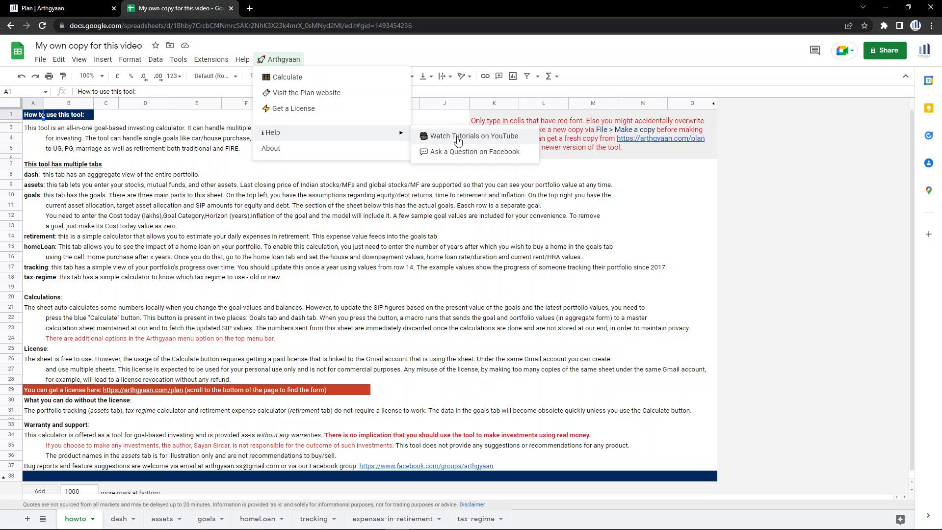
mouse_move(476, 156)
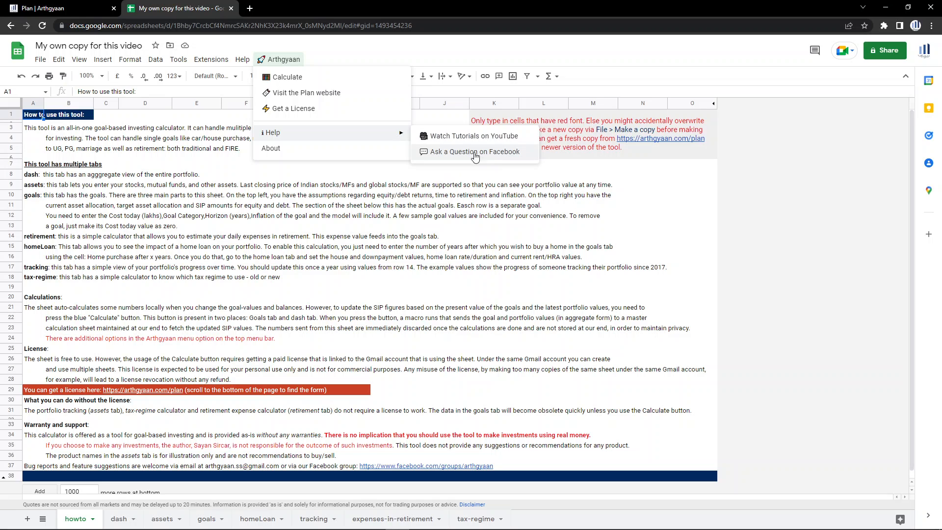
Dismiss the menu and run Arthgyaan > Calculate, triggering the authorization prompt.
click(346, 205)
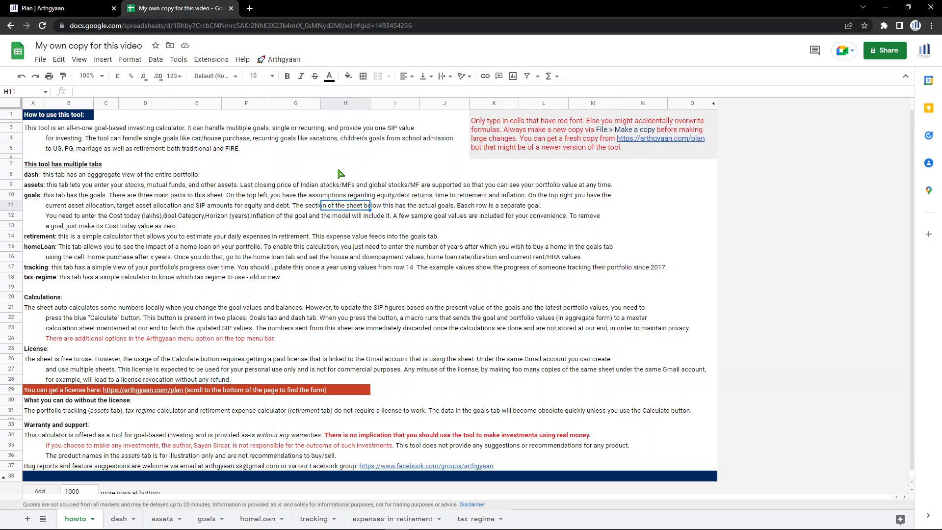
mouse_move(284, 62)
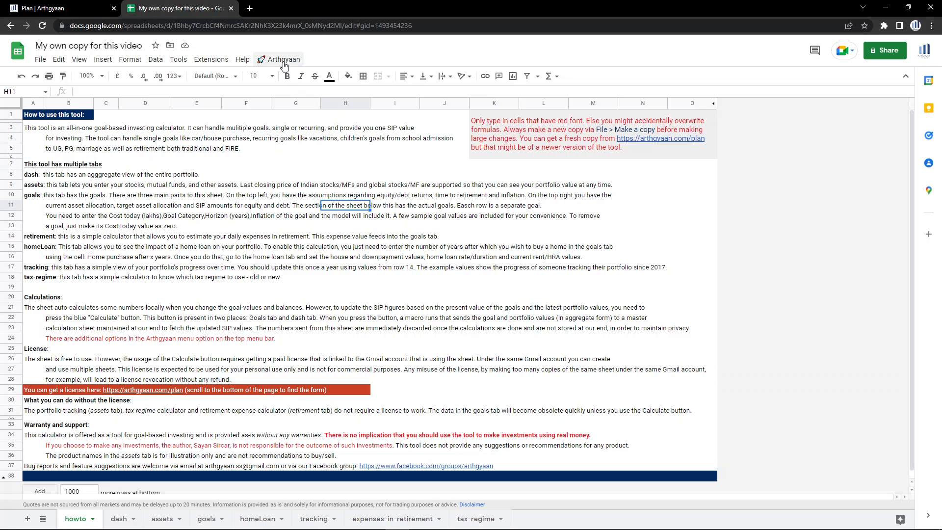
click(283, 59)
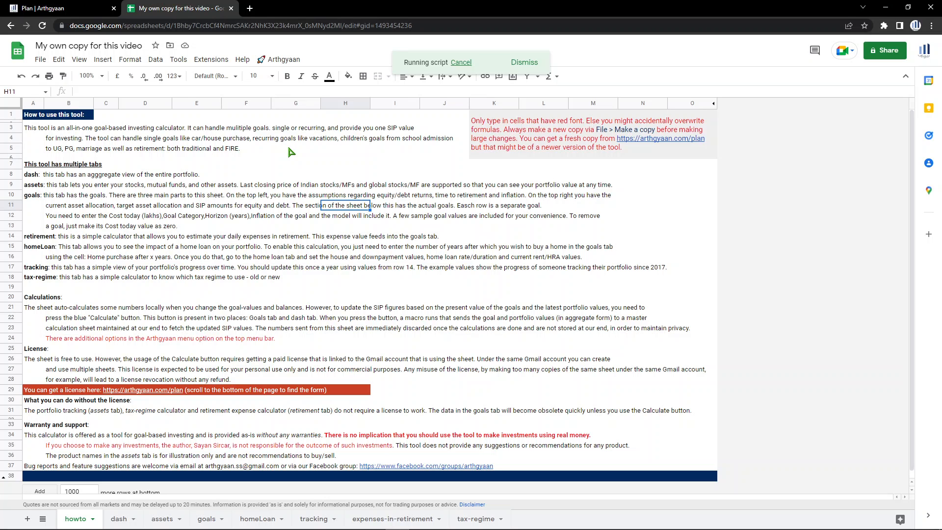
mouse_move(434, 88)
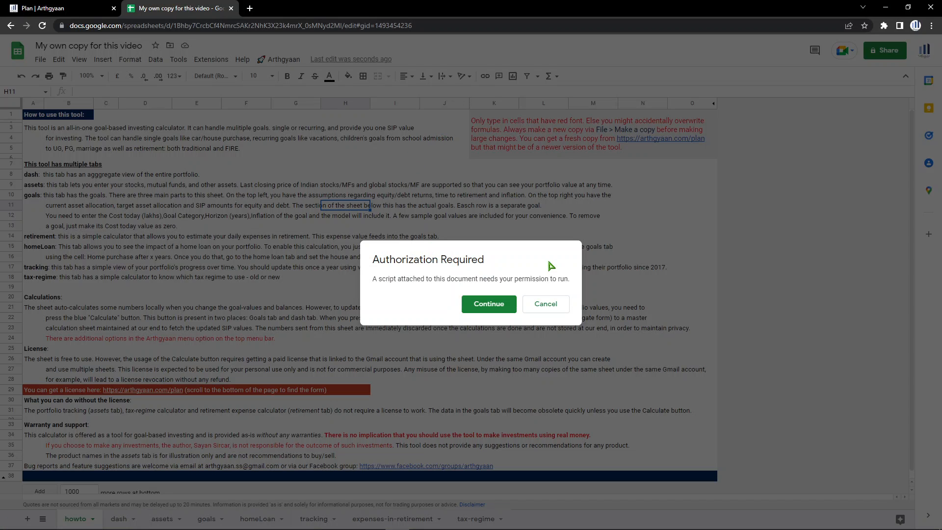
mouse_move(541, 235)
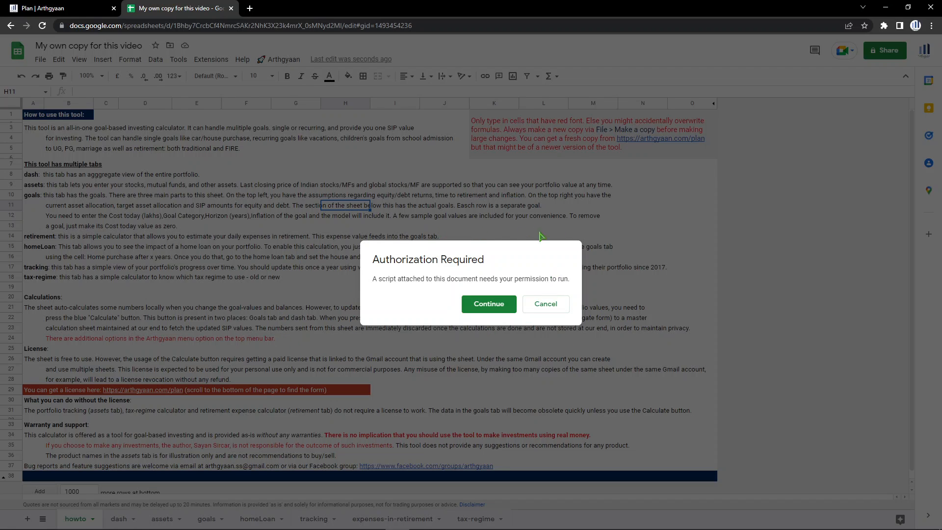
mouse_move(414, 269)
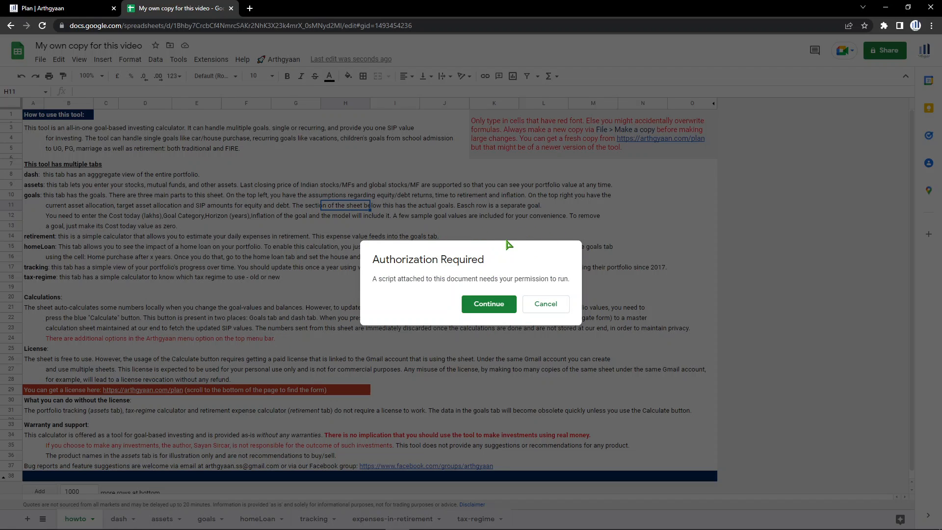
mouse_move(599, 239)
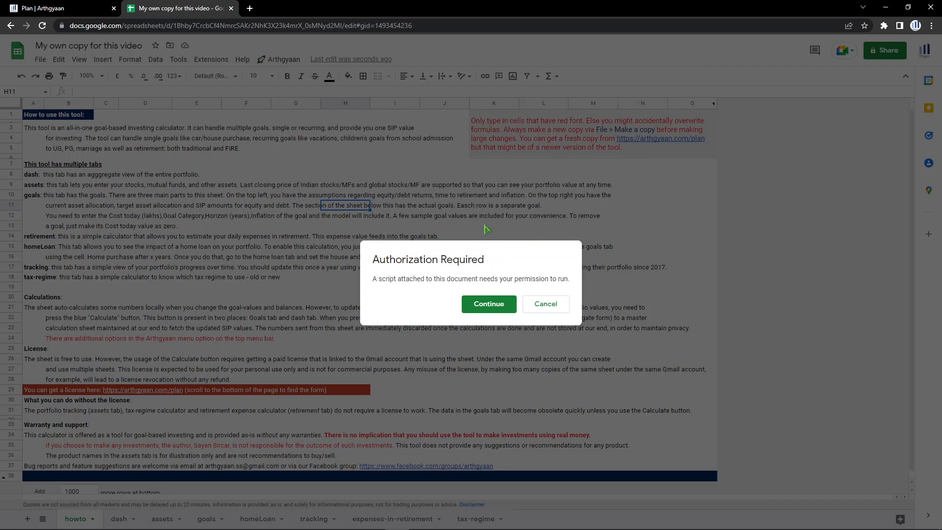
mouse_move(479, 275)
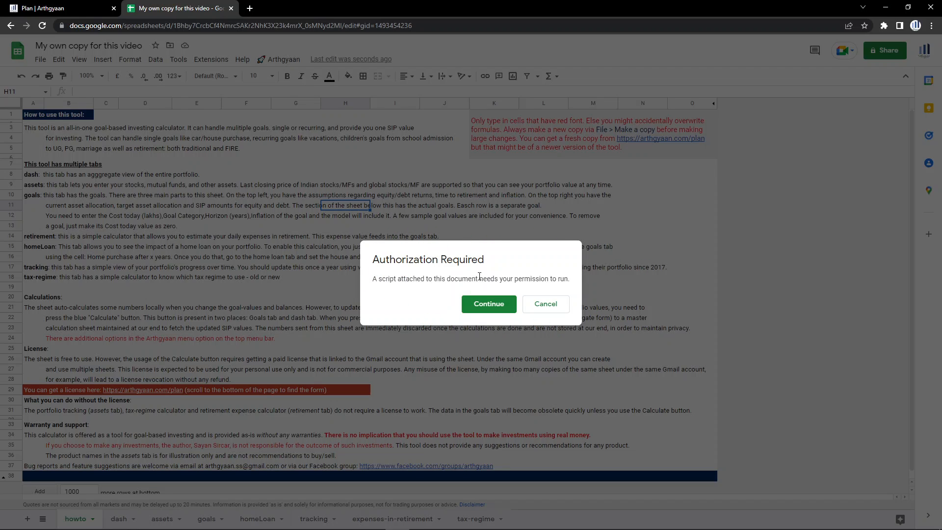
Continue authorization, choose the Google account, and show Advanced on the unverified-app warning.
click(489, 304)
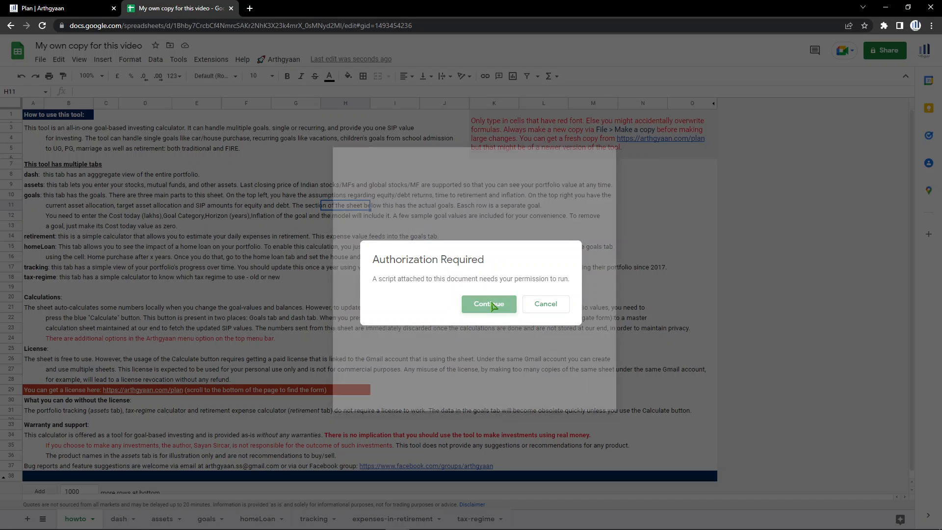
click(489, 304)
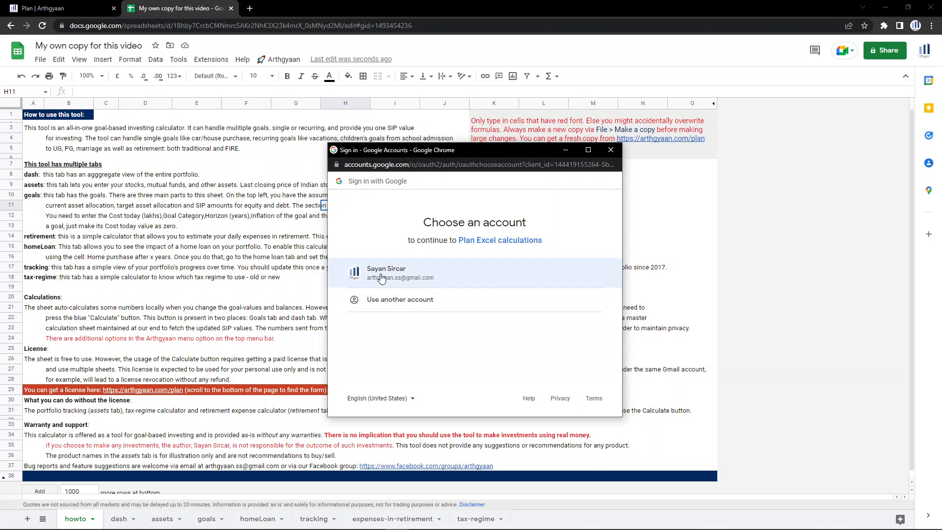
click(386, 273)
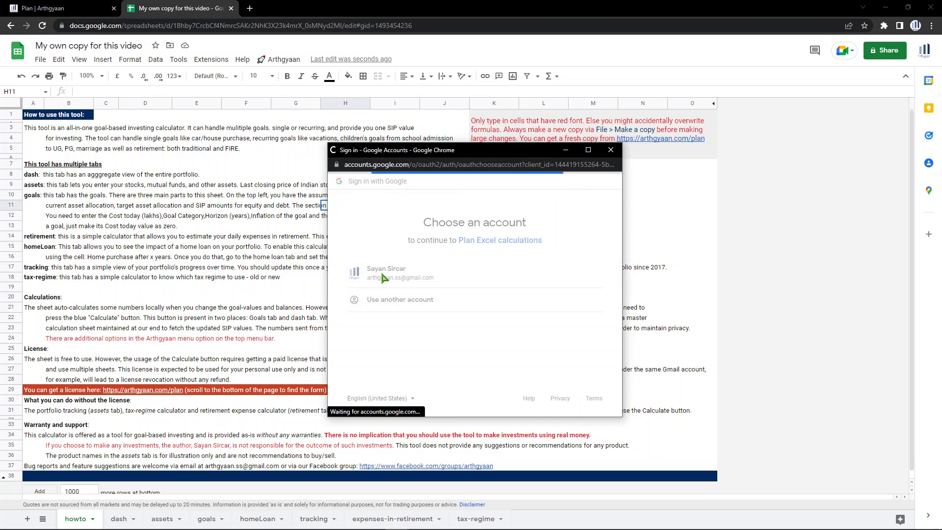
click(396, 273)
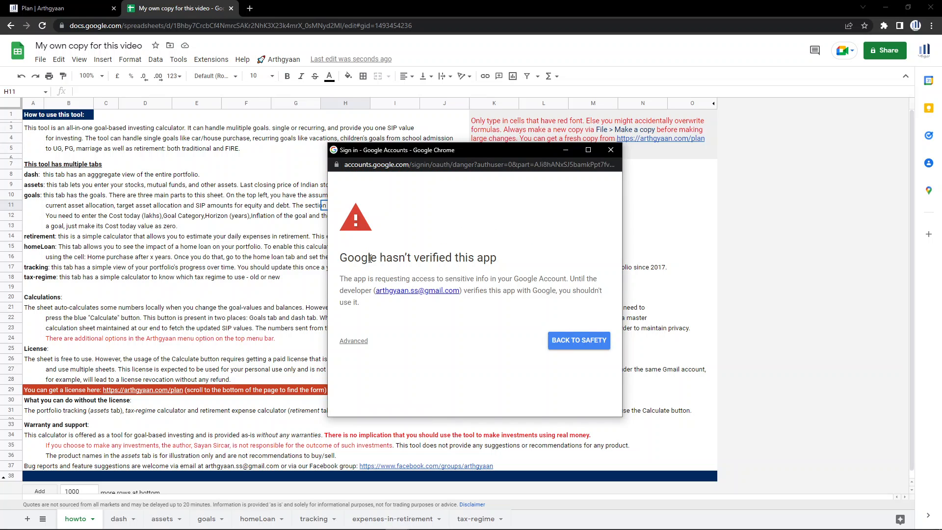
mouse_move(591, 257)
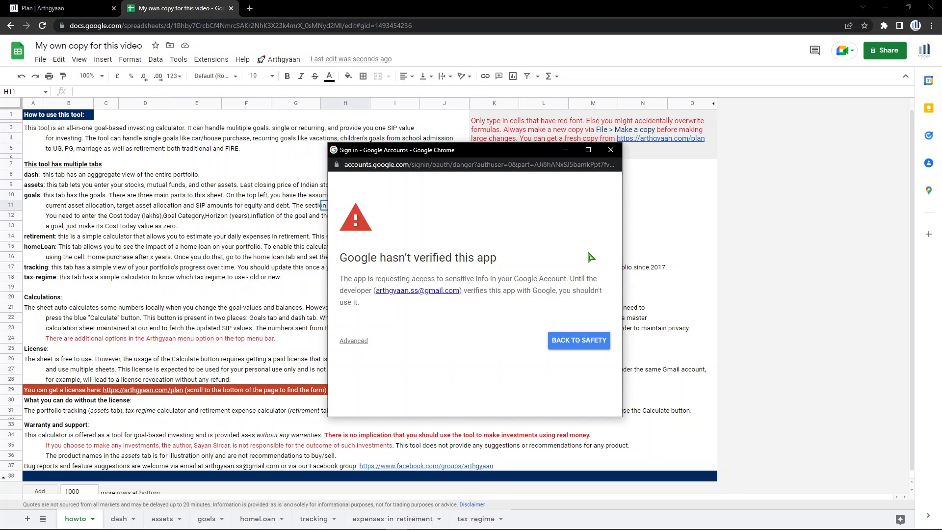
mouse_move(527, 235)
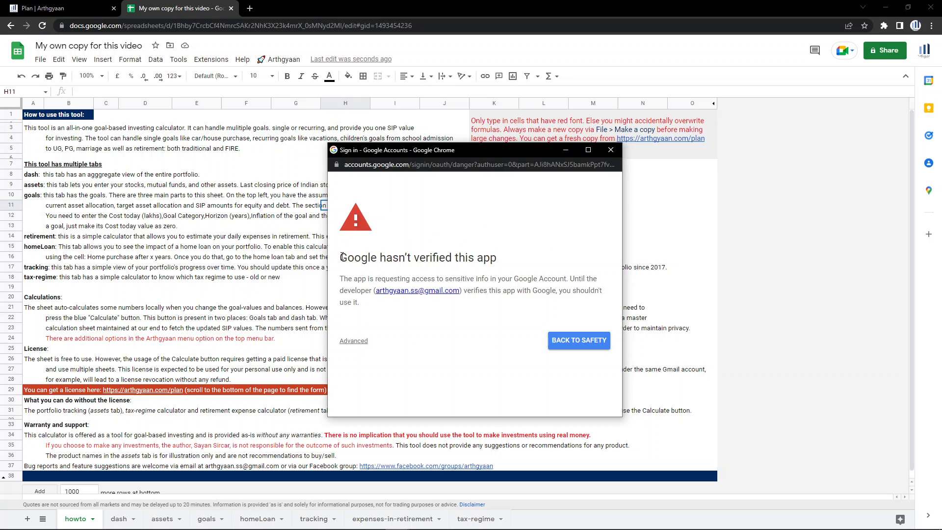
mouse_move(430, 259)
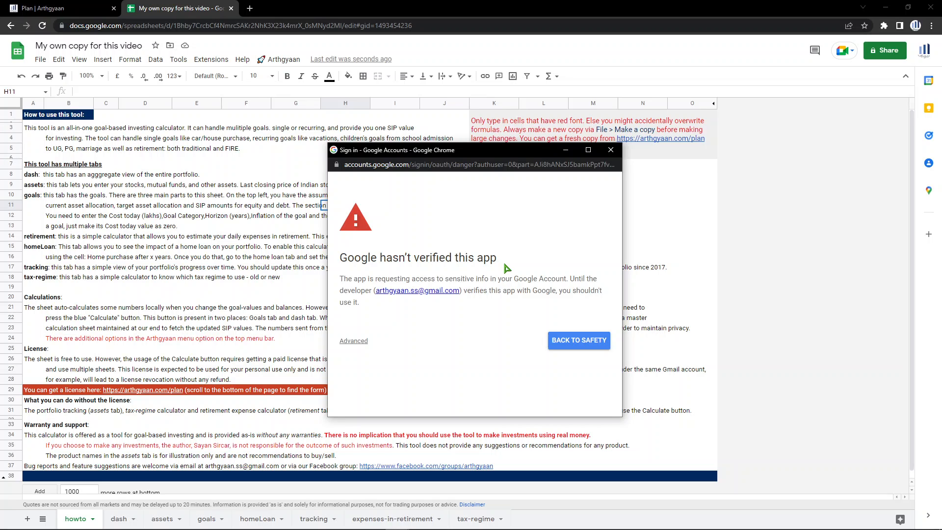
mouse_move(455, 251)
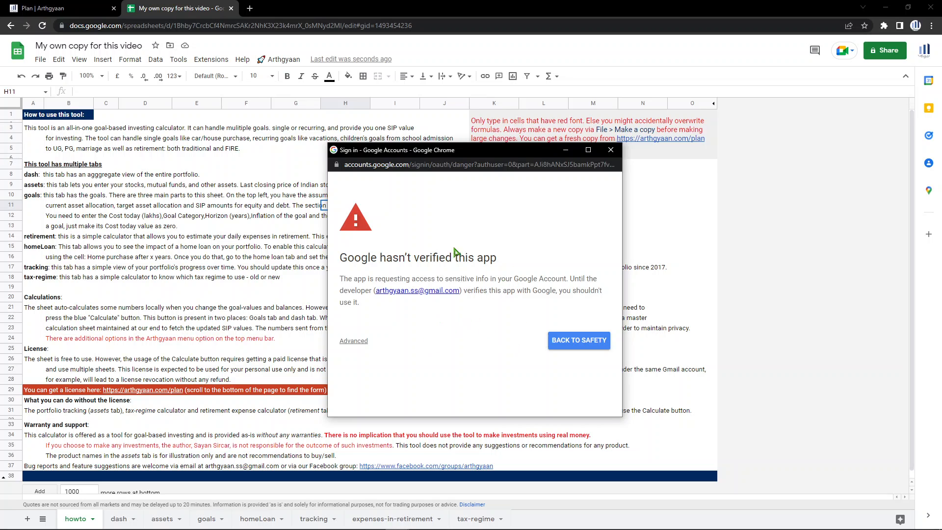
mouse_move(413, 350)
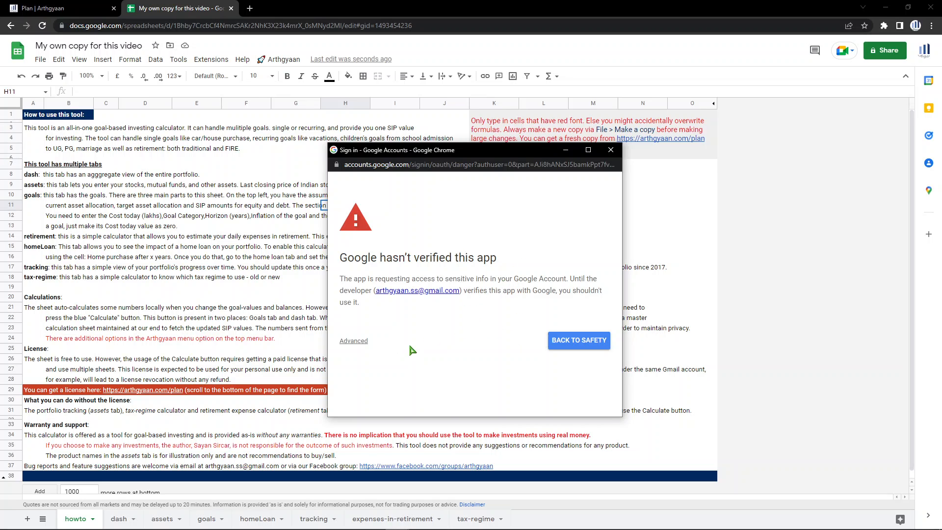
mouse_move(353, 342)
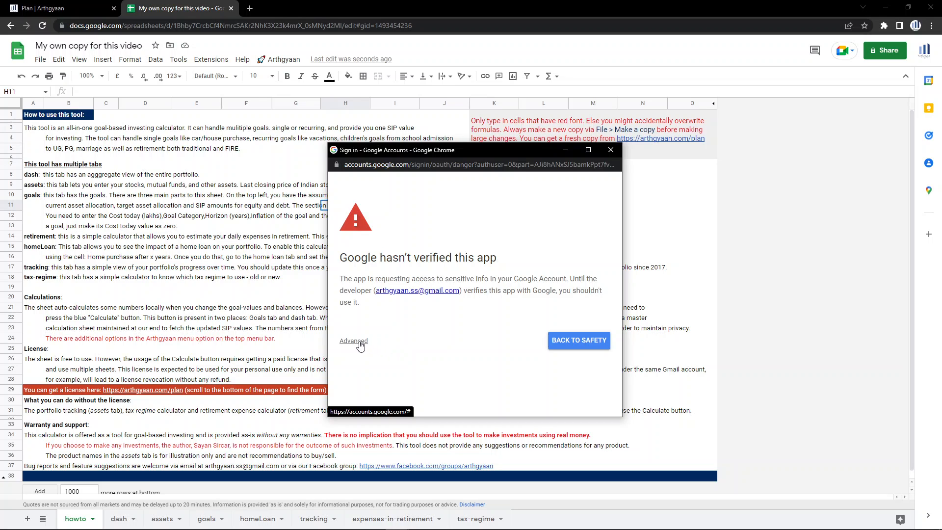
click(353, 340)
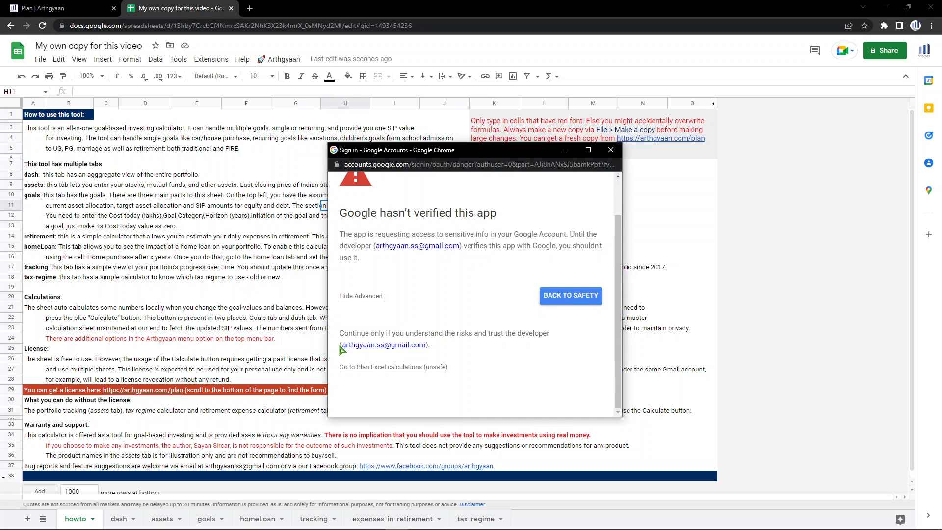
mouse_move(370, 370)
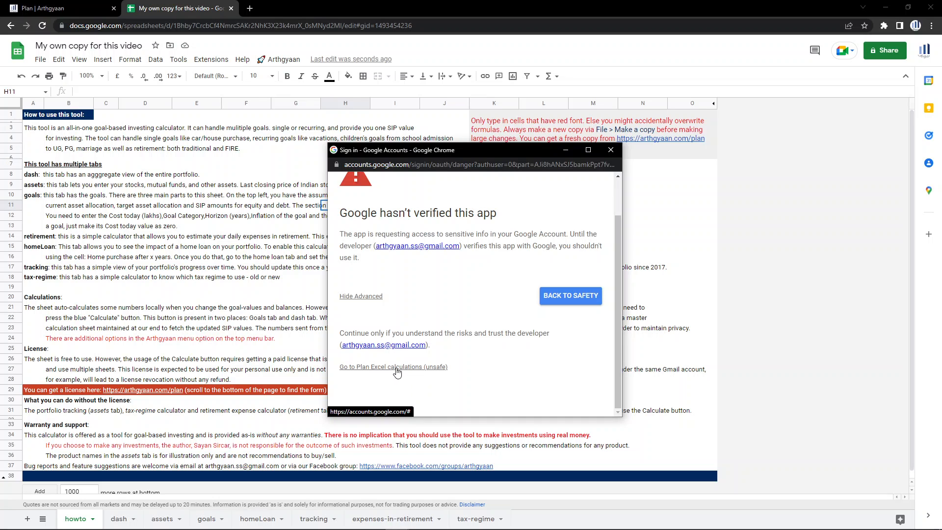
Proceed to Plan Excel calculations (unsafe), review permissions, and choose Allow.
click(393, 367)
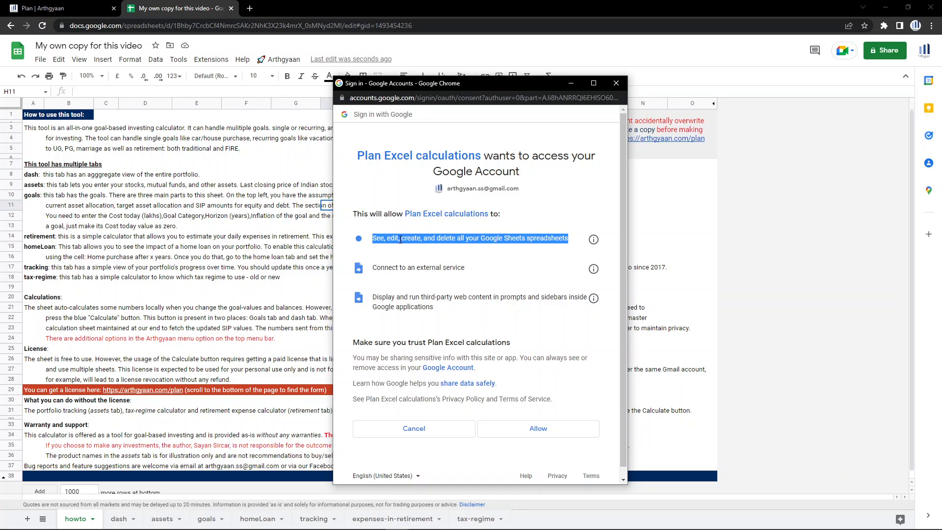
mouse_move(432, 249)
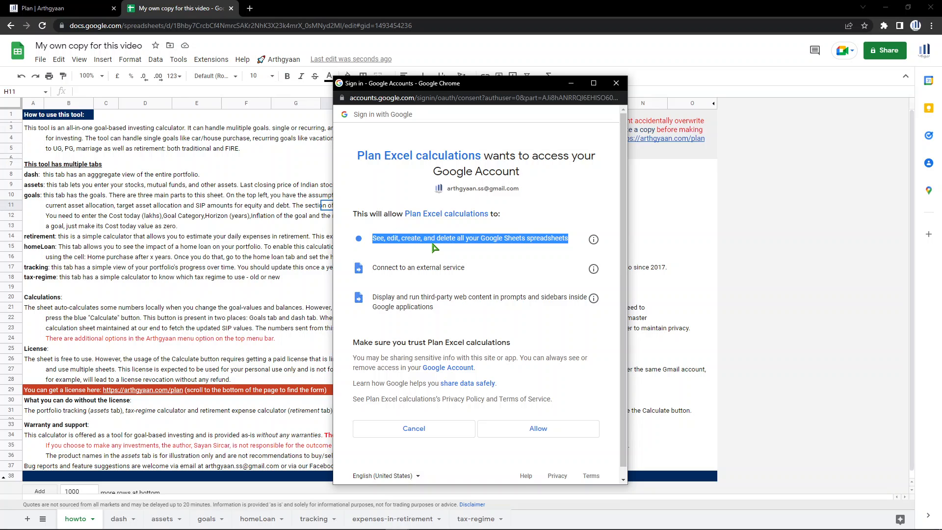
double_click(514, 238)
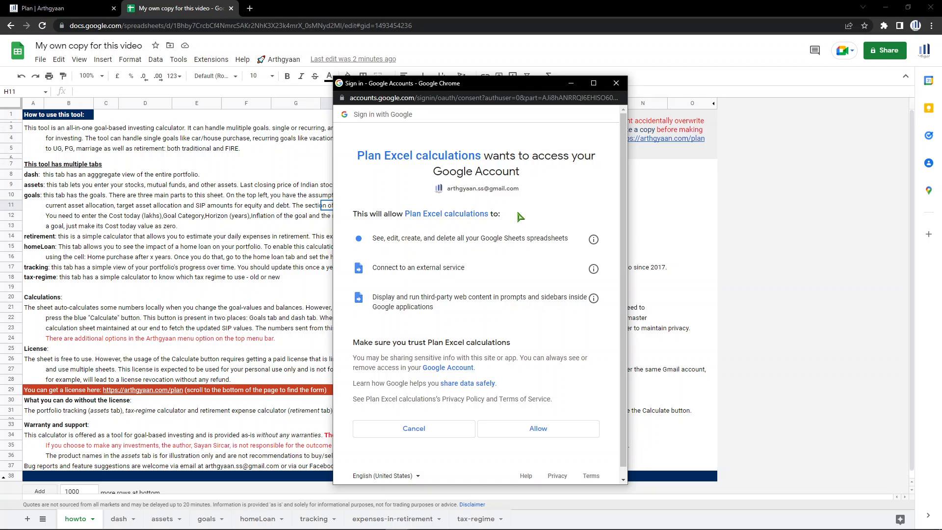
click(537, 428)
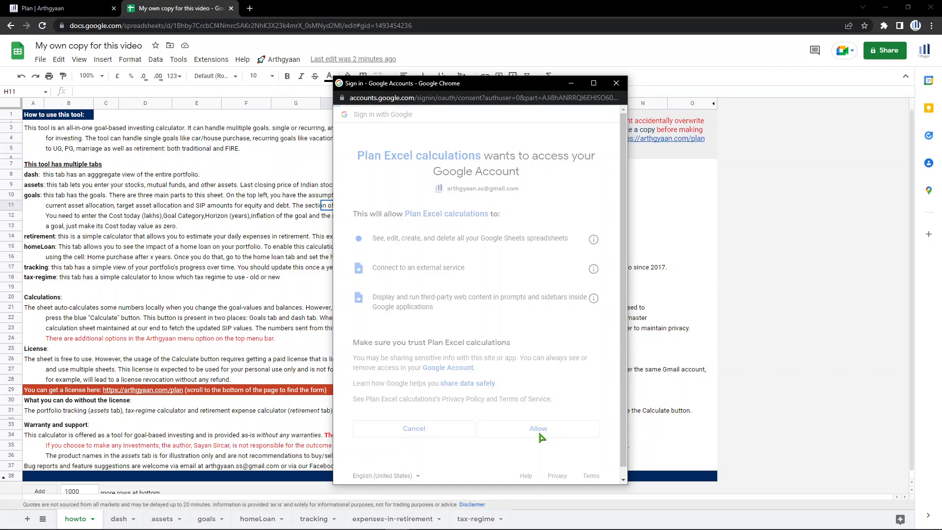
Confirm Allow so the sign-in window closes back to the howto sheet.
click(538, 428)
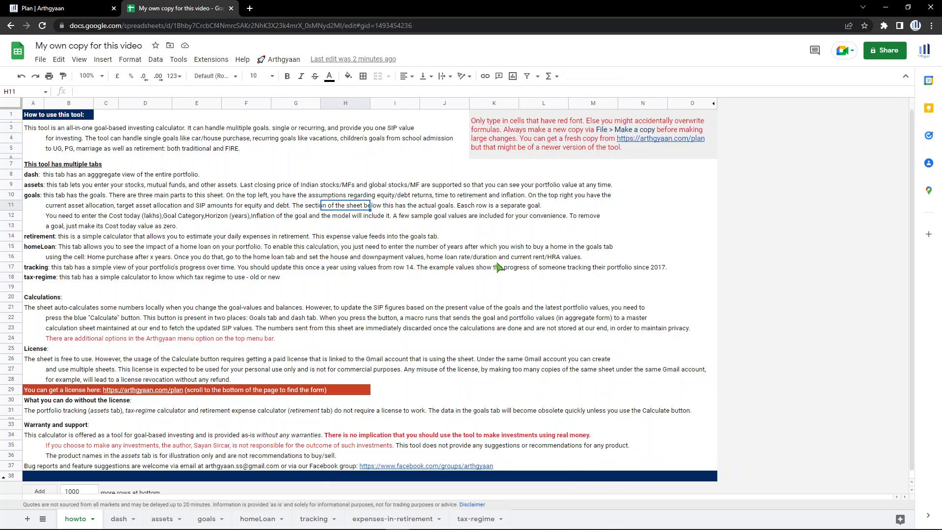
mouse_move(466, 222)
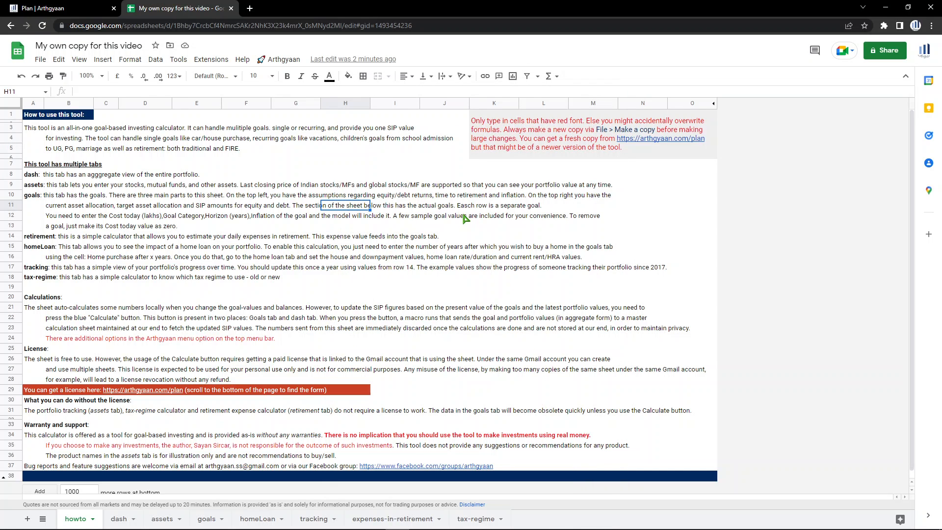
mouse_move(457, 212)
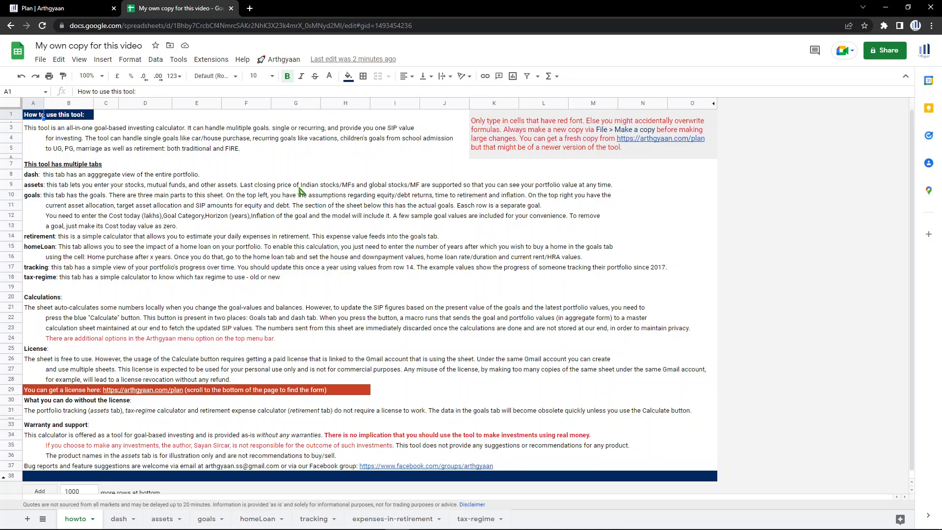
mouse_move(540, 347)
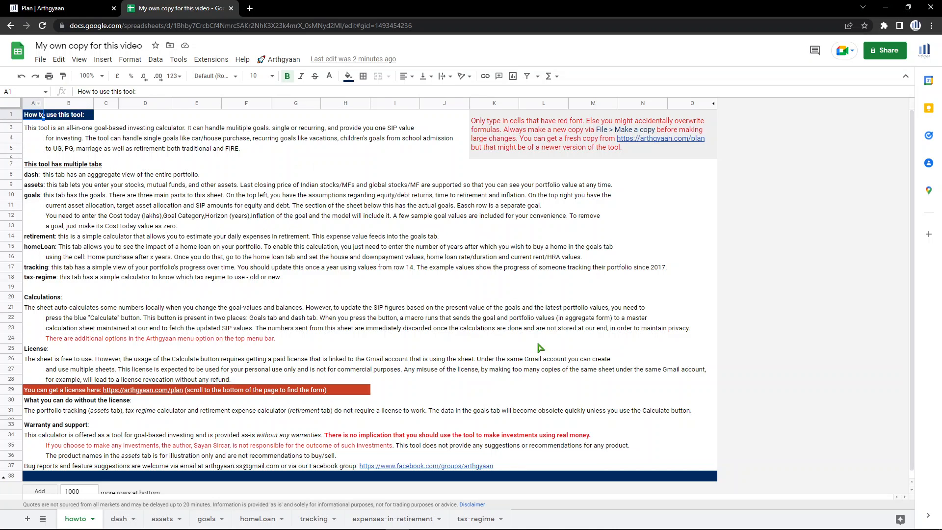
mouse_move(373, 263)
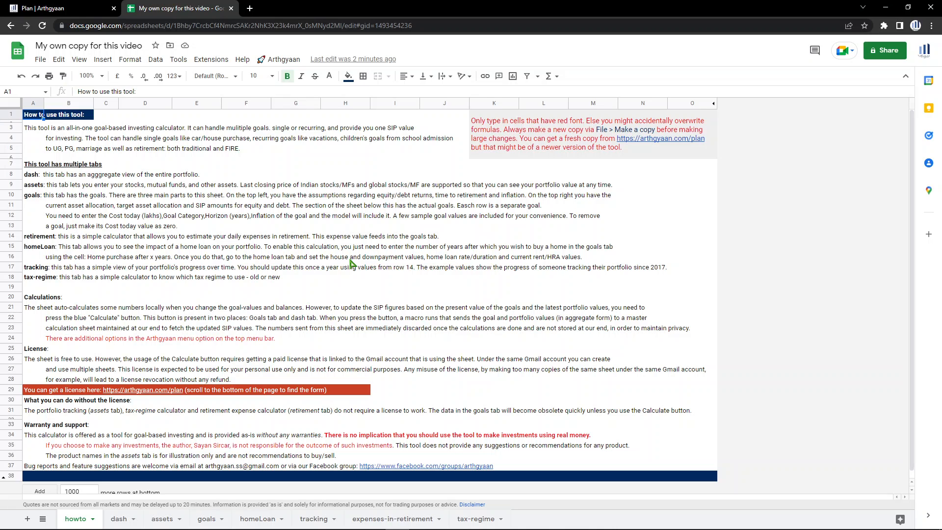
mouse_move(234, 226)
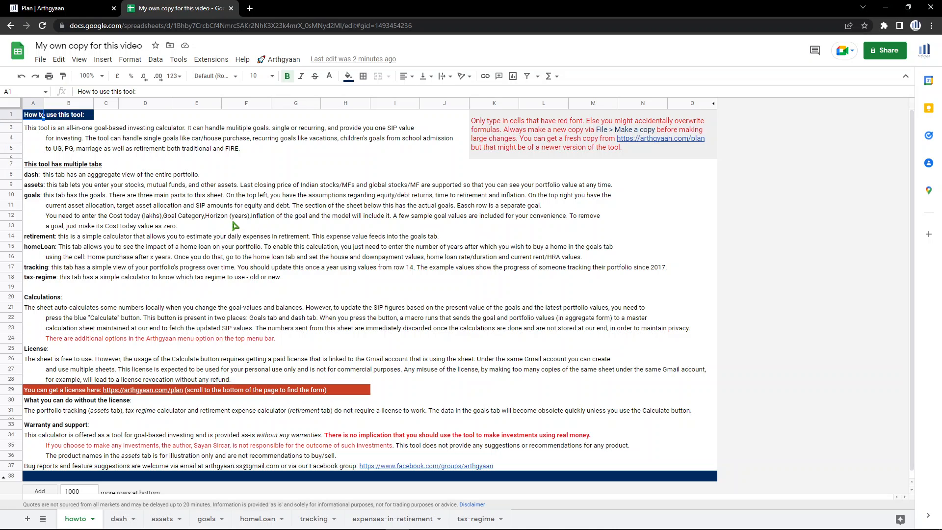
mouse_move(347, 264)
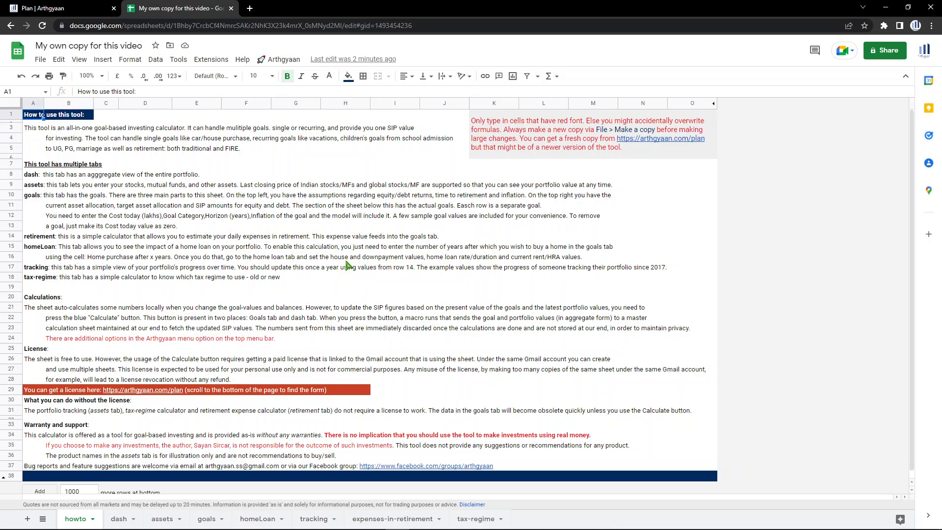
mouse_move(184, 300)
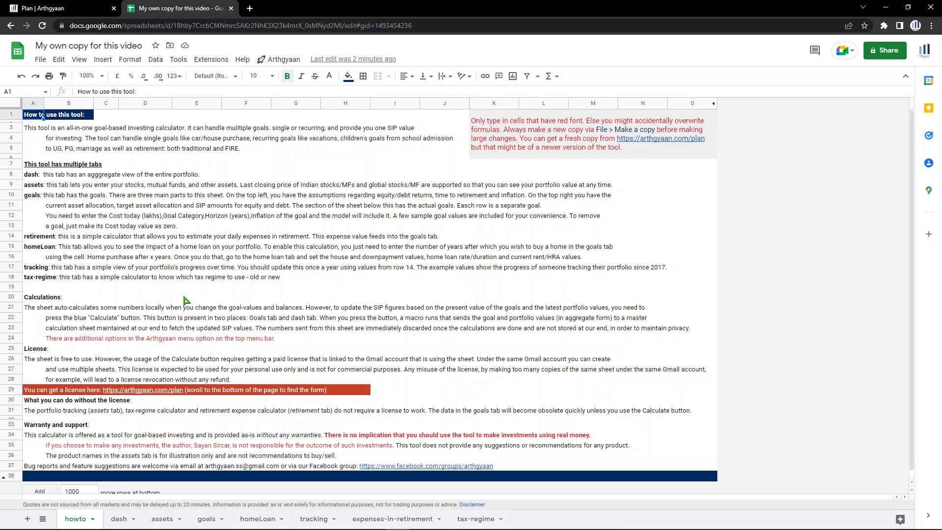
mouse_move(86, 130)
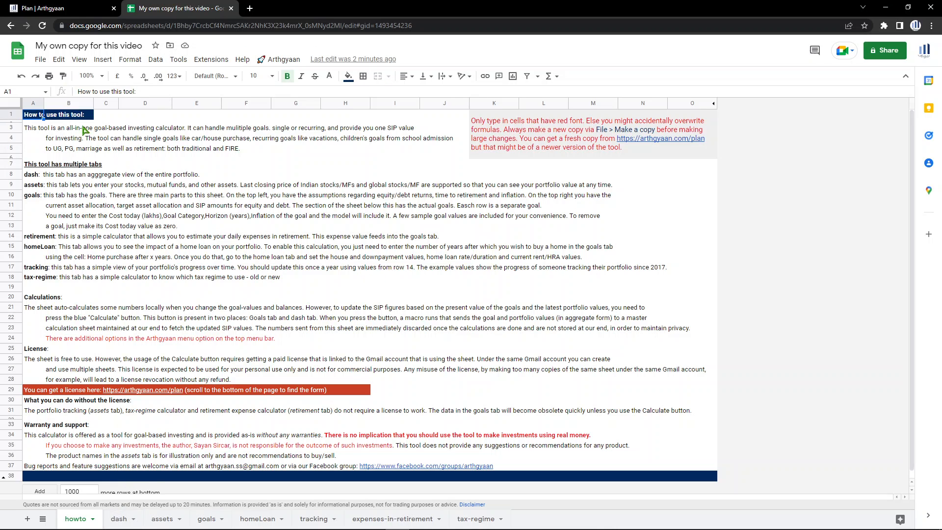
mouse_move(42, 143)
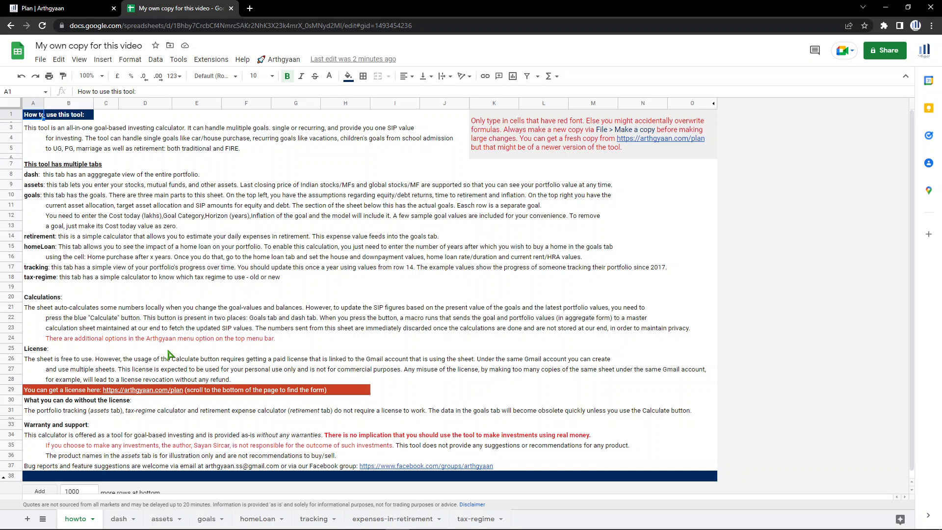
Switch to the dash sheet with investments, goal SIPs and rebalance triggers.
click(118, 518)
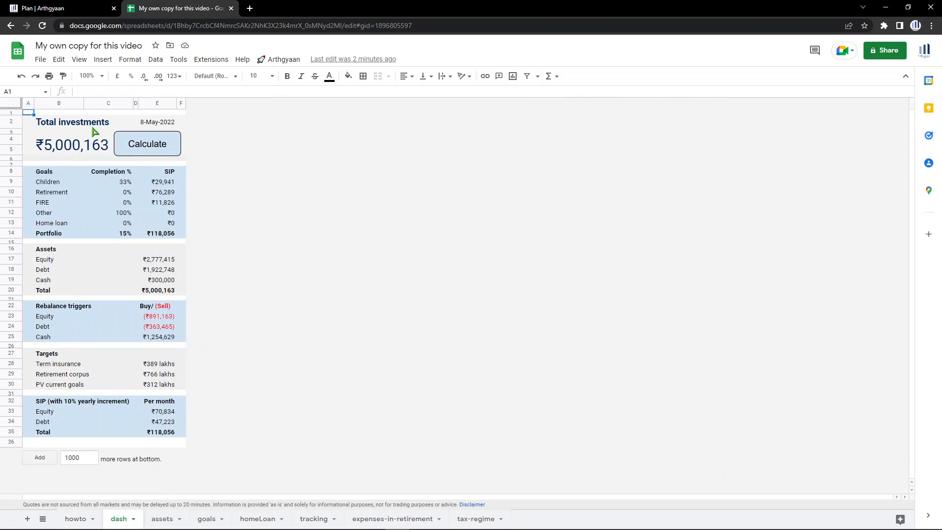
mouse_move(38, 120)
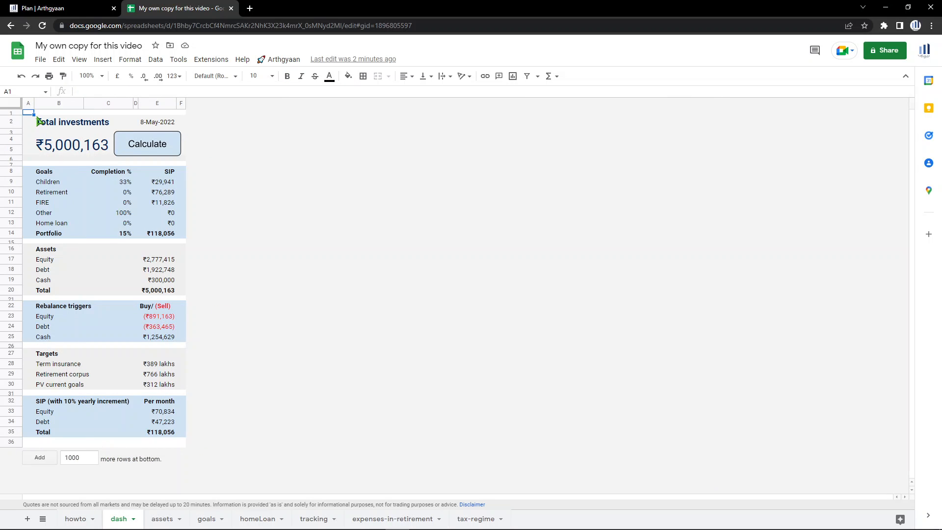
mouse_move(44, 135)
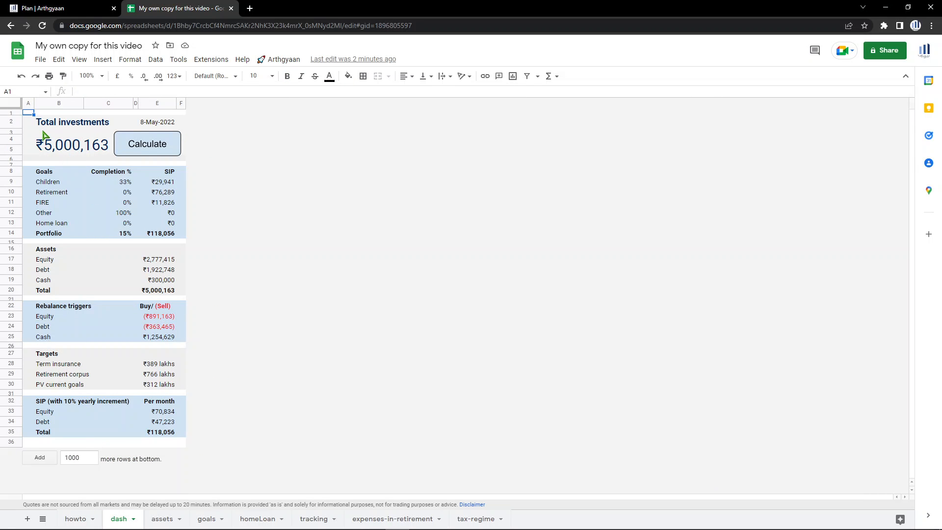
mouse_move(60, 184)
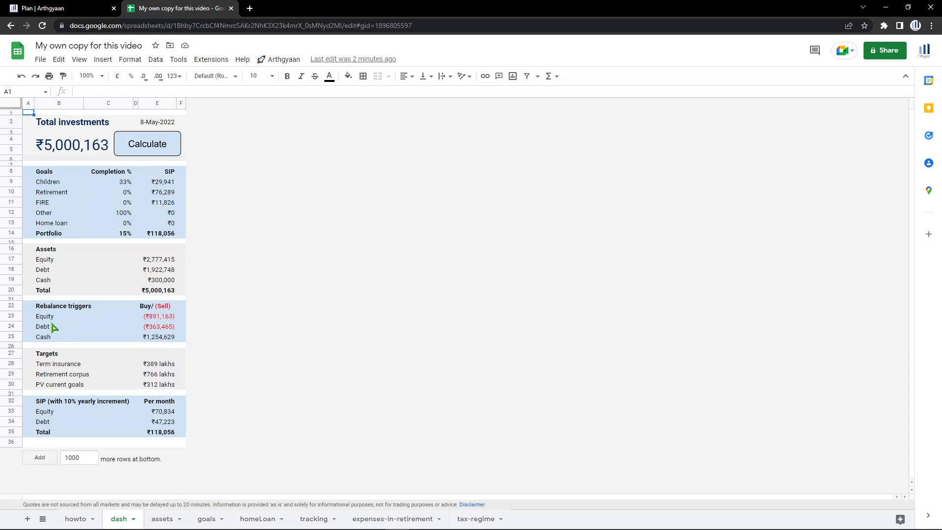
mouse_move(137, 330)
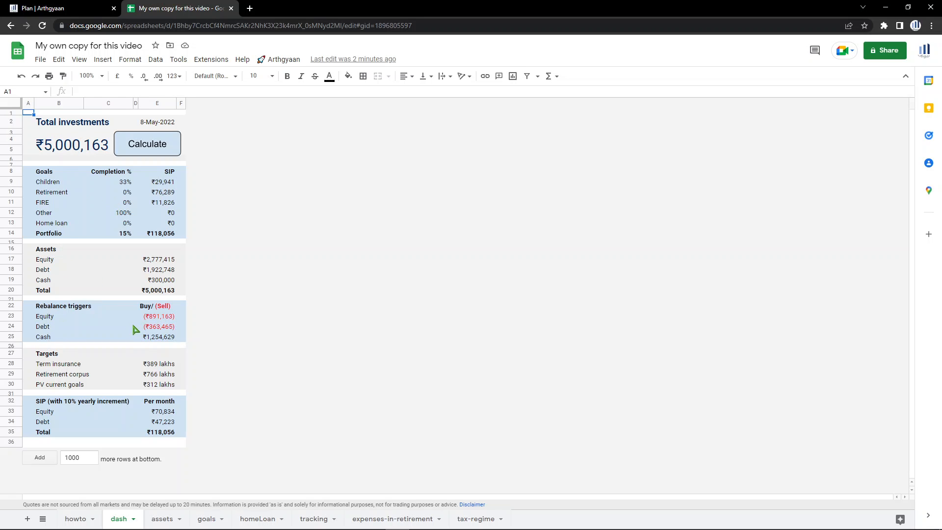
mouse_move(47, 368)
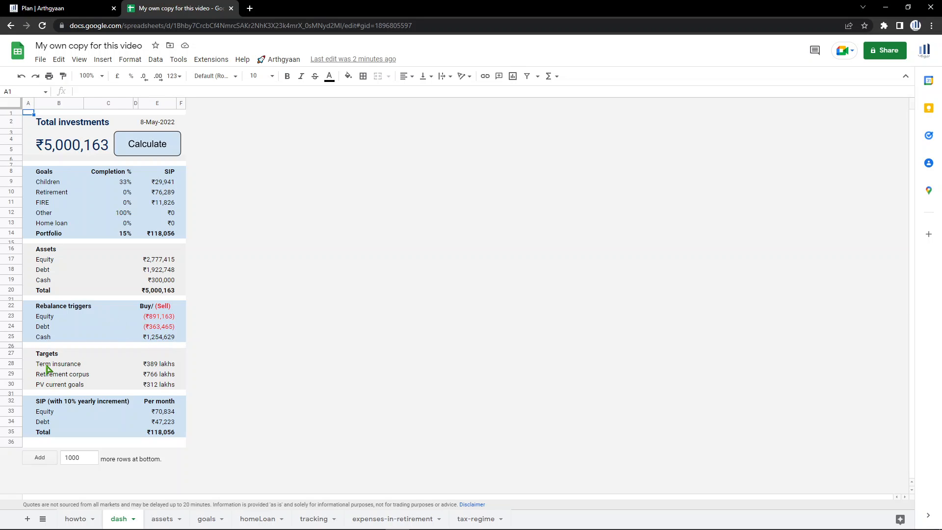
mouse_move(44, 381)
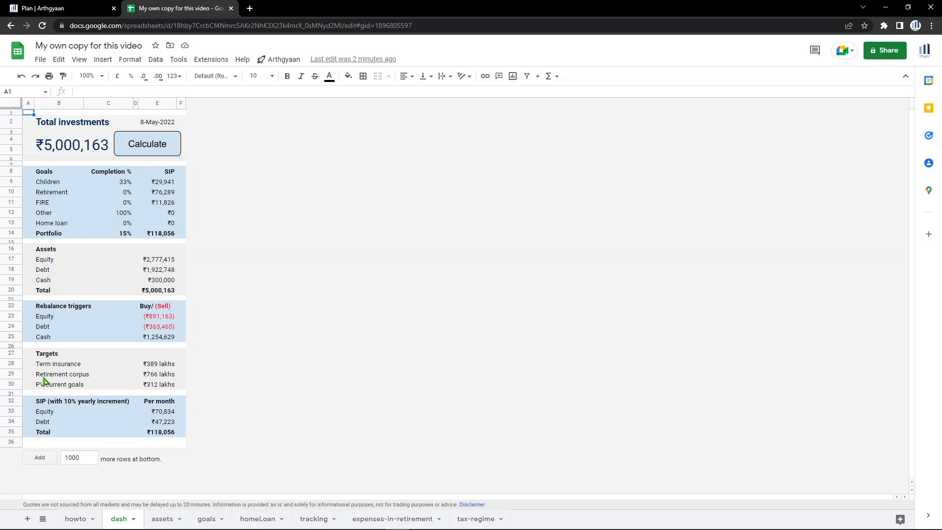
mouse_move(44, 388)
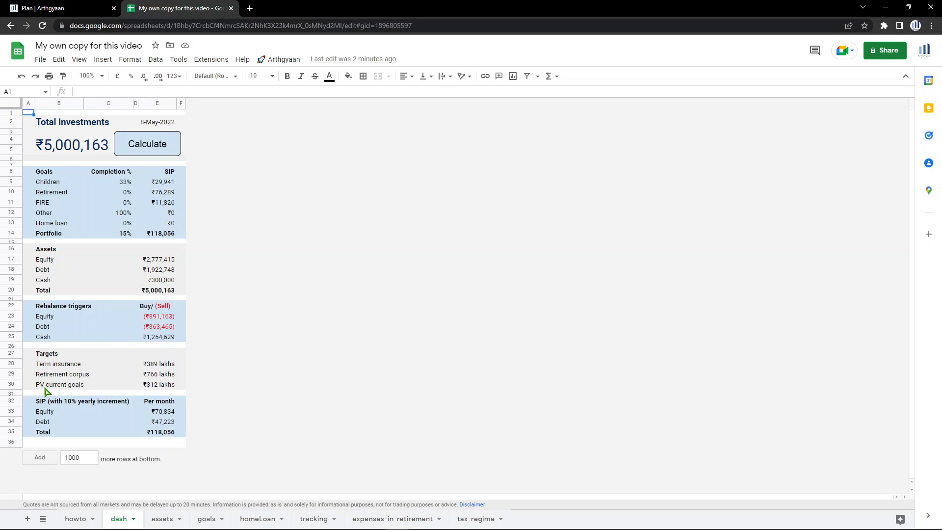
mouse_move(78, 347)
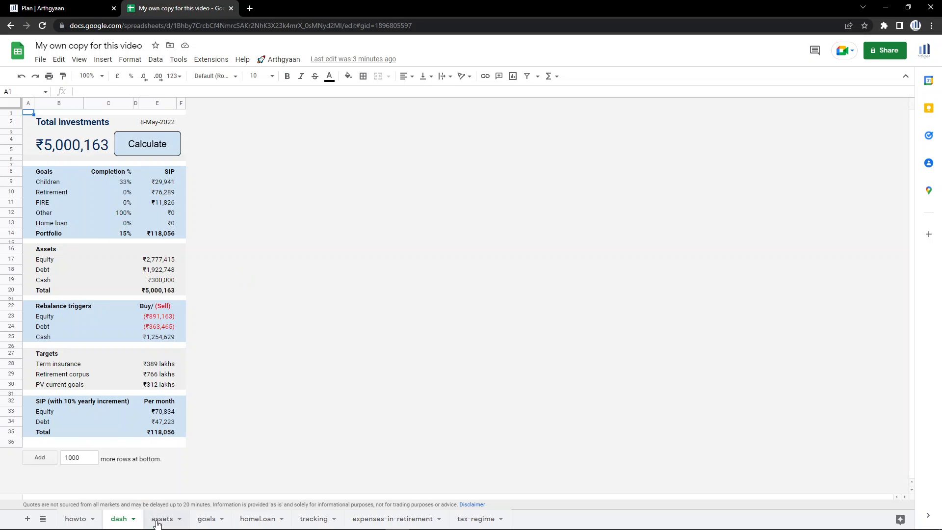
click(162, 517)
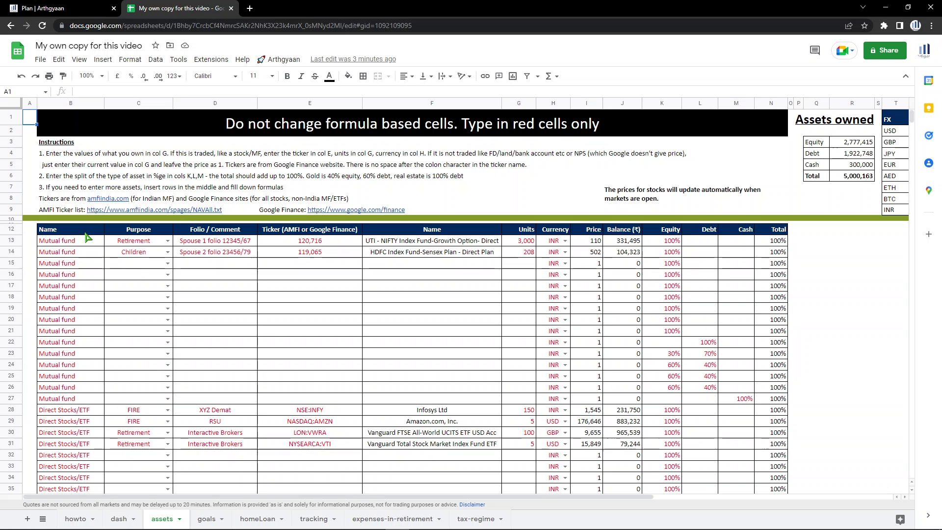
mouse_move(551, 243)
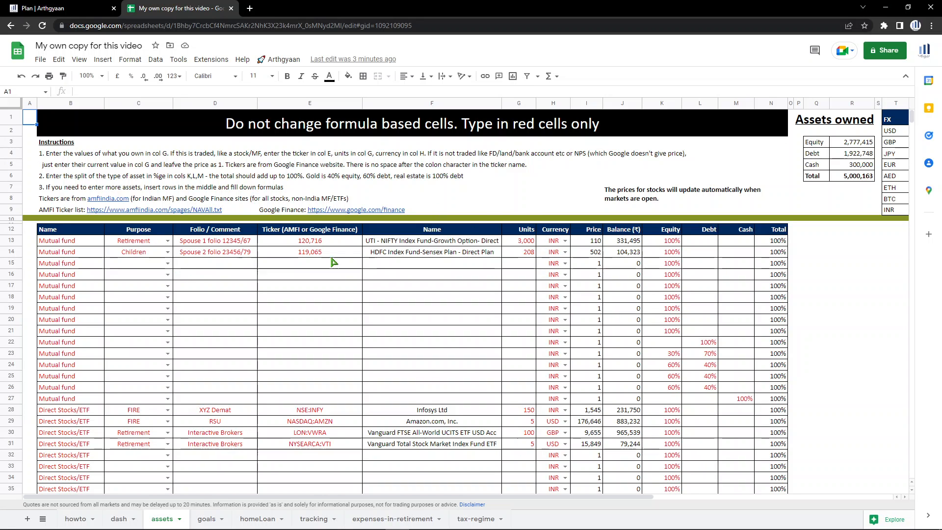
scroll(down, 3)
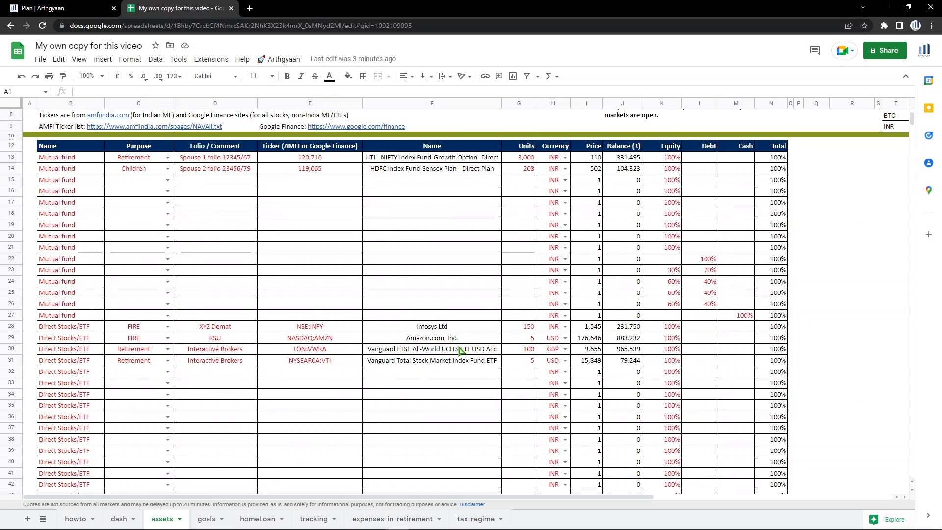
scroll(down, 3)
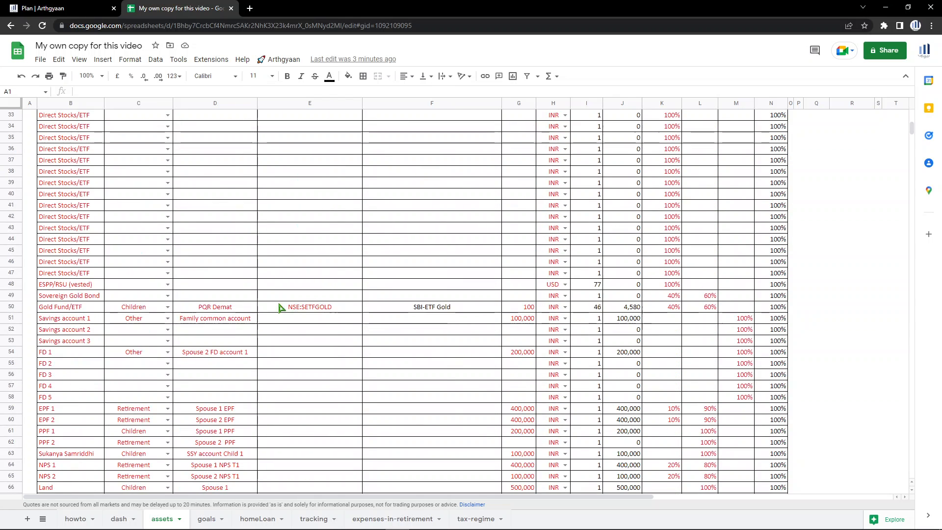
scroll(down, 3)
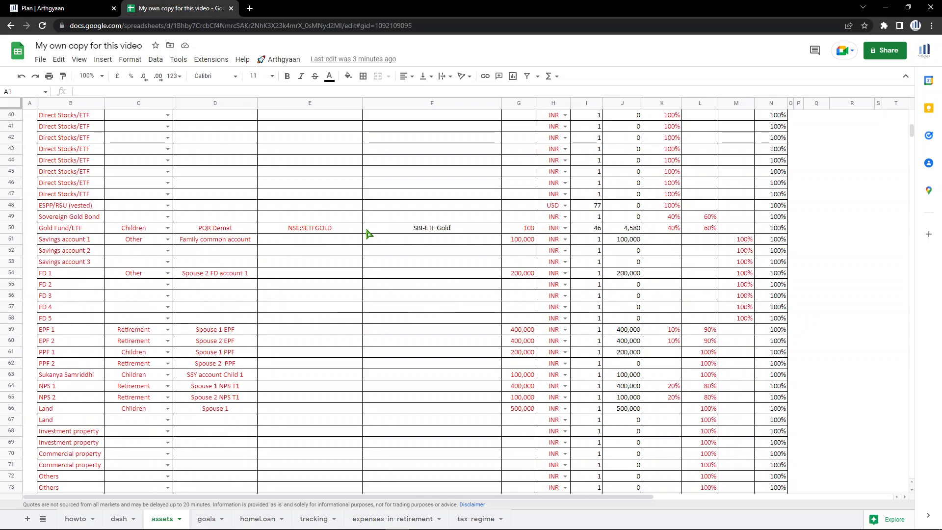
mouse_move(135, 306)
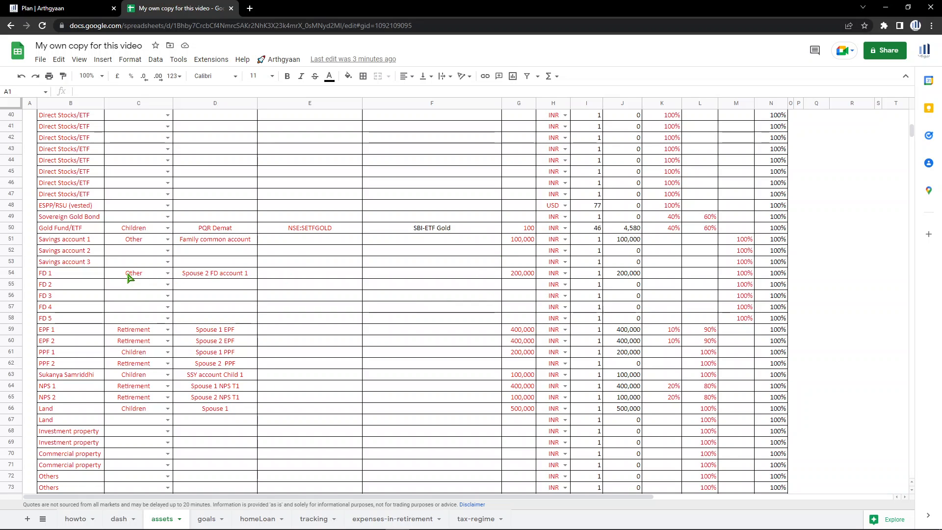
scroll(down, 3)
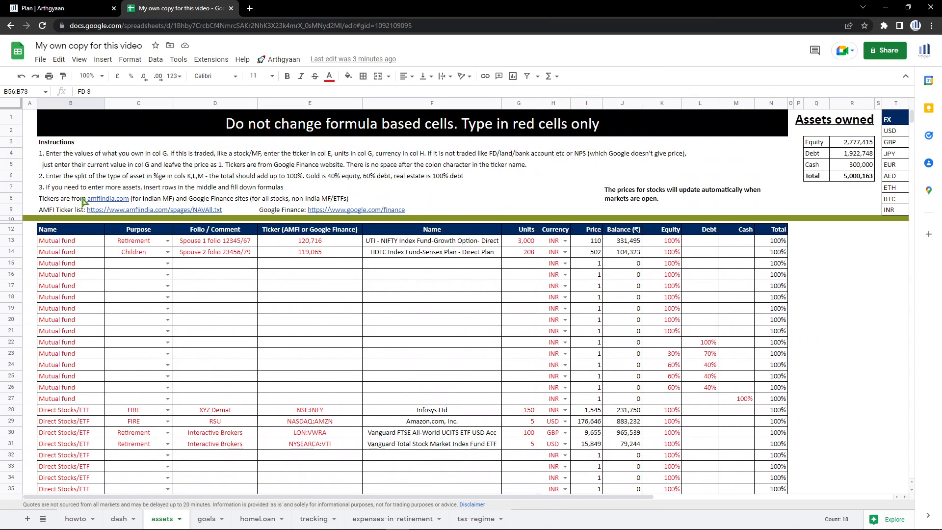
mouse_move(222, 444)
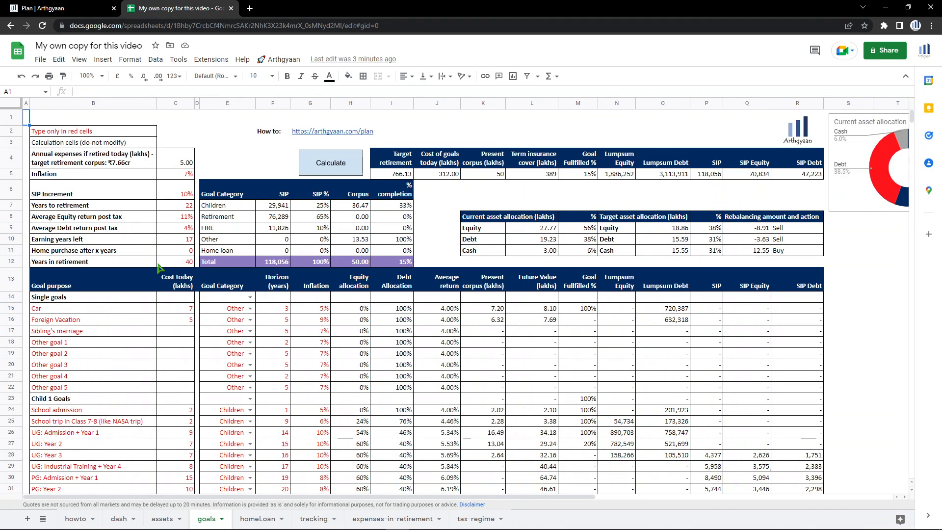
mouse_move(203, 331)
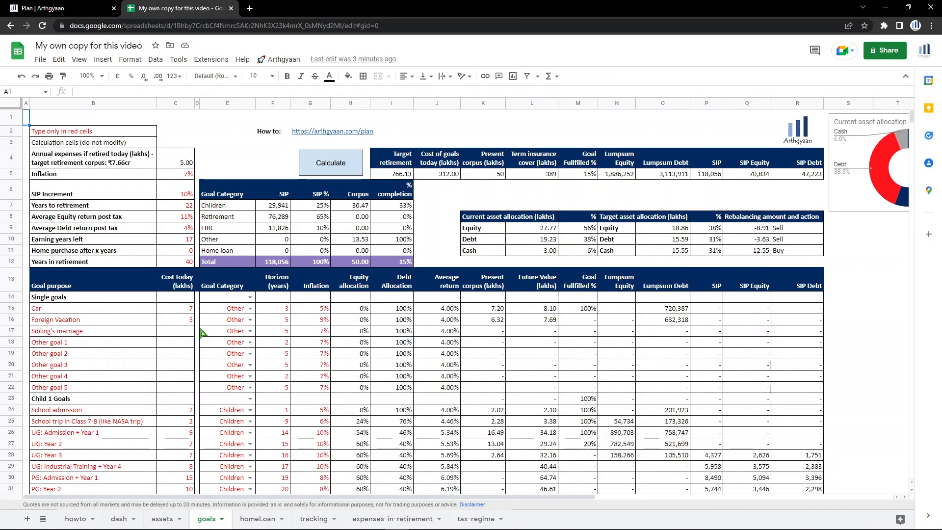
mouse_move(121, 318)
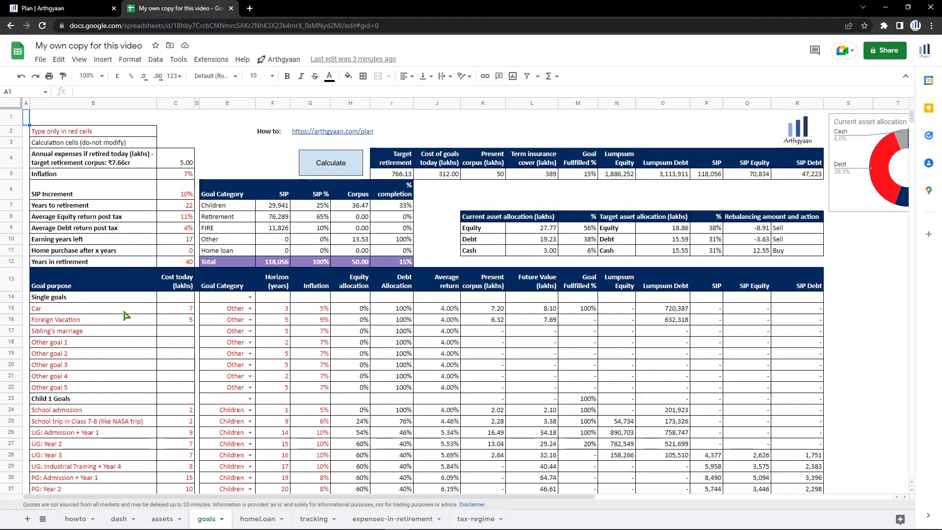
mouse_move(612, 283)
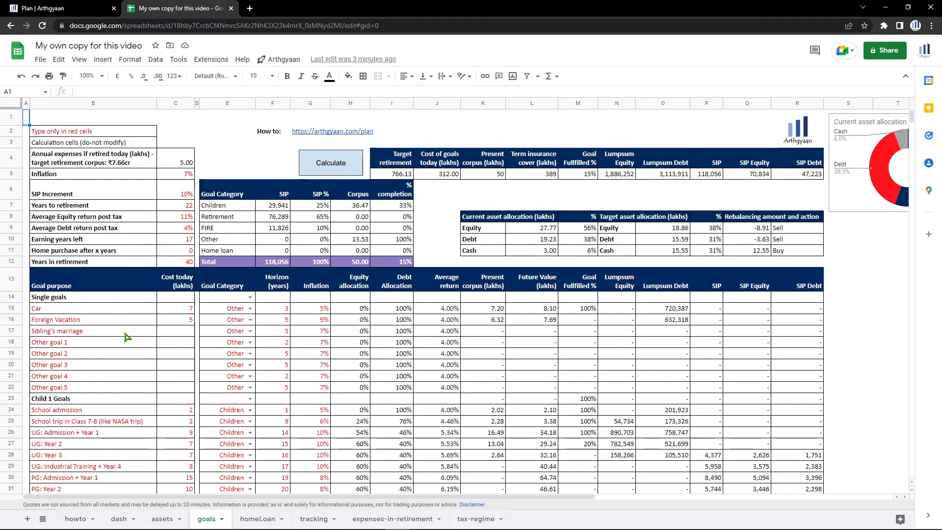
mouse_move(114, 313)
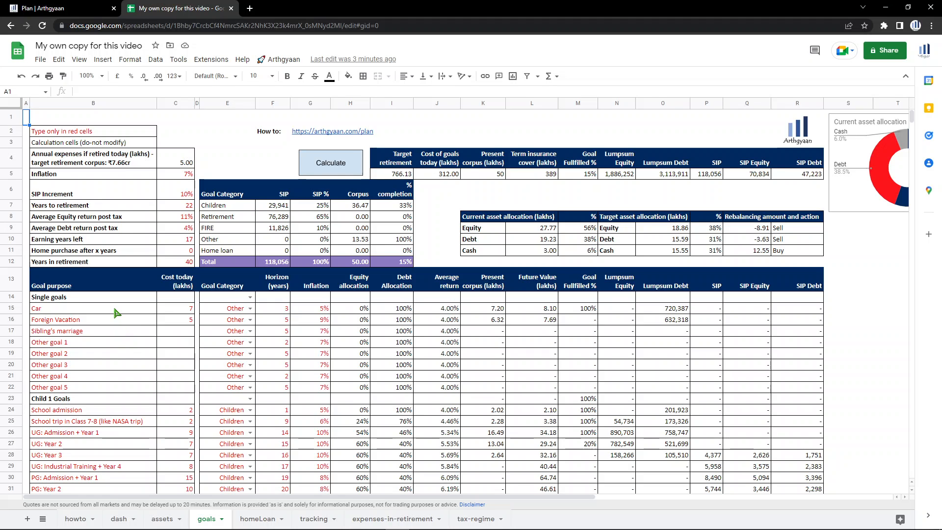
Scroll down the goals sheet to view the goal rows and their required SIPs.
scroll(down, 3)
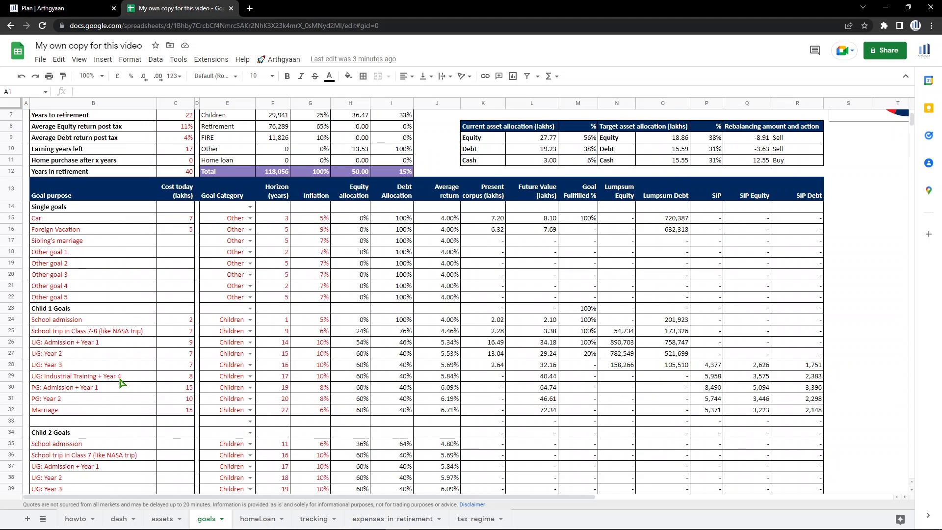
scroll(down, 3)
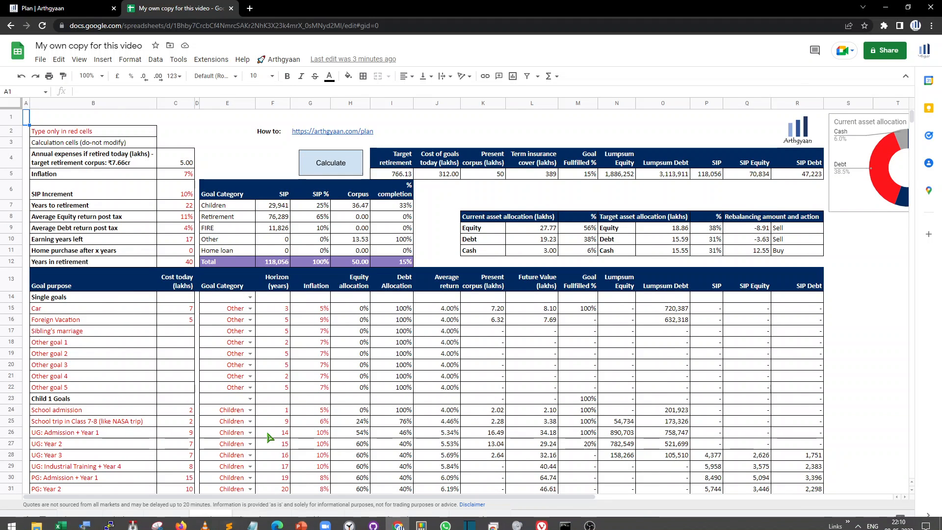
Switch to the homeLoan sheet with home cost, EMI and rent figures.
click(257, 518)
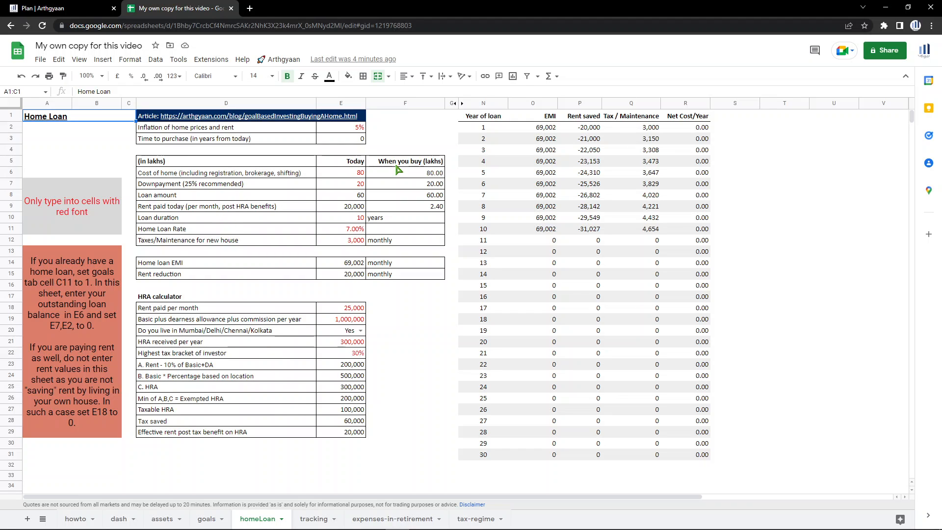
mouse_move(483, 276)
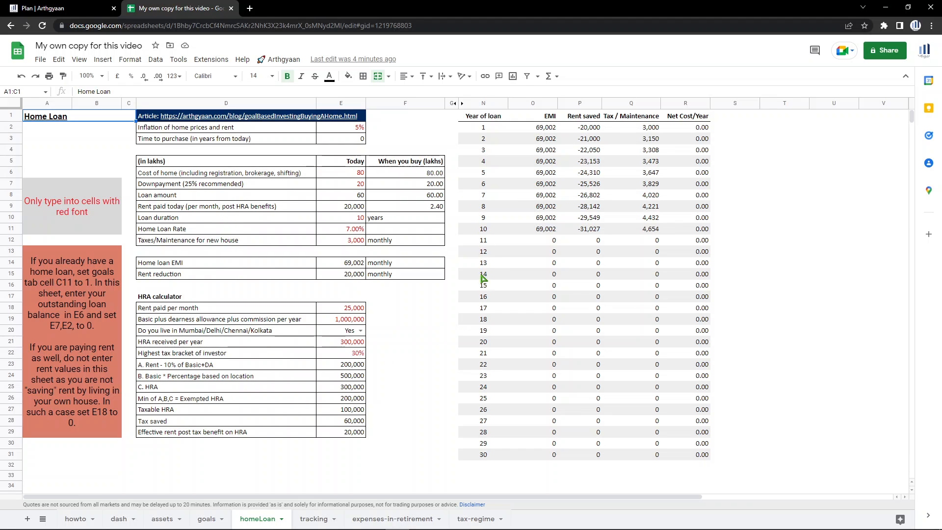
mouse_move(455, 265)
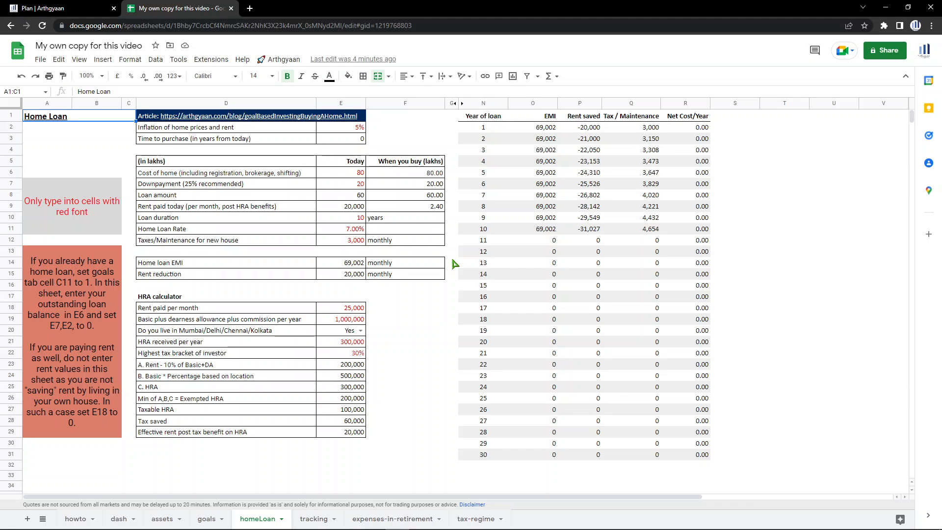
mouse_move(396, 400)
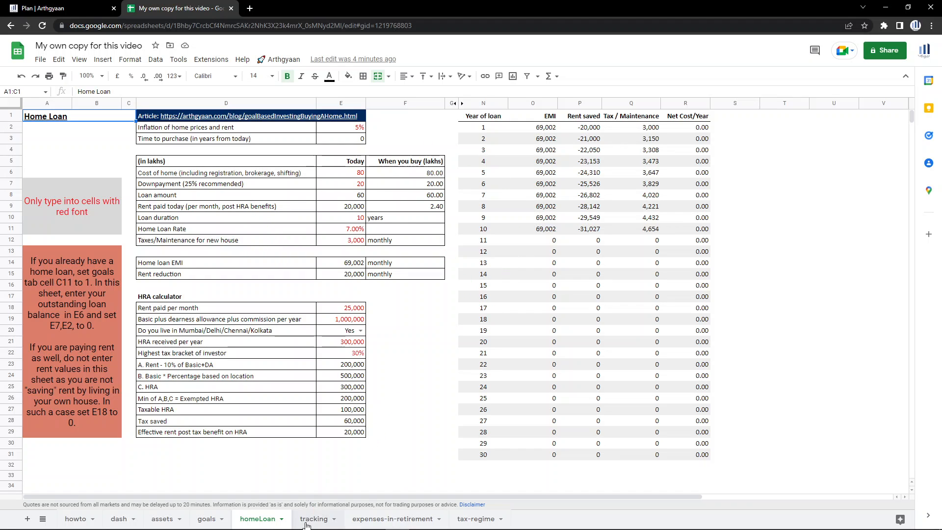
Review the yearly equity totals for 2017-2022 on the tracking sheet.
click(312, 518)
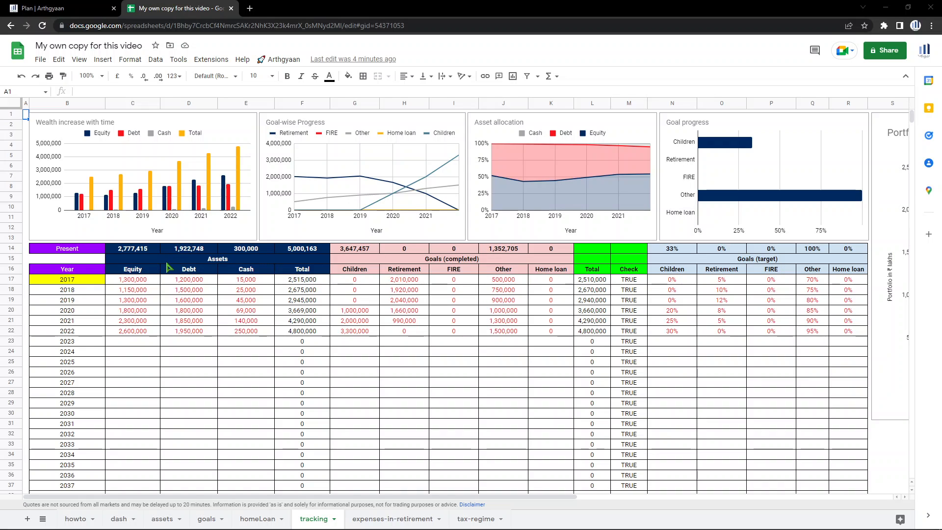
mouse_move(164, 295)
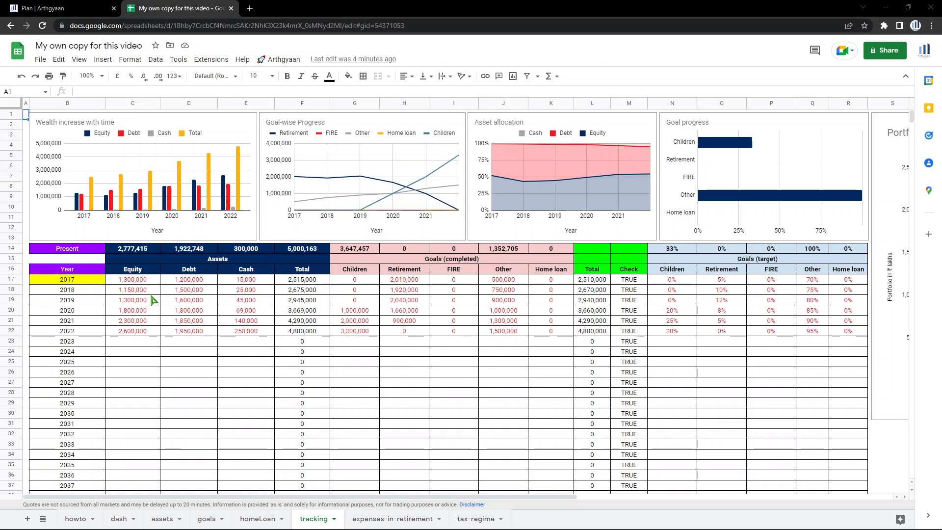
drag(133, 278, 133, 331)
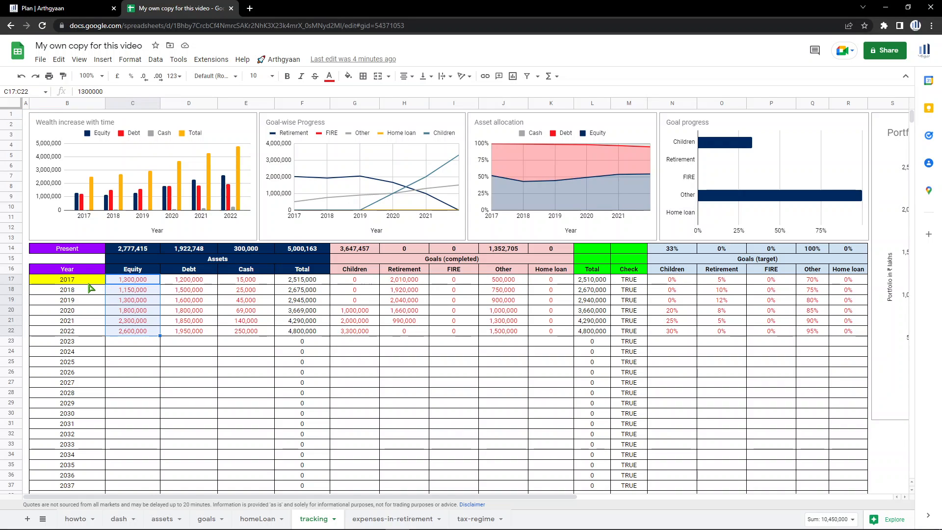
click(67, 278)
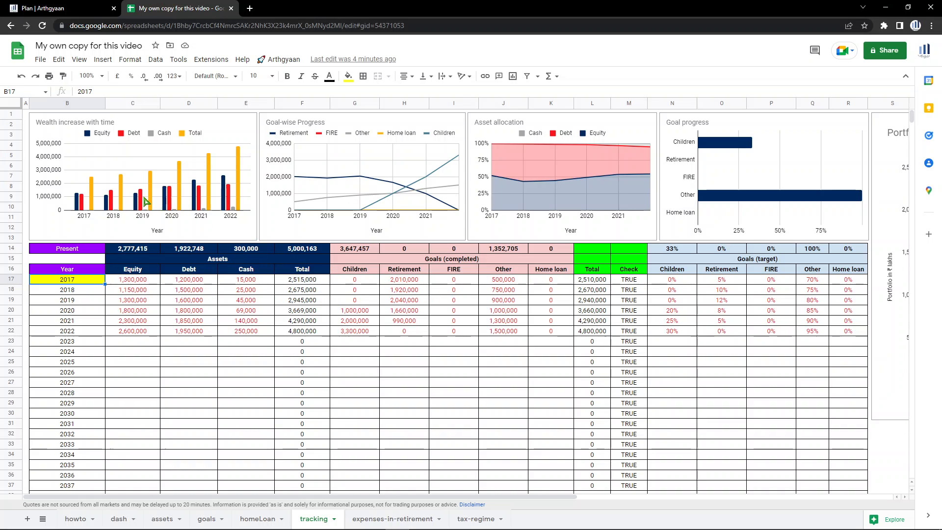
mouse_move(152, 289)
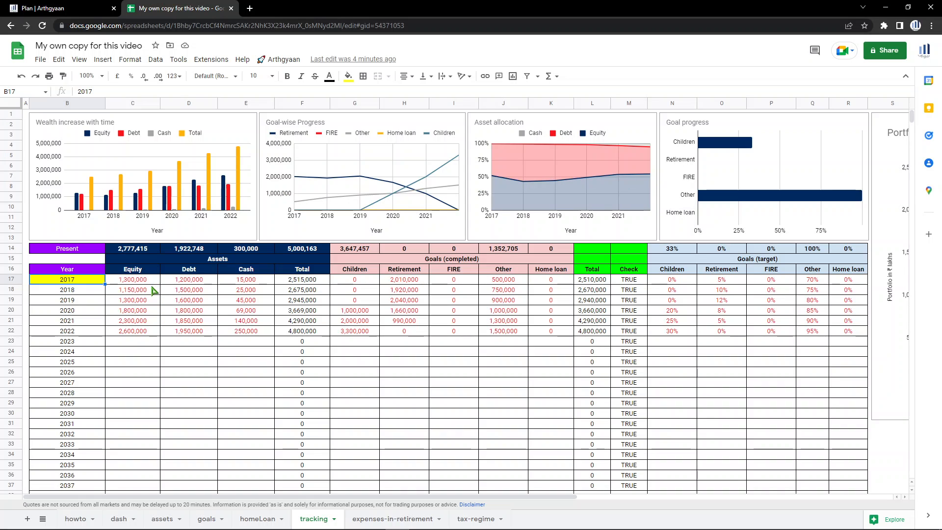
mouse_move(261, 300)
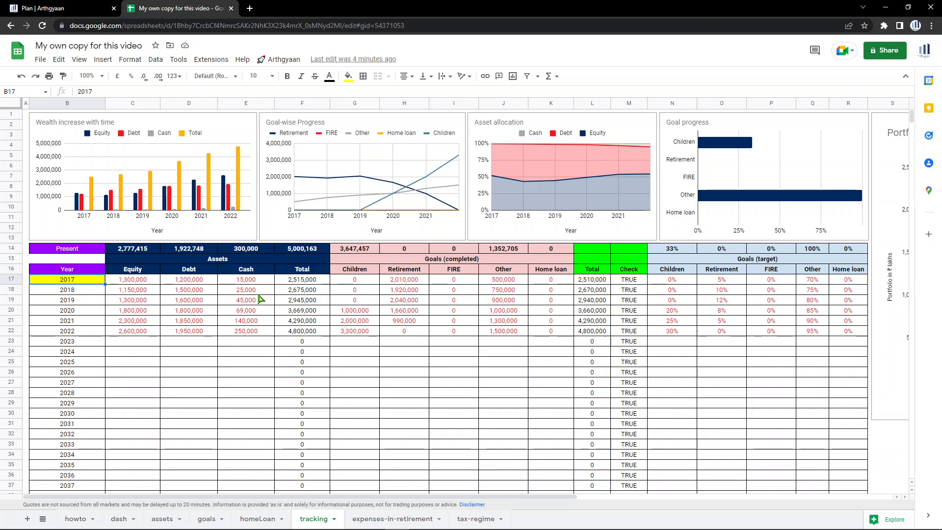
mouse_move(307, 184)
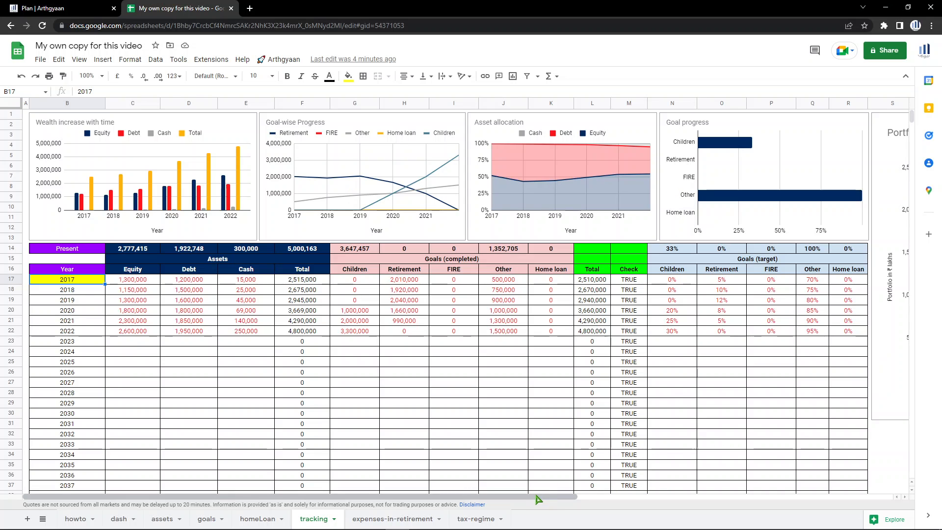
scroll(right, 3)
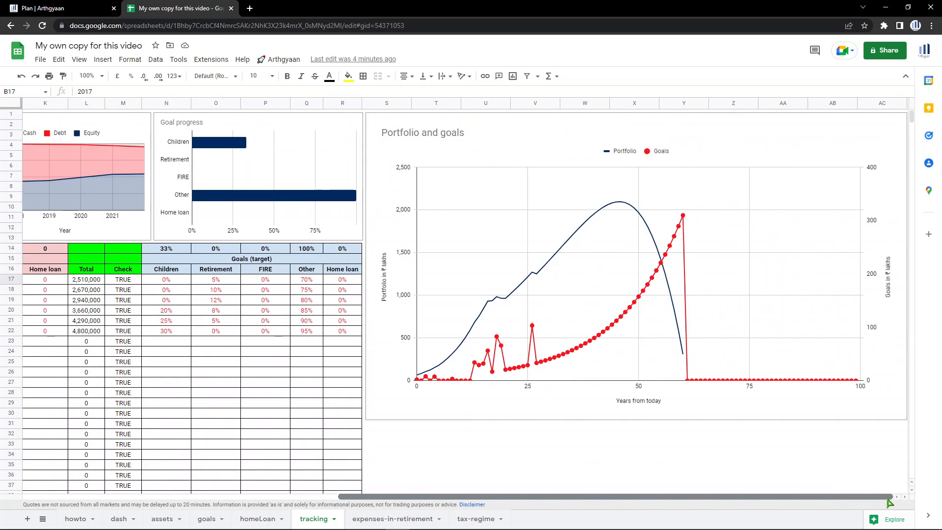
mouse_move(615, 459)
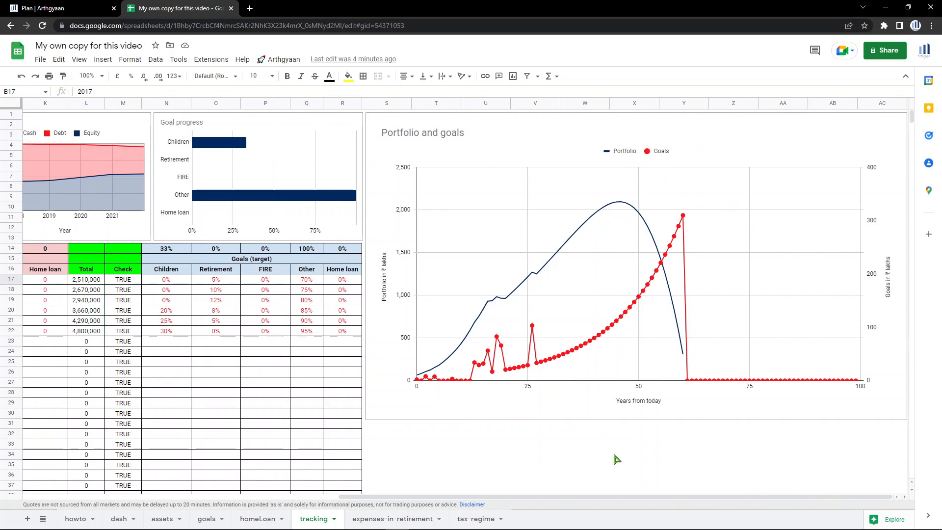
mouse_move(445, 369)
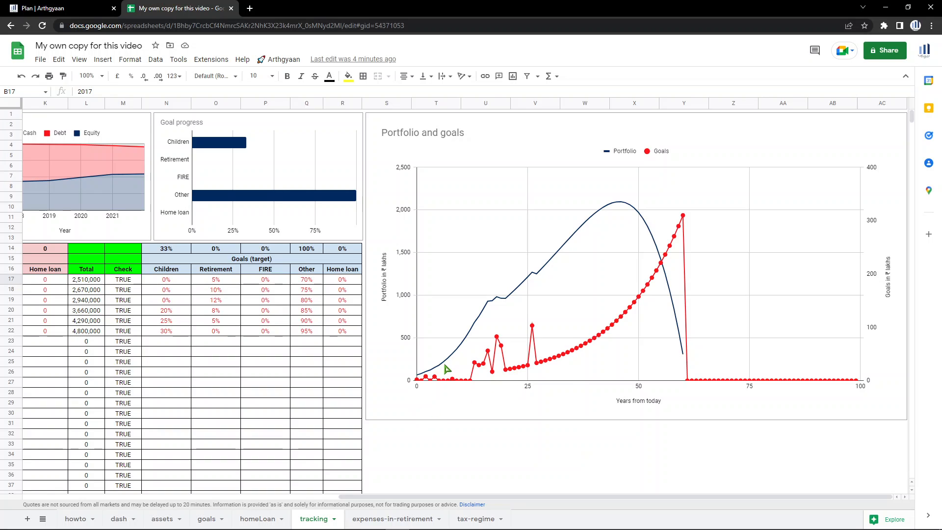
mouse_move(704, 361)
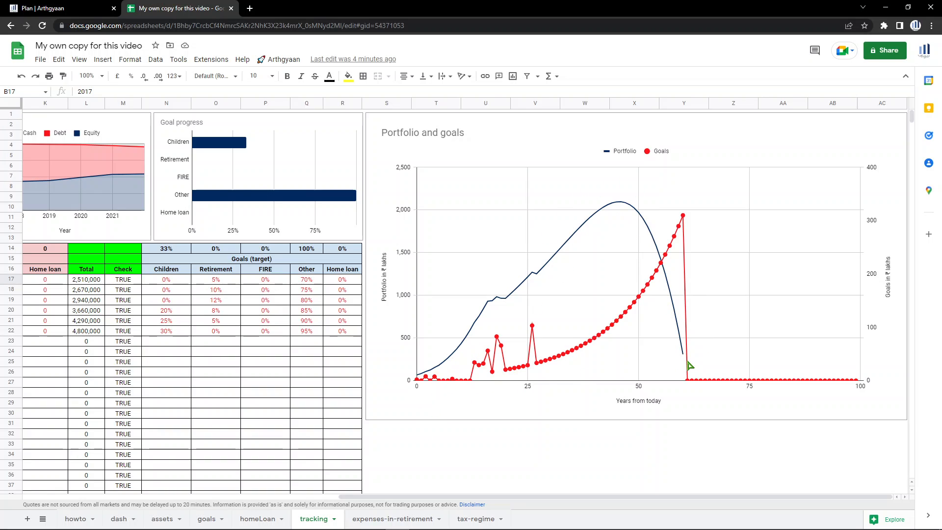
mouse_move(593, 343)
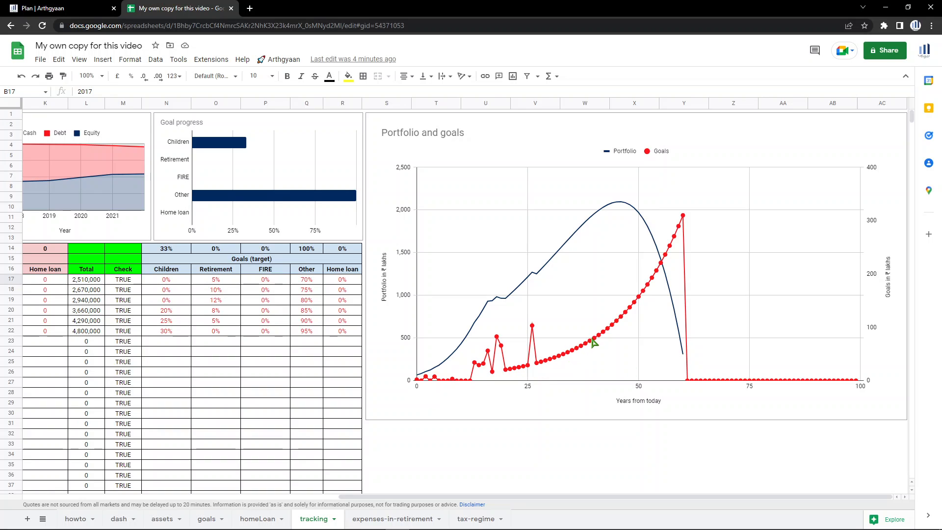
mouse_move(628, 289)
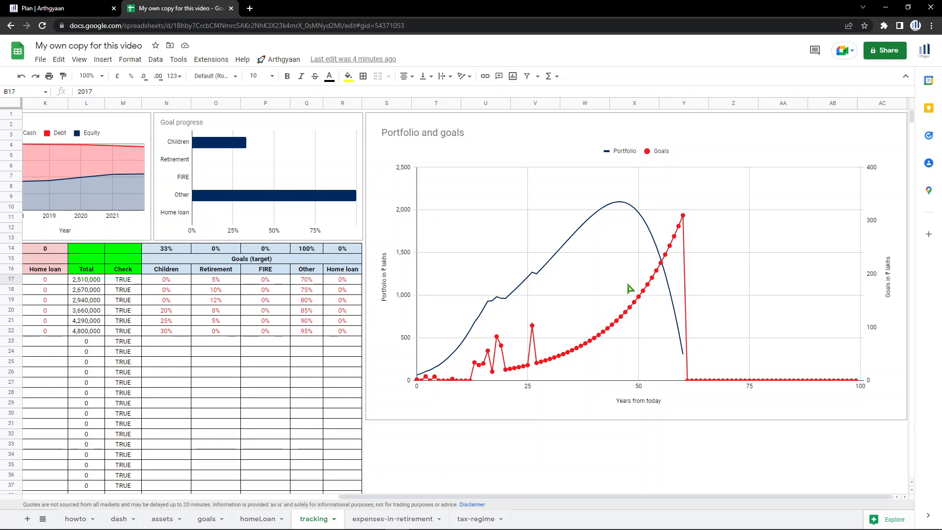
mouse_move(538, 359)
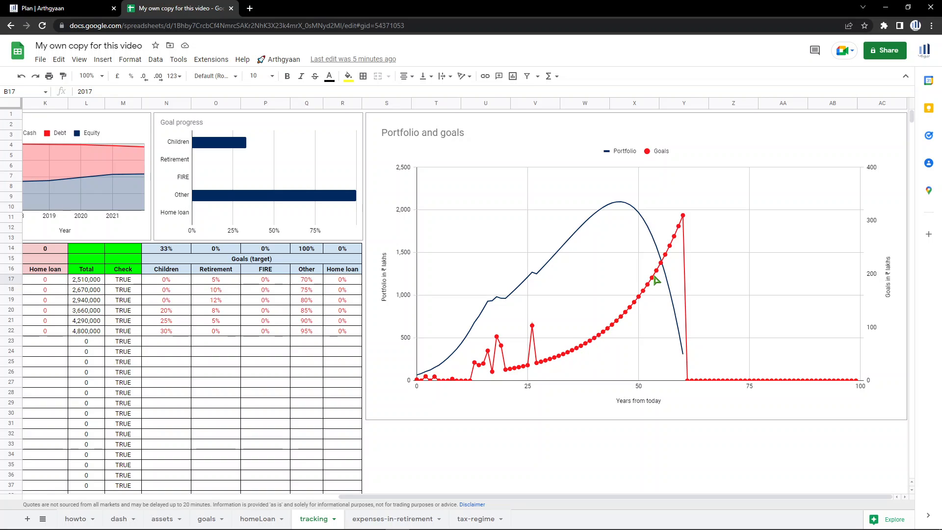
mouse_move(525, 343)
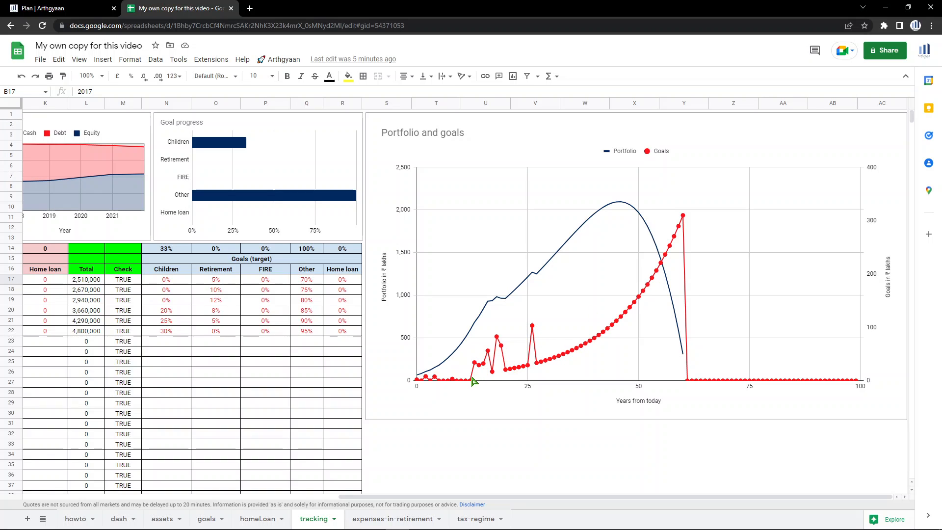
mouse_move(548, 514)
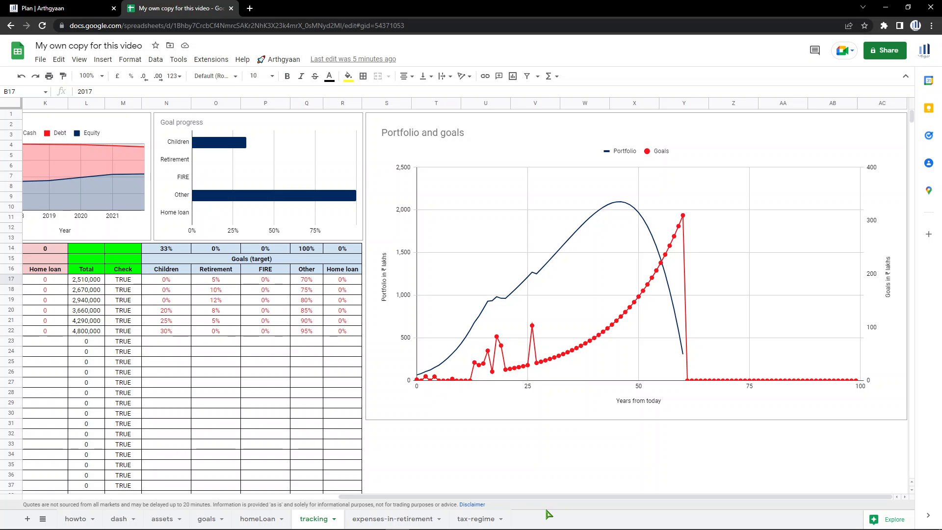
scroll(left, 3)
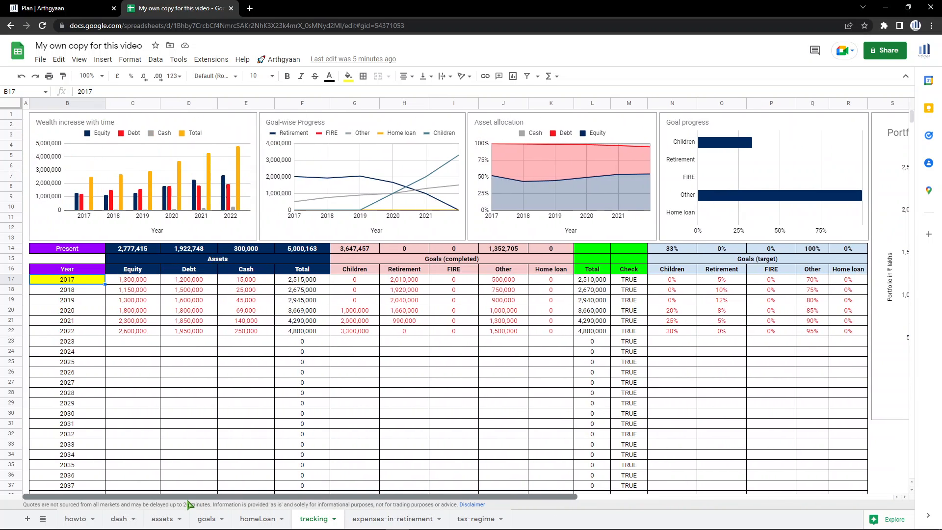
Review the retirement expenses estimate and where the goals sheet uses its figure.
click(392, 518)
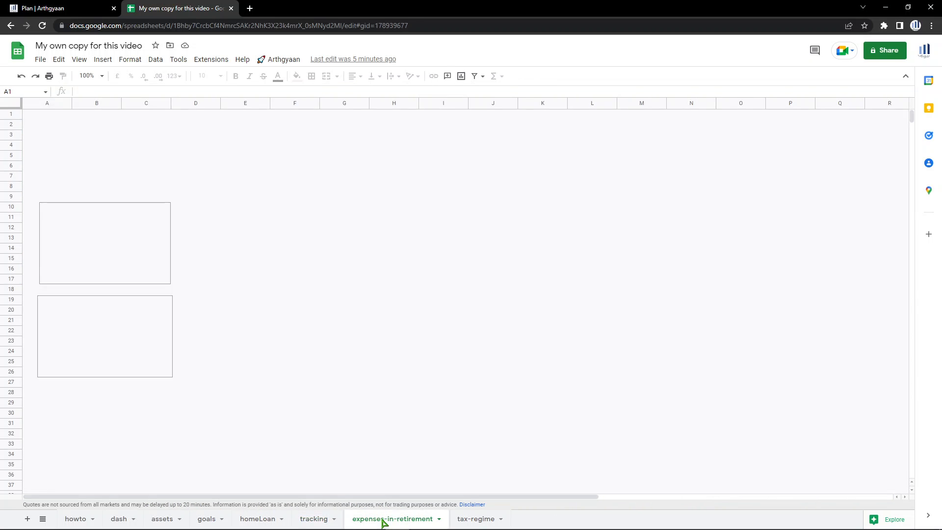
click(392, 518)
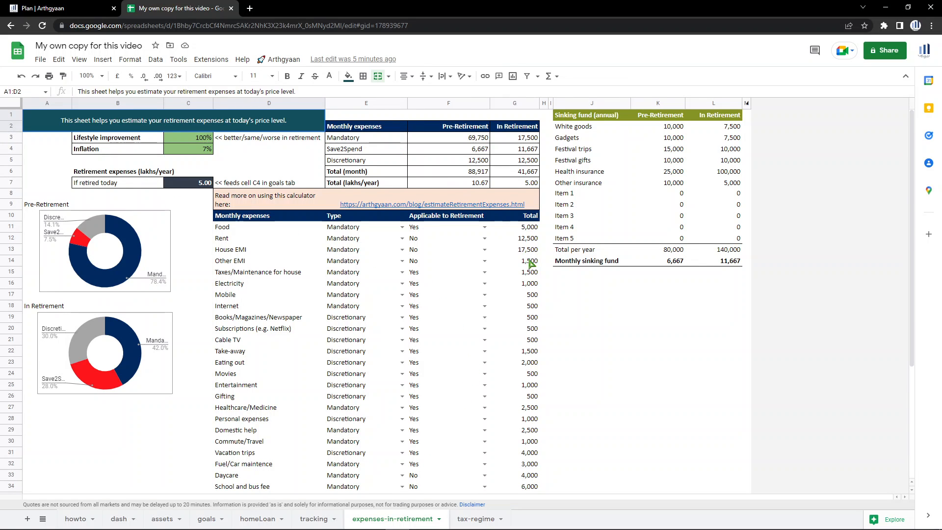
mouse_move(383, 295)
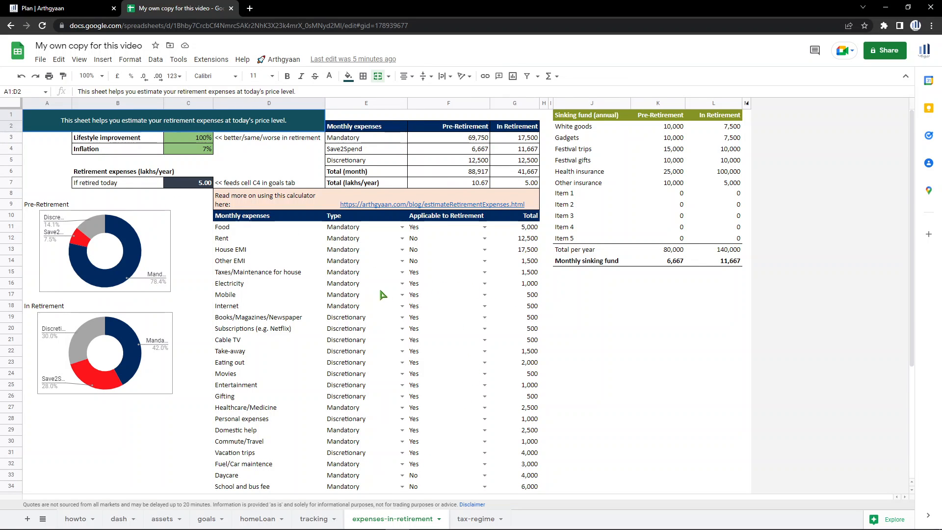
mouse_move(414, 242)
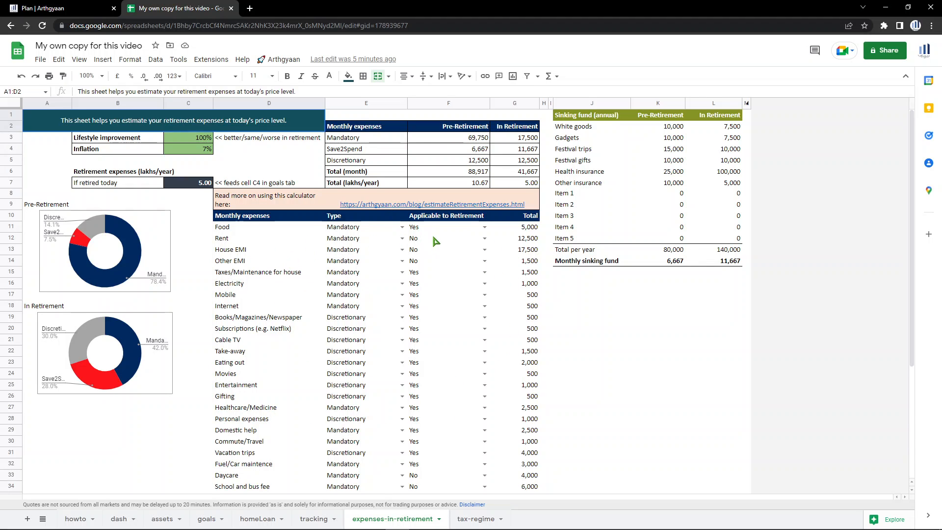
mouse_move(274, 242)
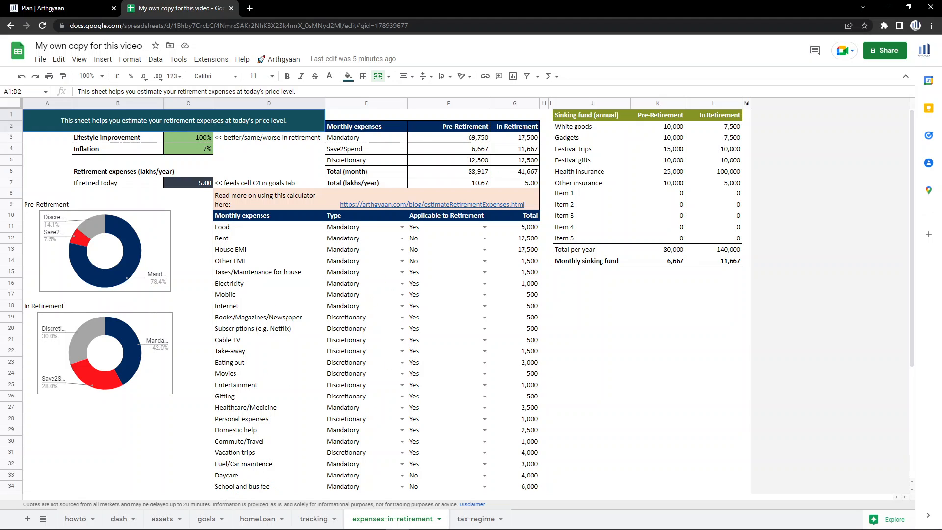
click(205, 518)
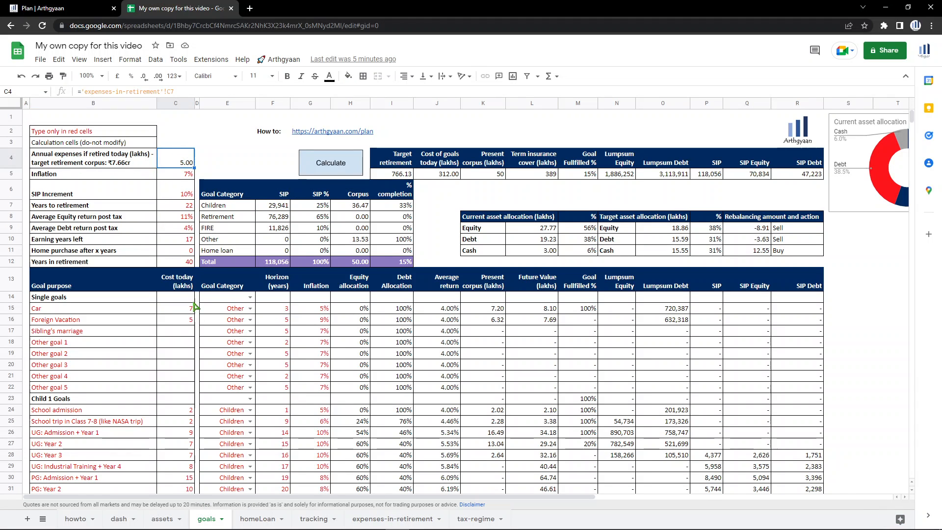
click(394, 518)
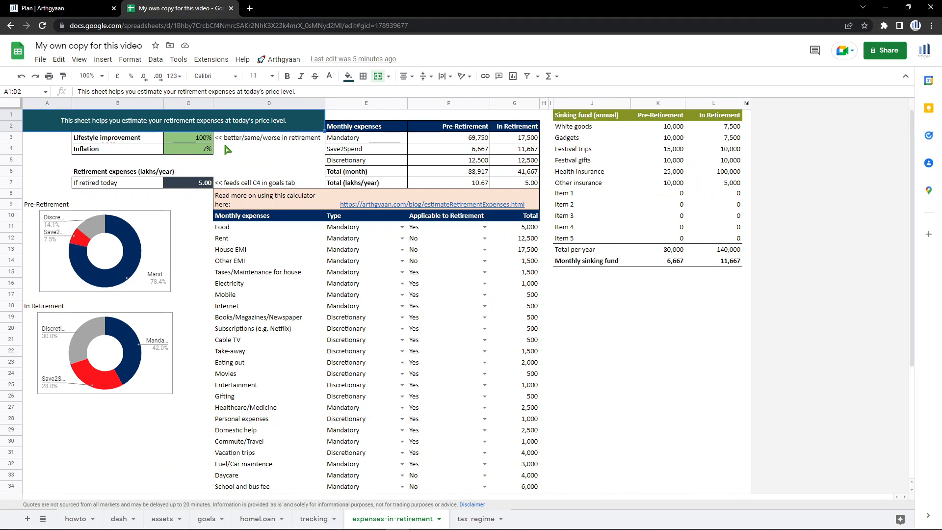
mouse_move(384, 210)
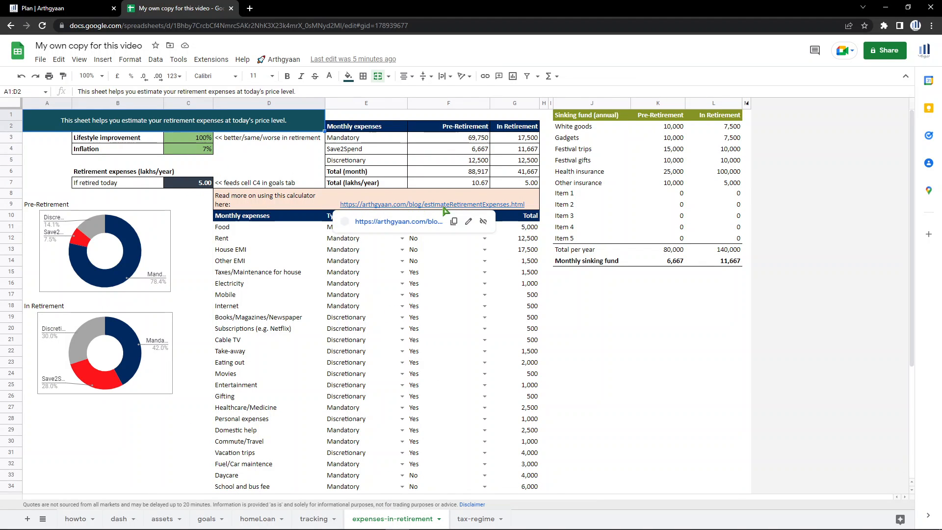
click(592, 317)
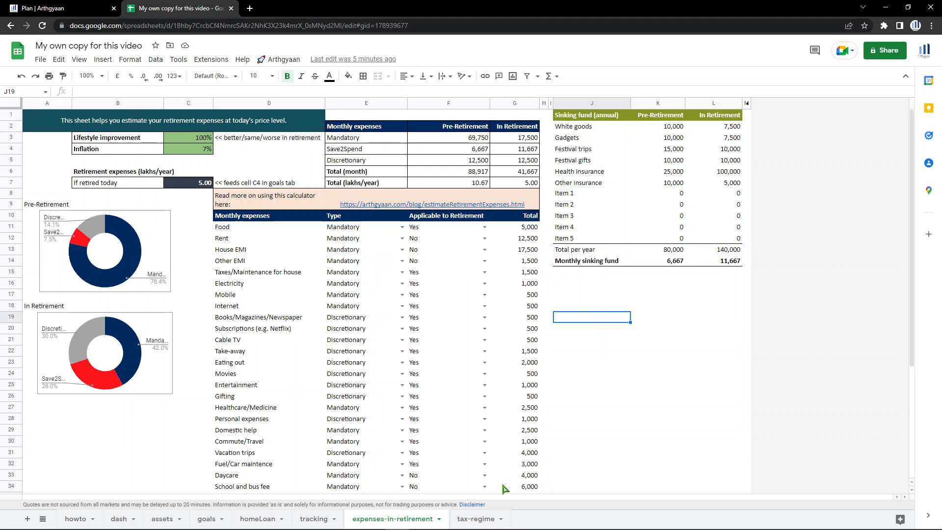
Look over the old vs new tax regime comparison, then the howto explanation.
click(474, 518)
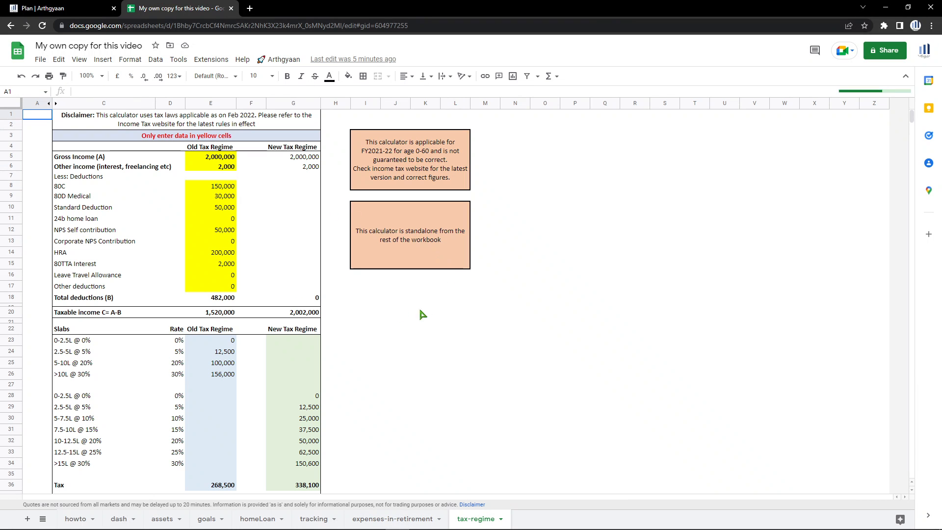
mouse_move(412, 359)
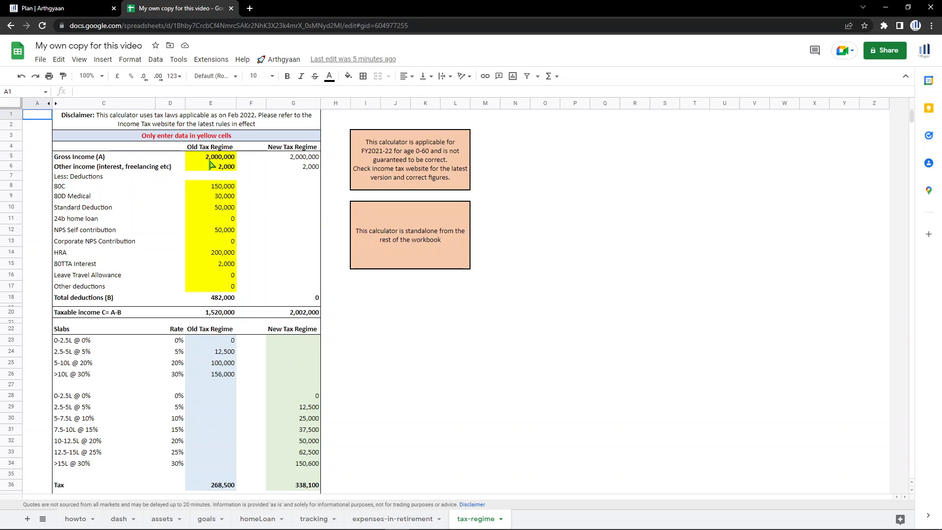
mouse_move(207, 282)
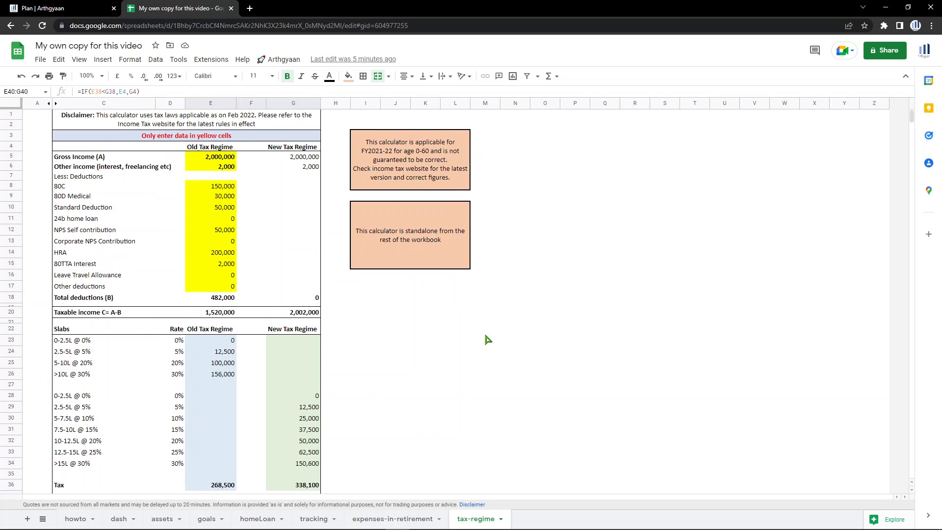
mouse_move(342, 201)
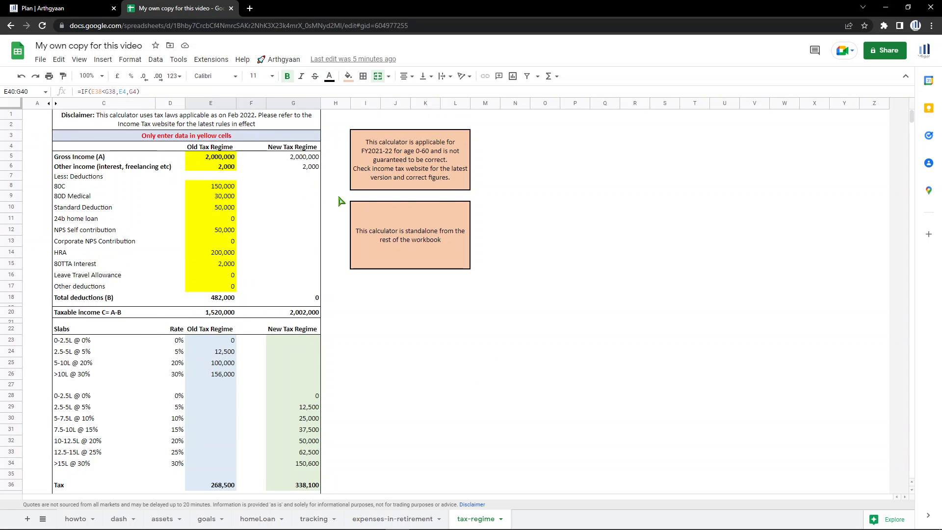
mouse_move(356, 455)
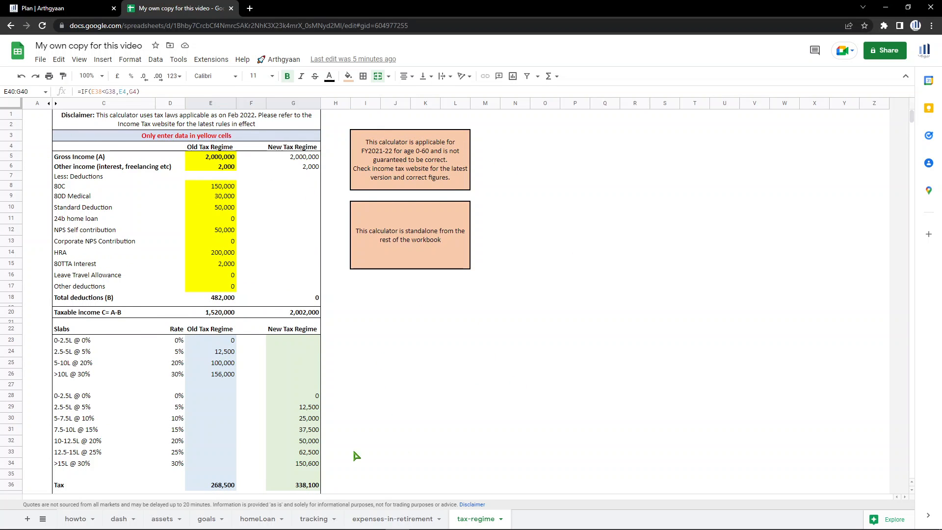
mouse_move(38, 187)
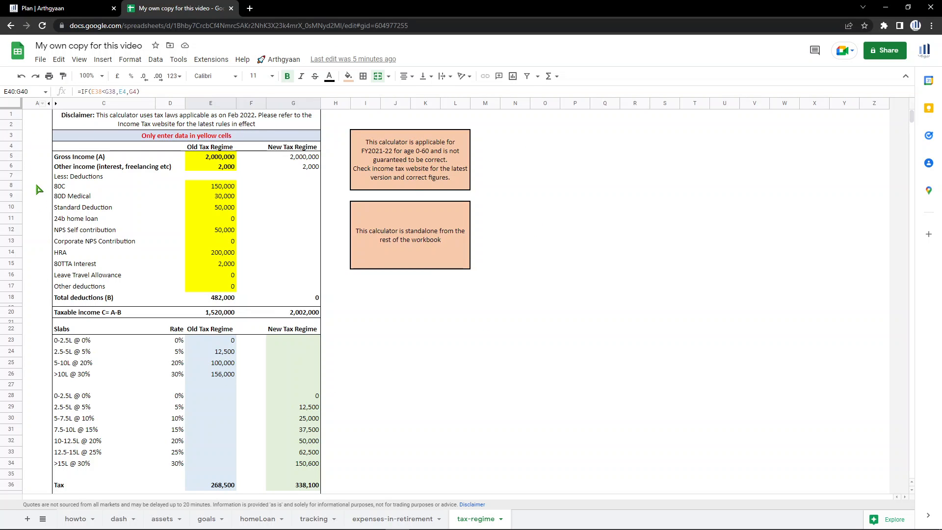
mouse_move(341, 249)
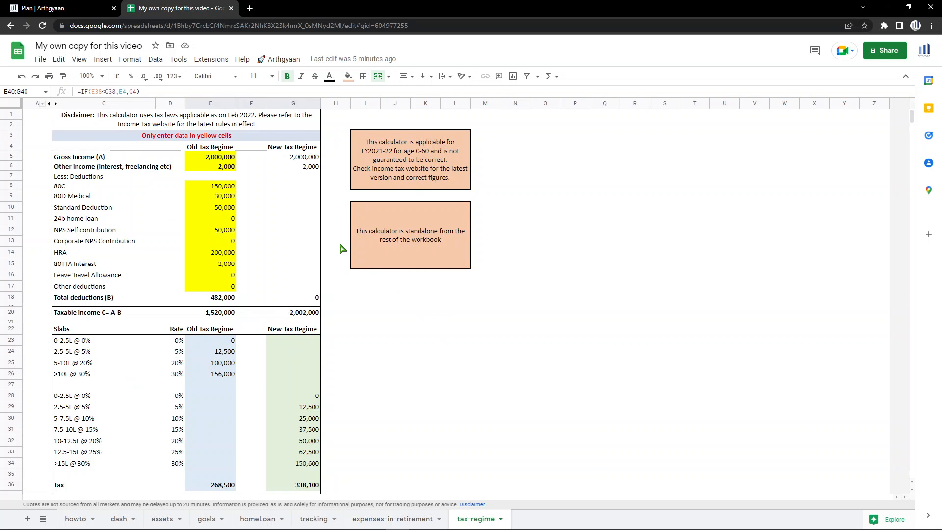
click(75, 518)
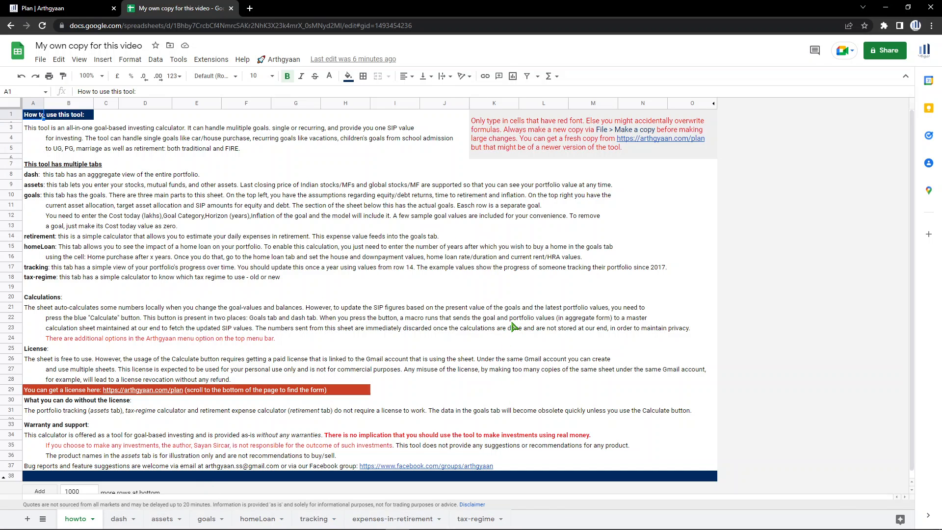
Pass through the tax-regime, tracking and assets sheets back to the goals sheet.
click(476, 518)
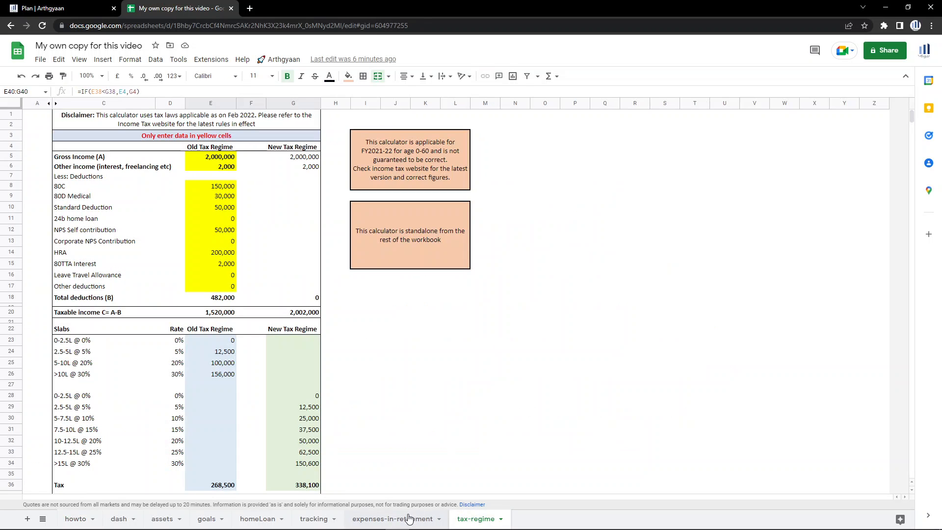
click(392, 518)
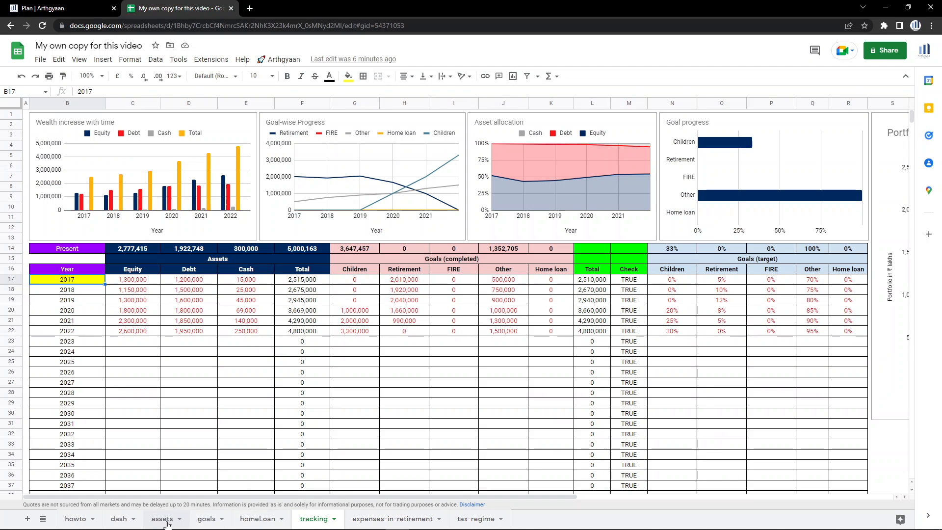
click(161, 518)
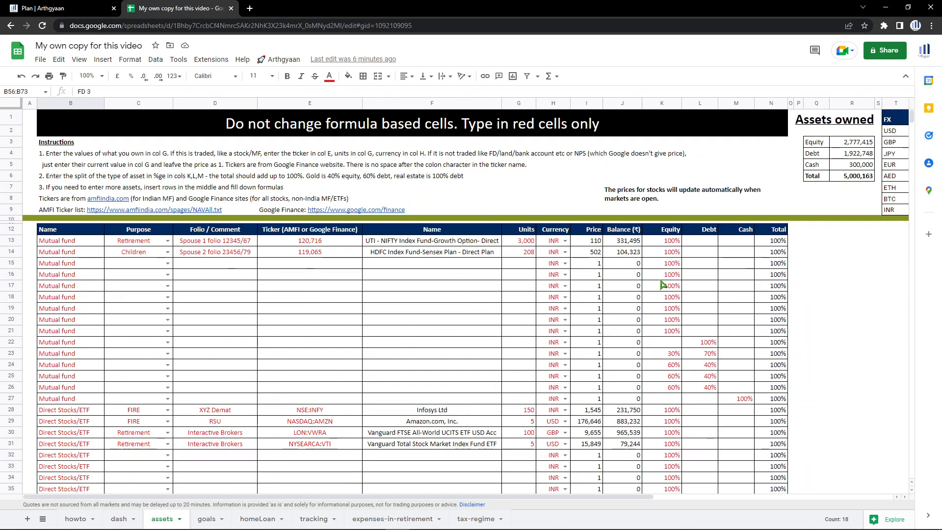
mouse_move(446, 280)
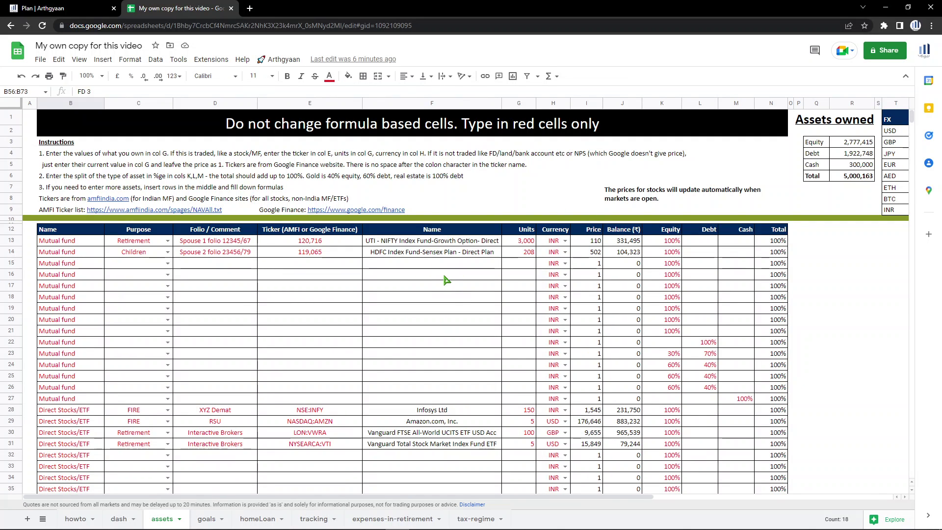
mouse_move(425, 268)
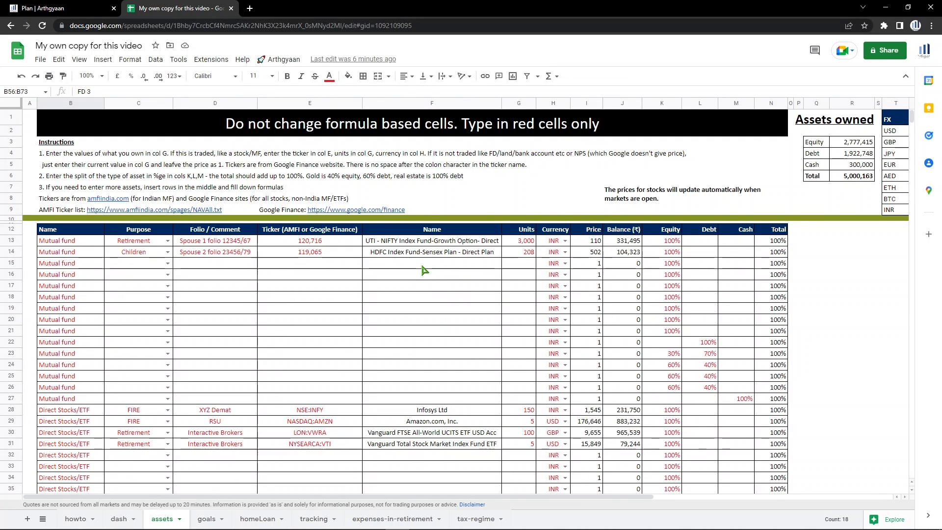
mouse_move(629, 269)
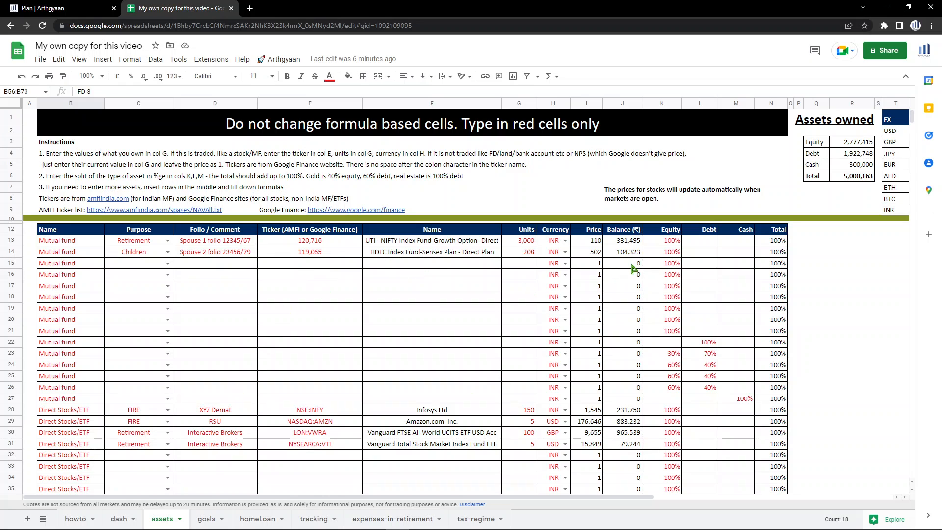
mouse_move(844, 137)
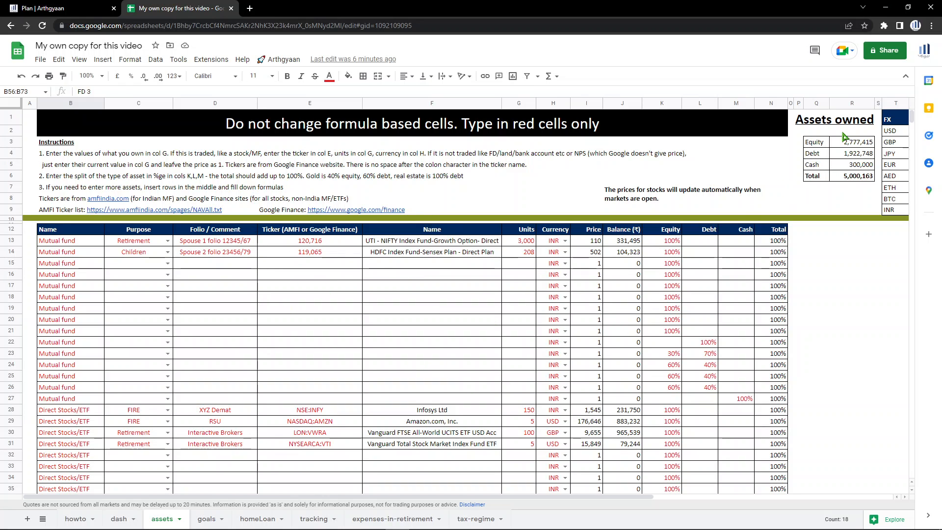
click(817, 141)
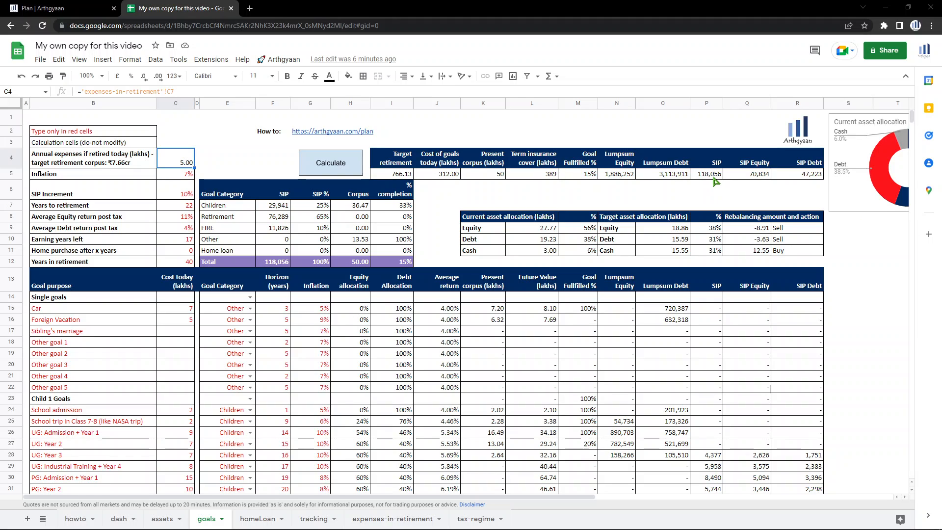
mouse_move(443, 328)
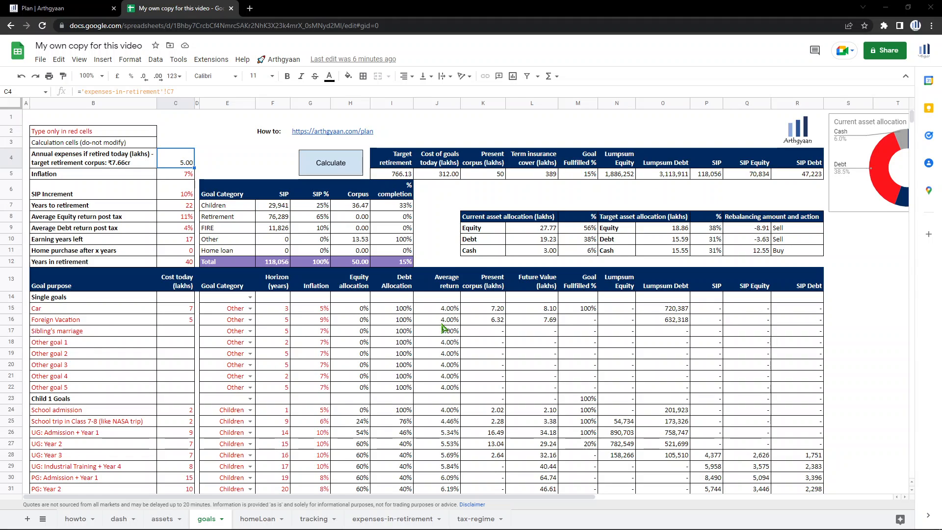
mouse_move(665, 304)
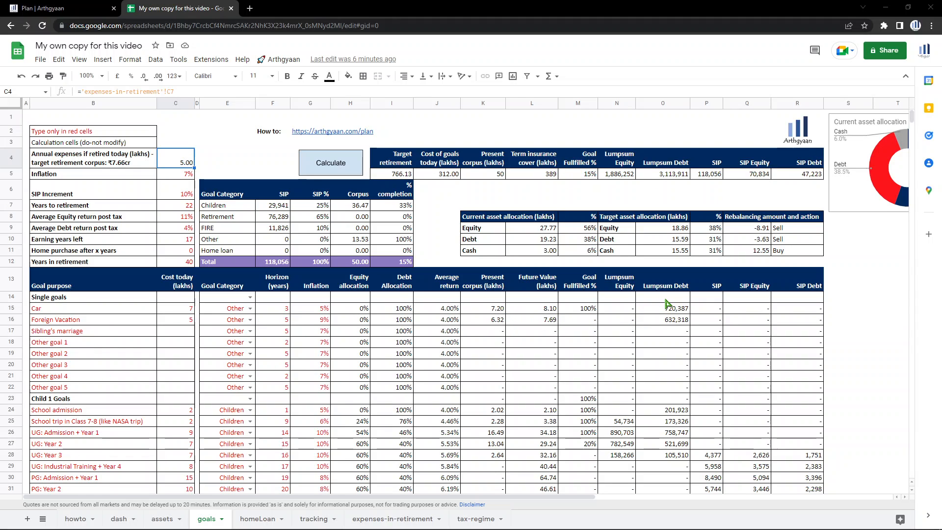
drag(715, 307, 818, 399)
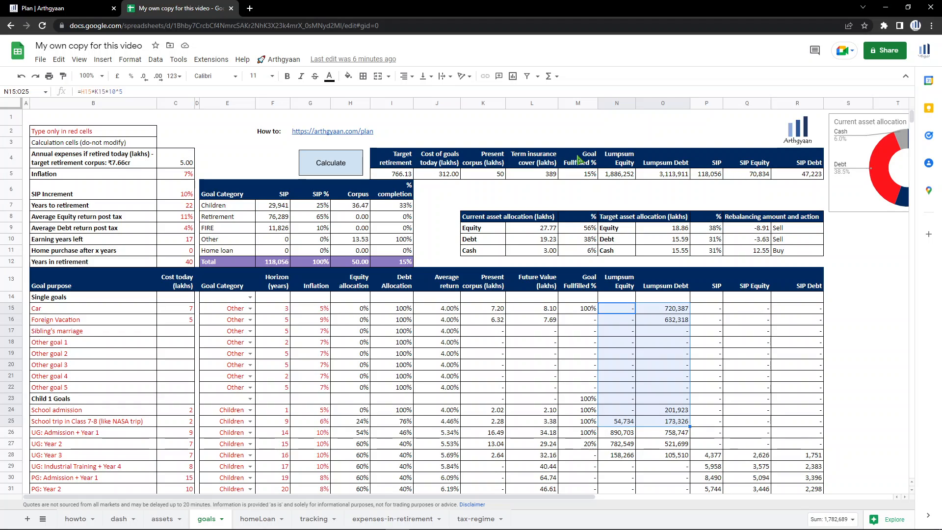
mouse_move(692, 195)
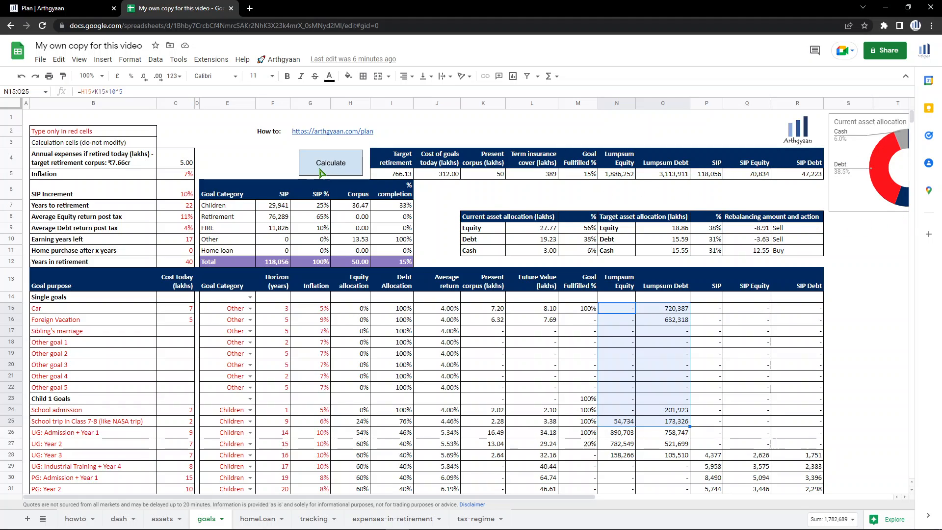
click(282, 58)
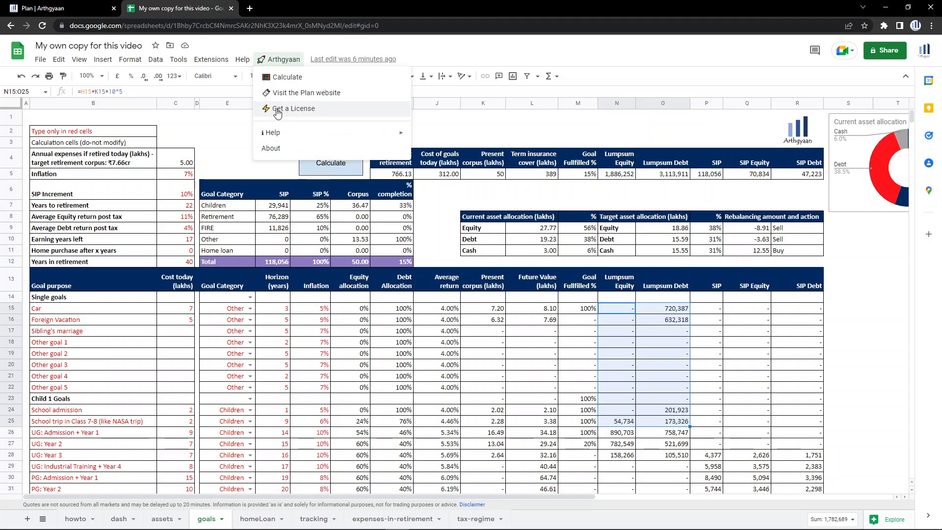
mouse_move(434, 206)
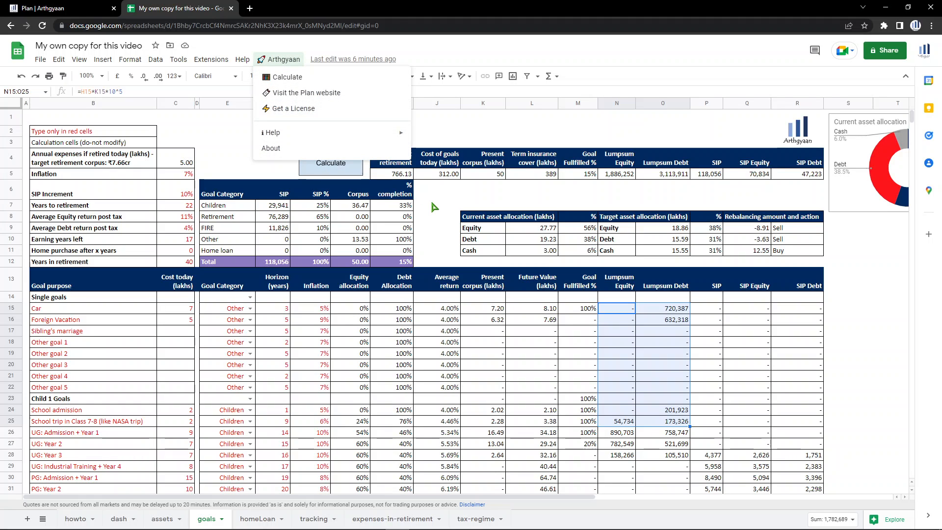
click(436, 205)
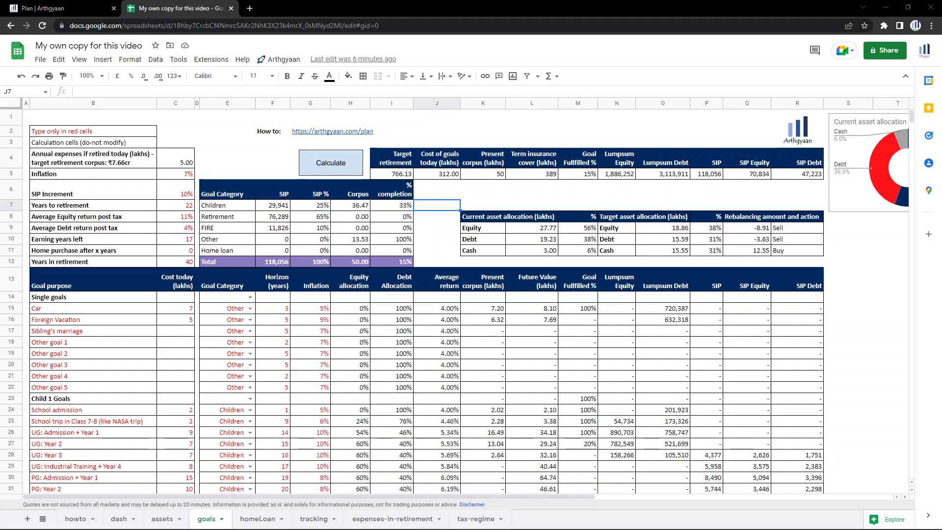
mouse_move(853, 259)
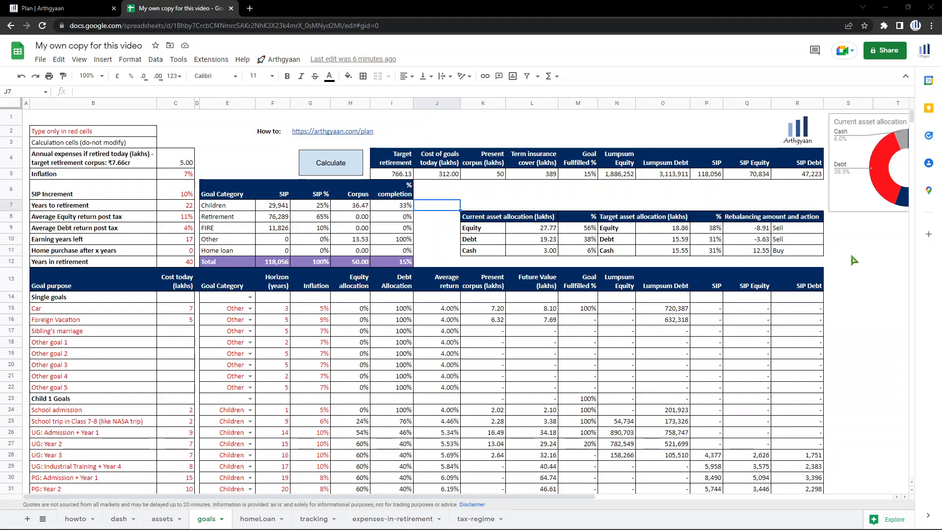
mouse_move(35, 122)
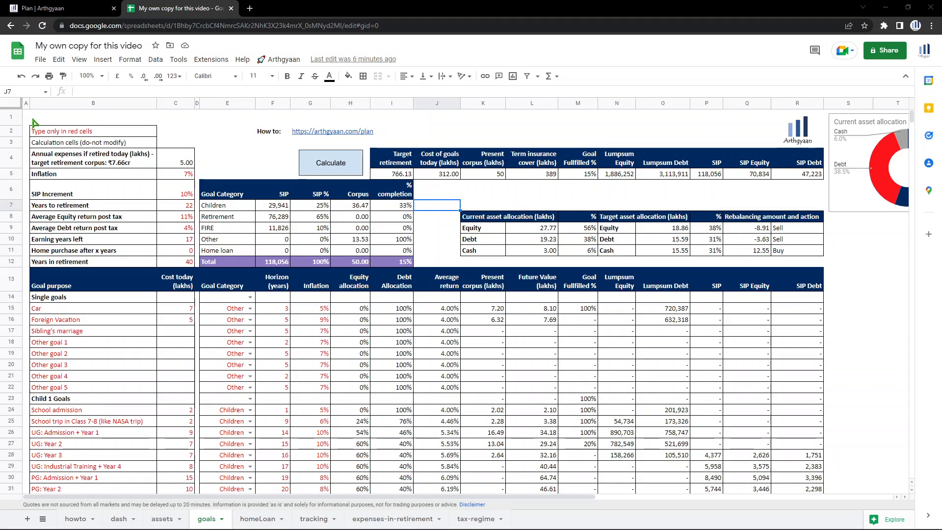
Select the 'Home purchase after x years' input on the goals sheet to enter 5.
click(25, 116)
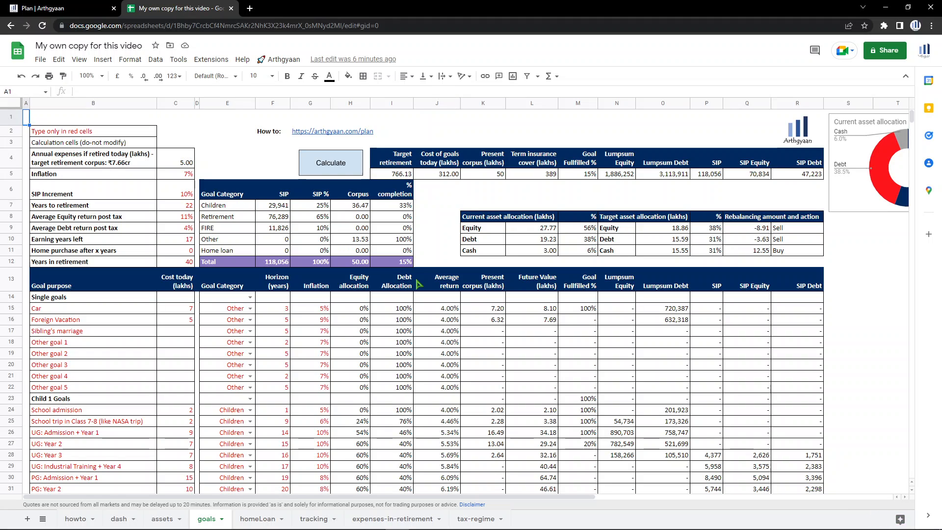
mouse_move(411, 230)
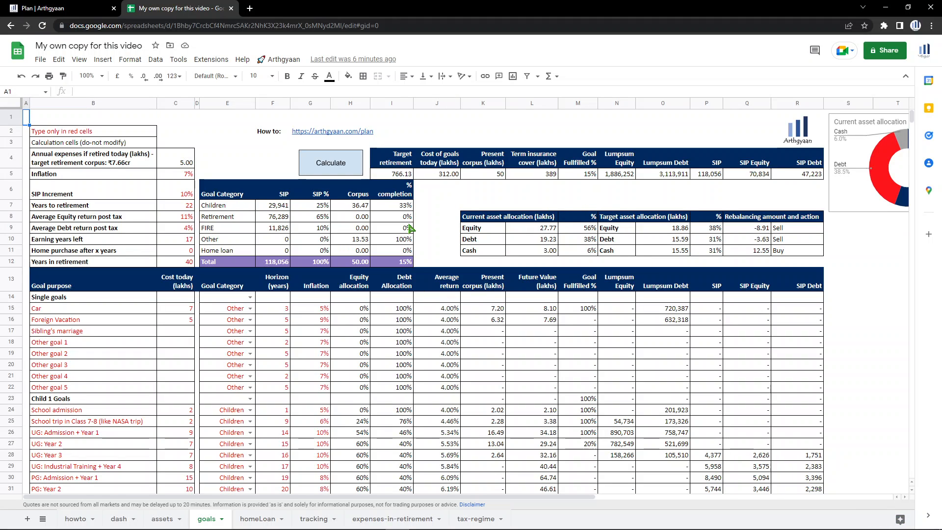
mouse_move(484, 207)
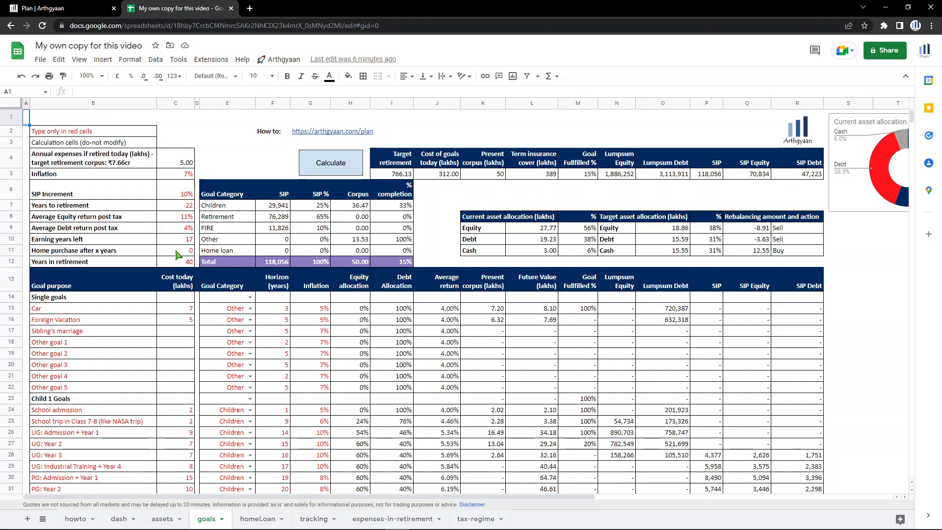
click(174, 250)
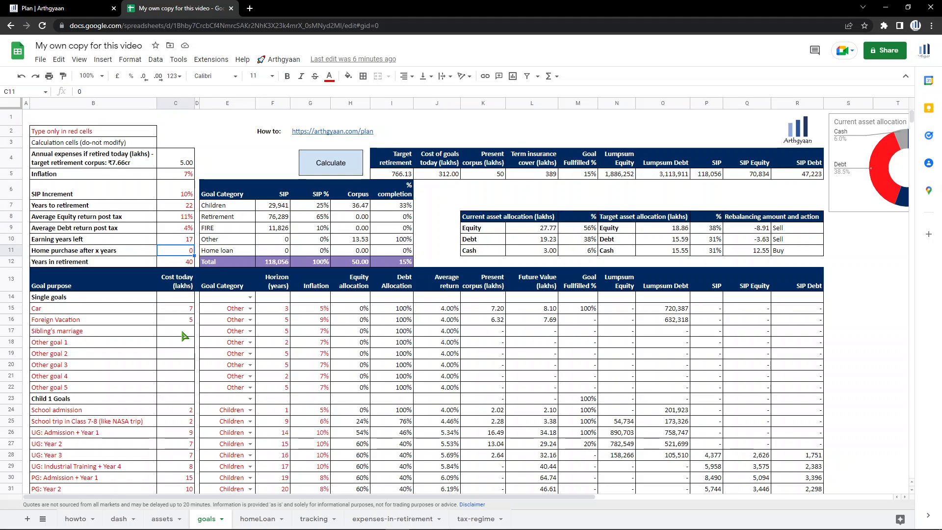
click(248, 320)
text(5)
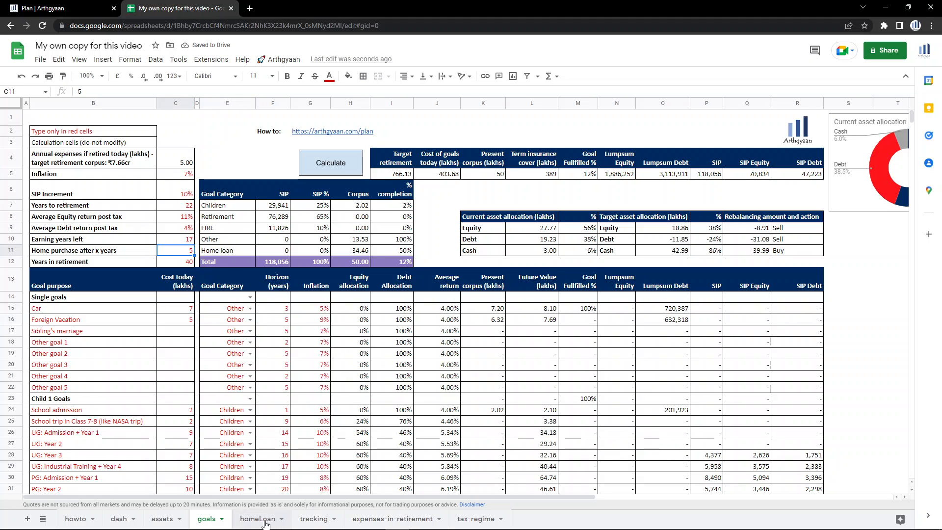
click(259, 518)
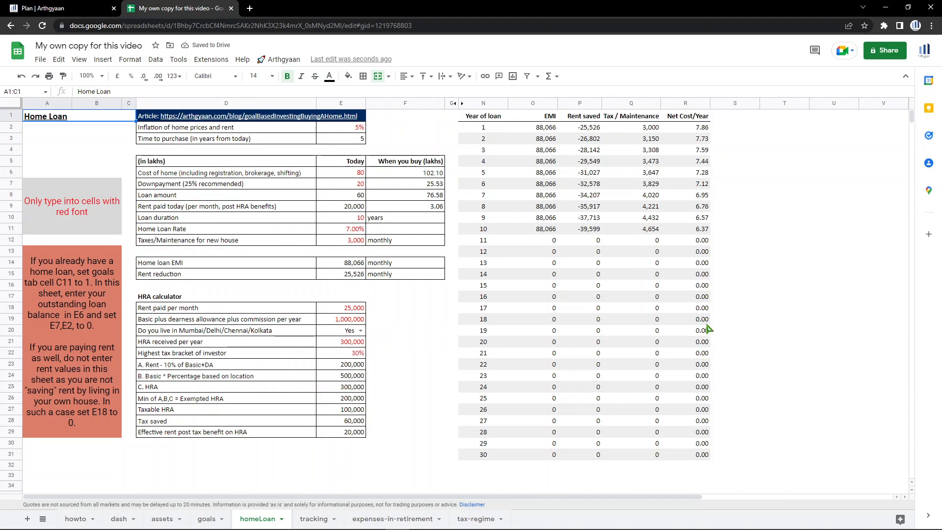
click(341, 173)
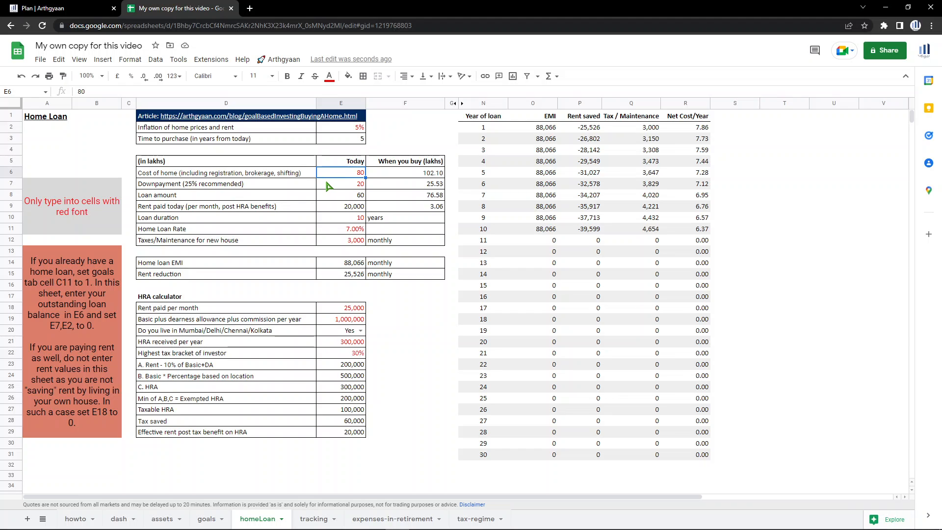
click(340, 184)
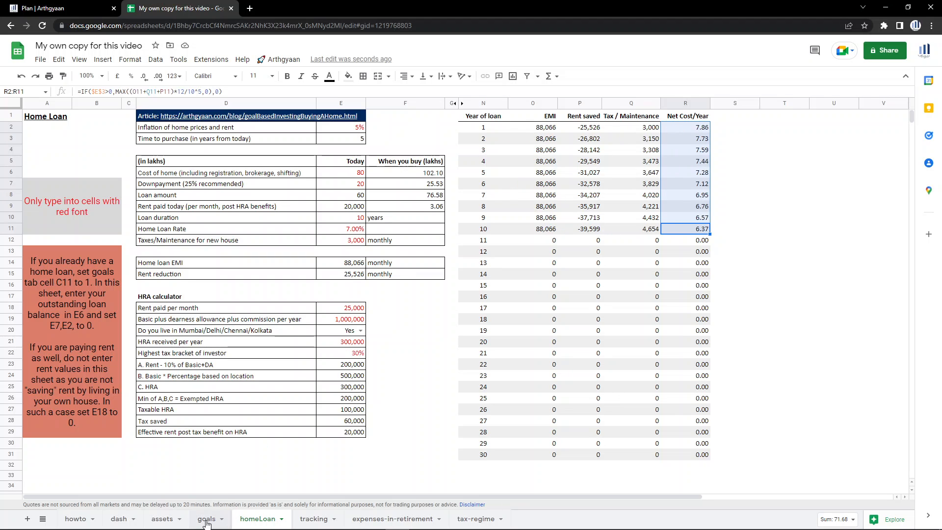
click(205, 518)
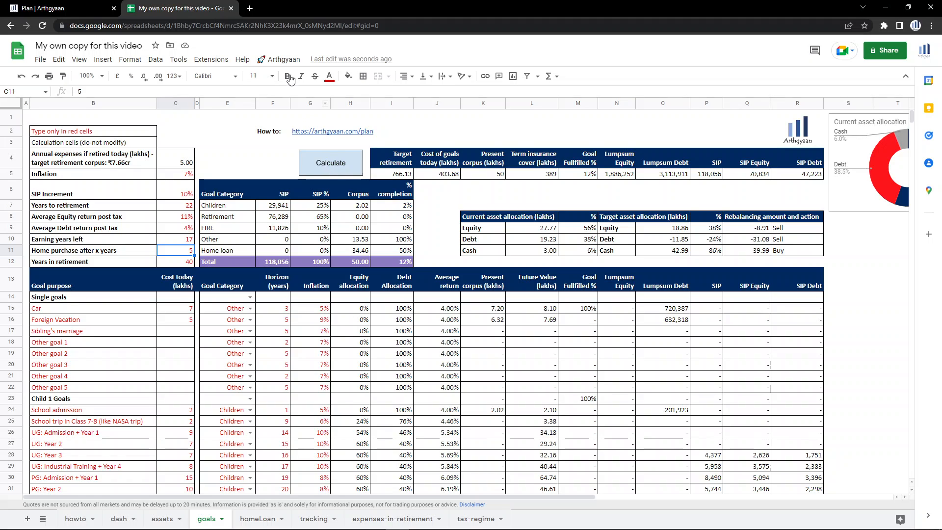
Run Arthgyaan Calculate, giving the home loan goal a 24,279 SIP and total SIP 158,713.
click(330, 163)
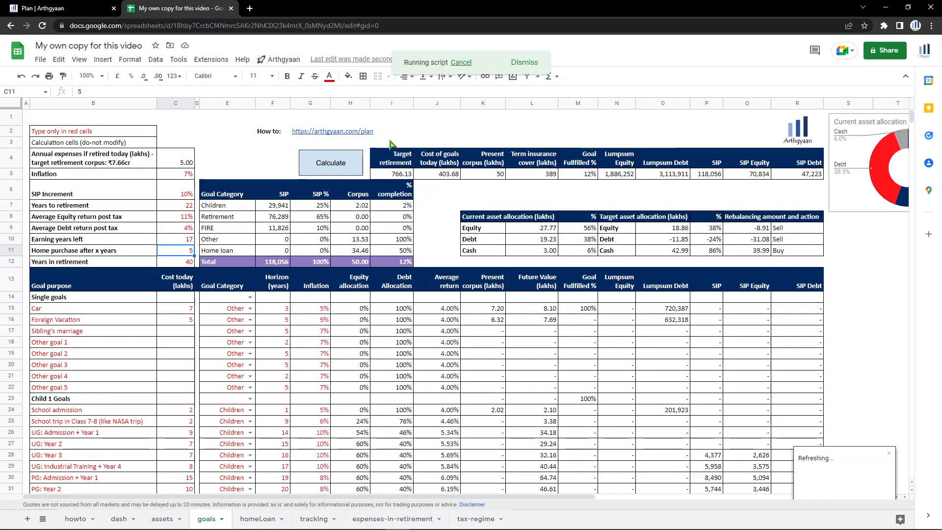
mouse_move(716, 181)
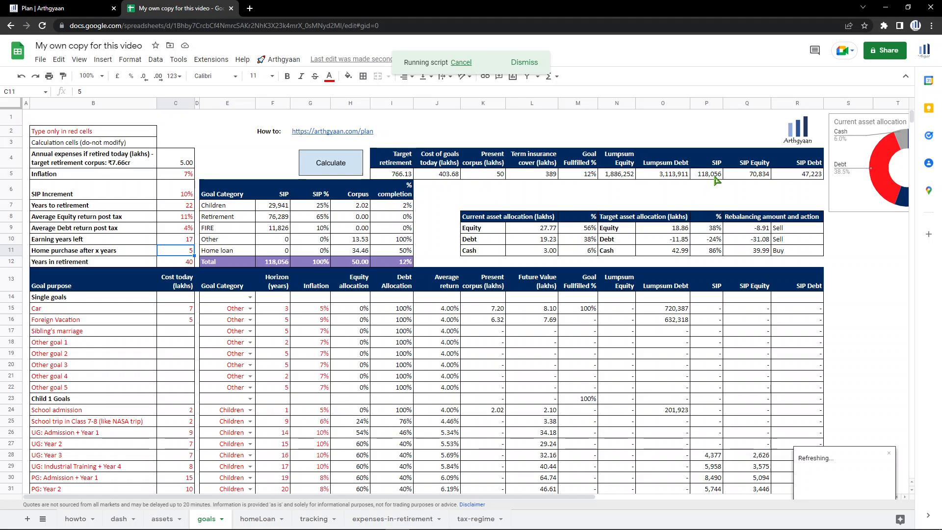
mouse_move(708, 185)
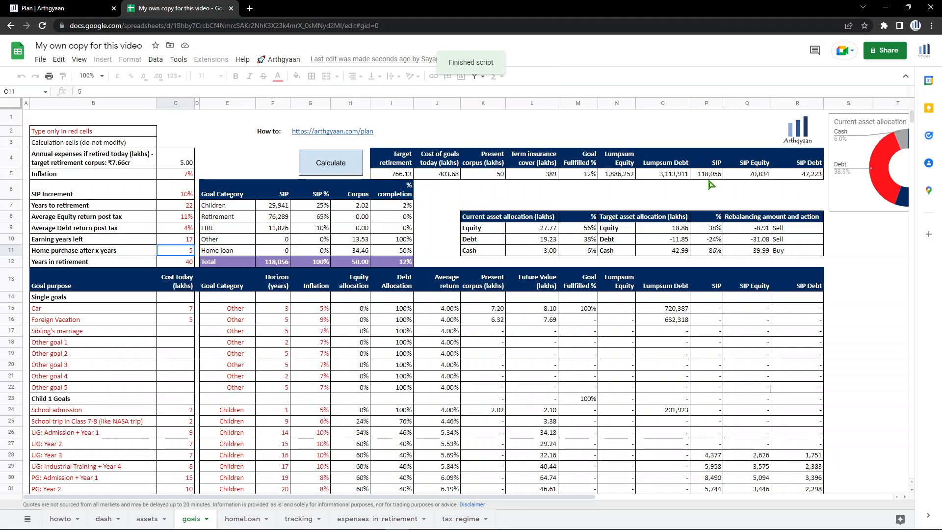
click(329, 163)
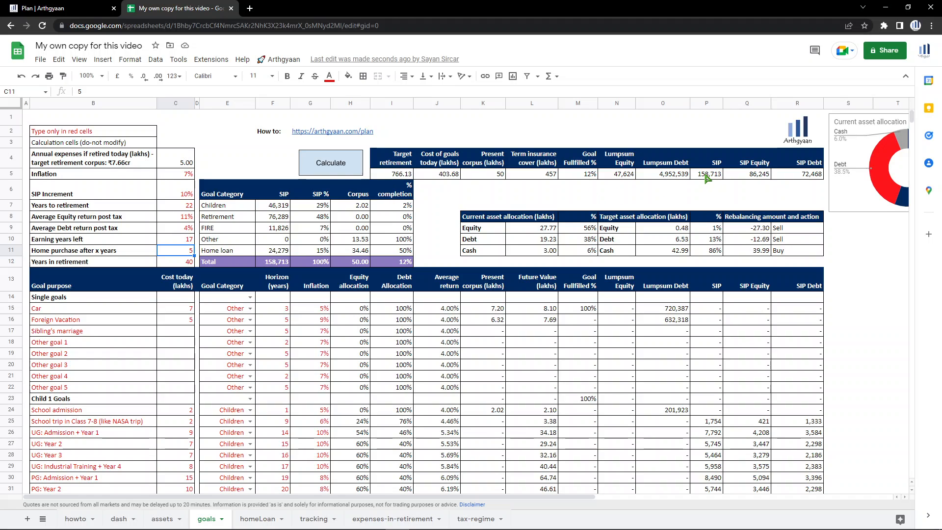
mouse_move(703, 177)
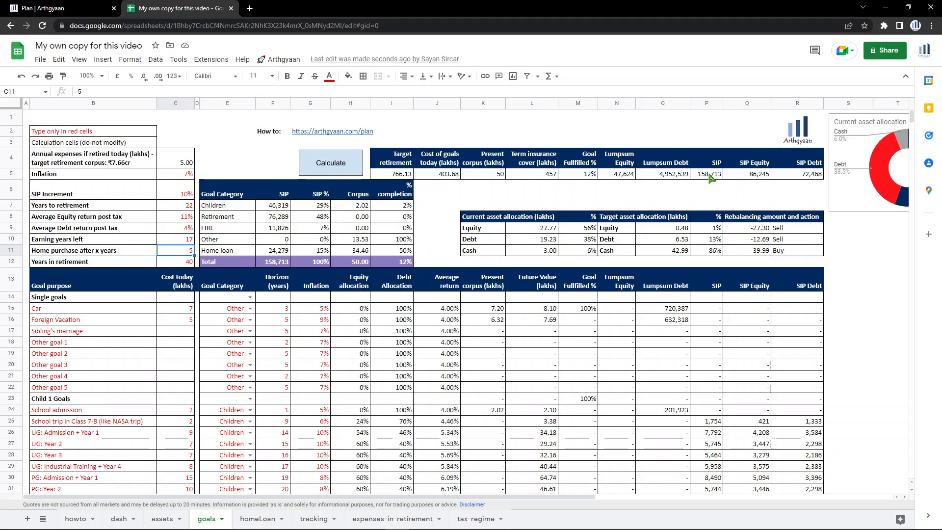
mouse_move(644, 222)
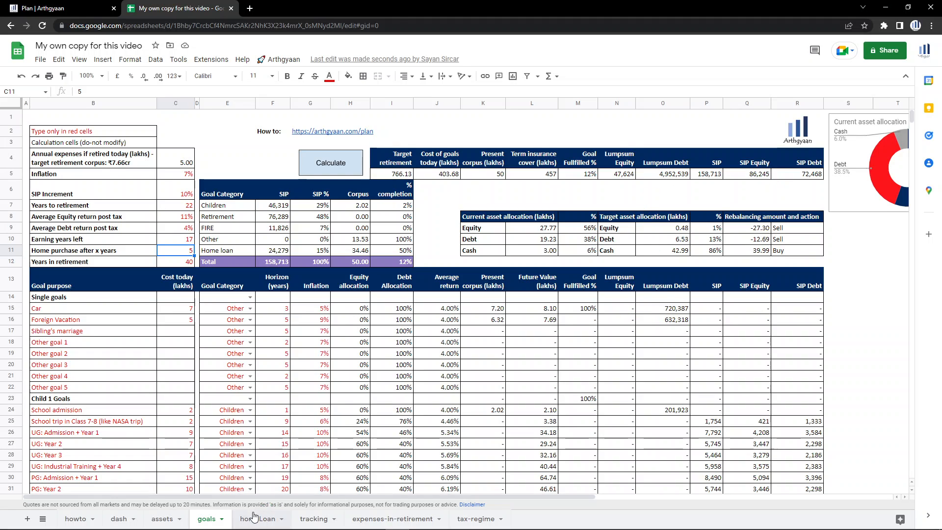
click(313, 518)
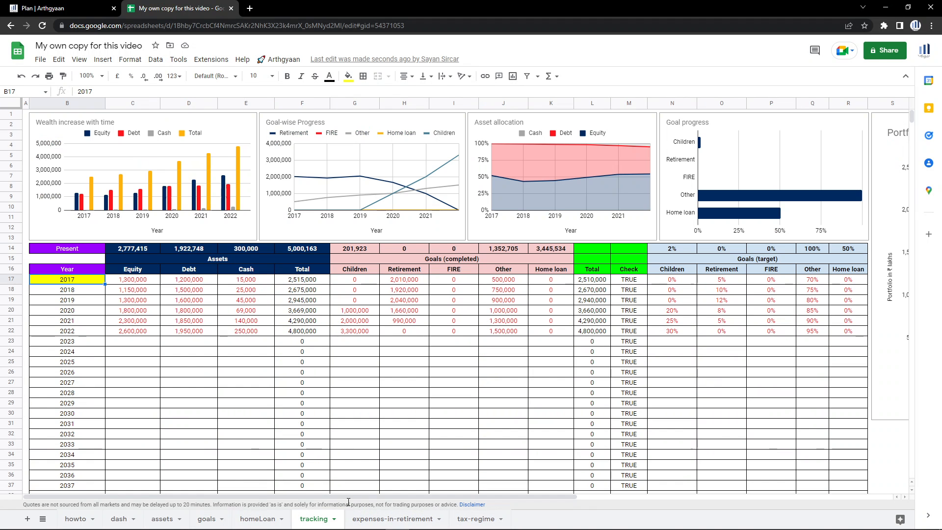
scroll(right, 3)
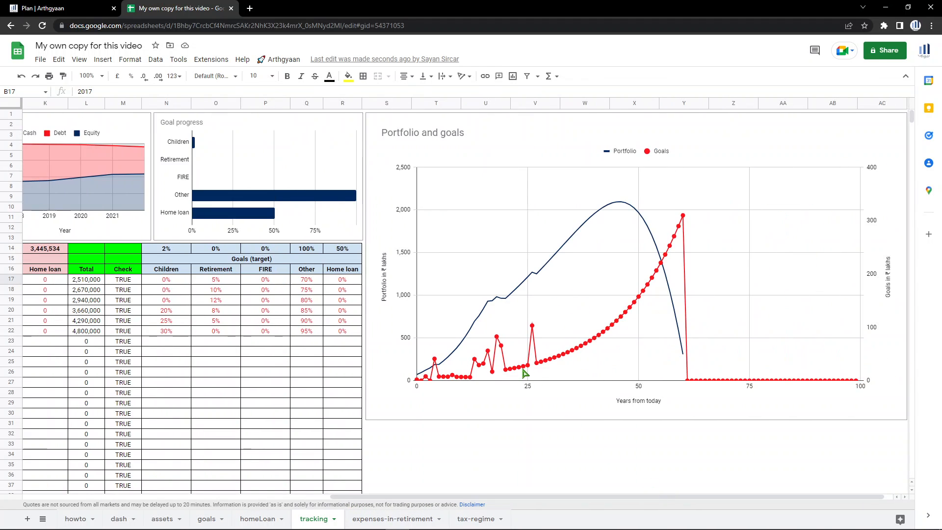
mouse_move(447, 385)
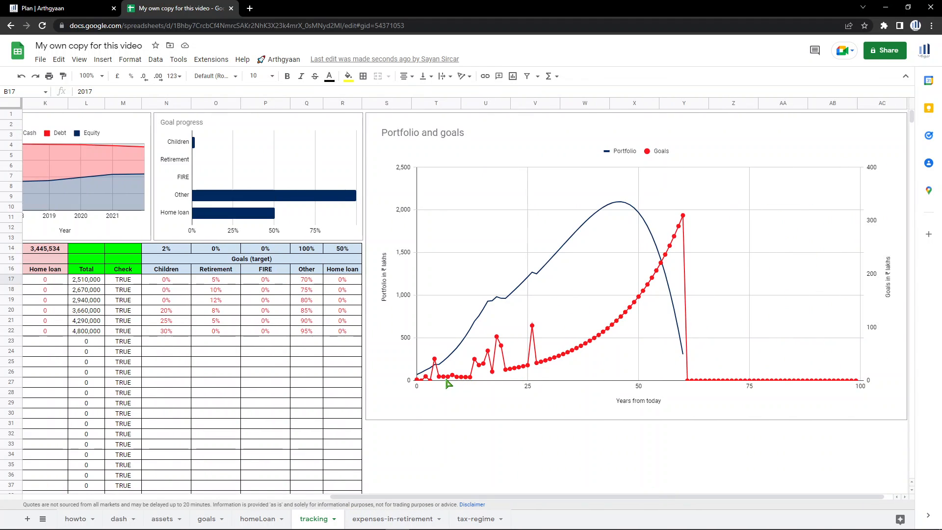
mouse_move(604, 502)
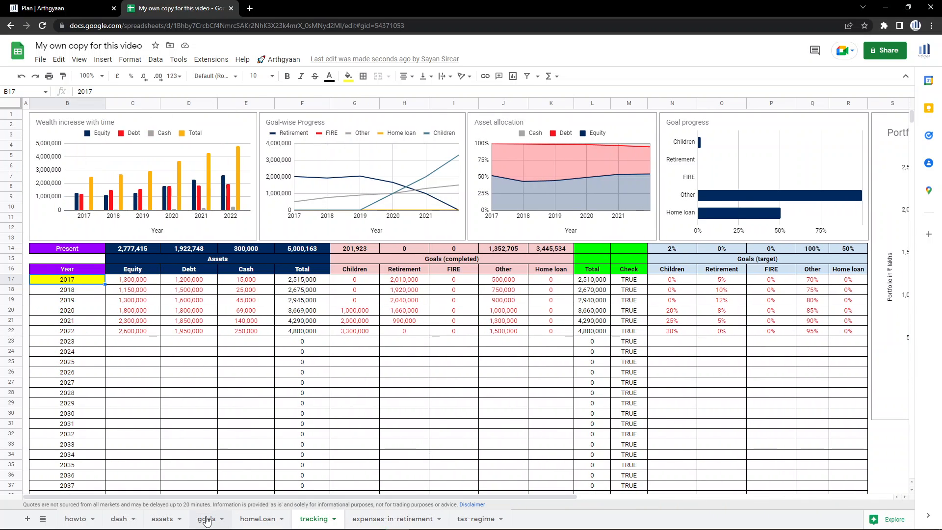
Check the assets sheet, then scroll through the goals list of costs, horizons and SIPs.
click(161, 518)
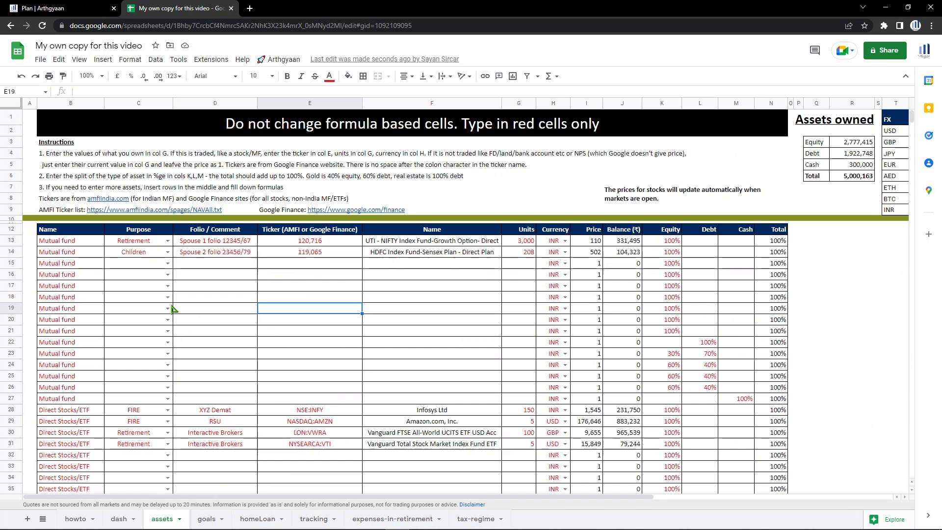
click(204, 518)
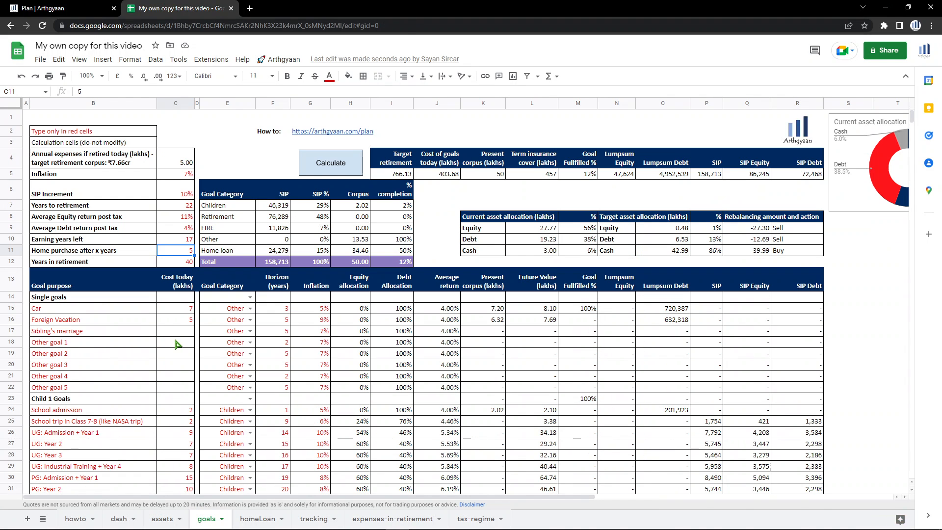
mouse_move(176, 384)
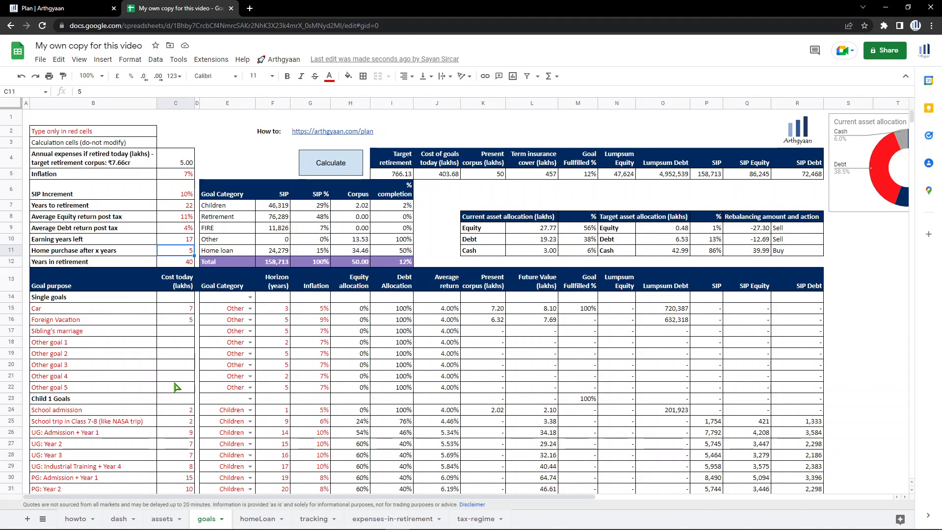
scroll(down, 3)
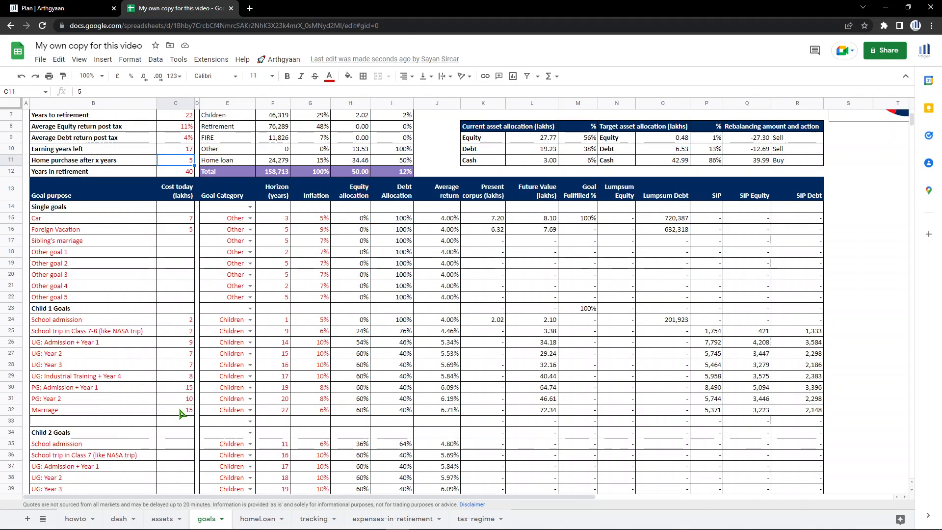
scroll(down, 3)
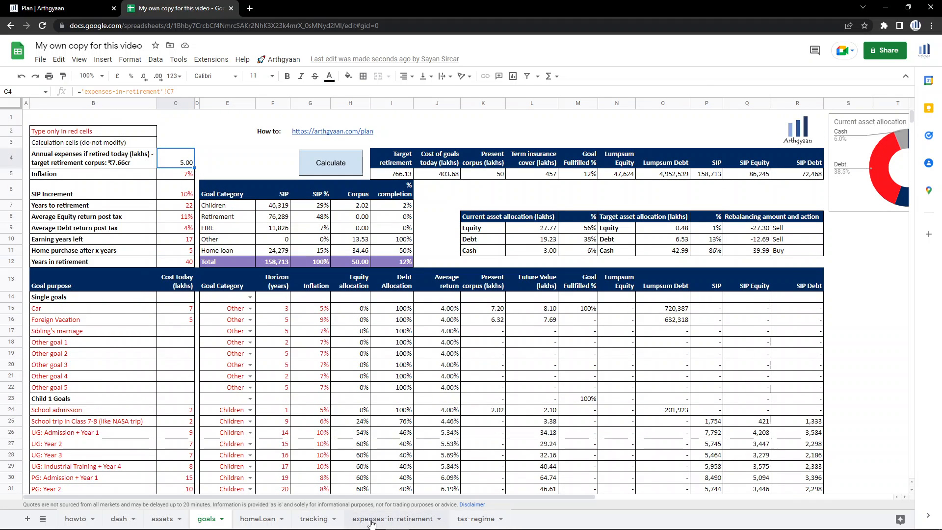
Set lifestyle improvement to 150%, making retirement expenses 7.50 lakhs a year.
click(391, 518)
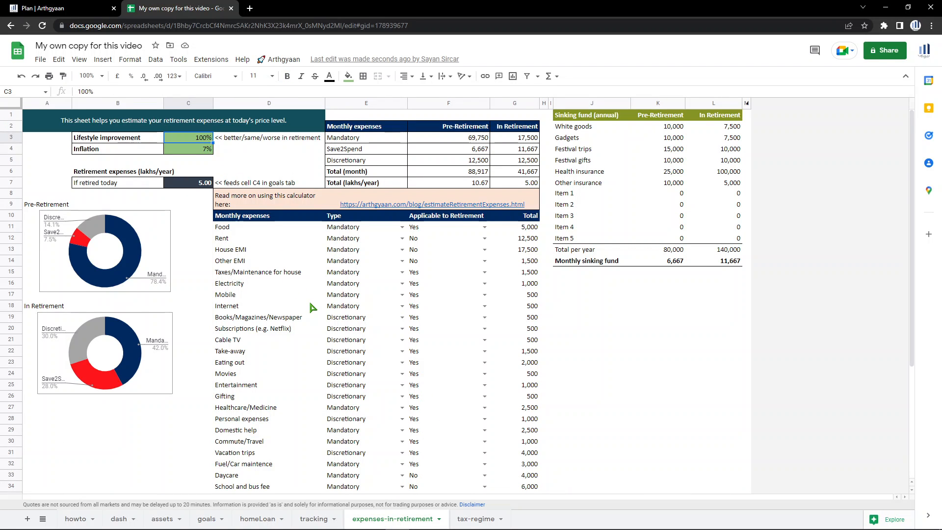
text(150%)
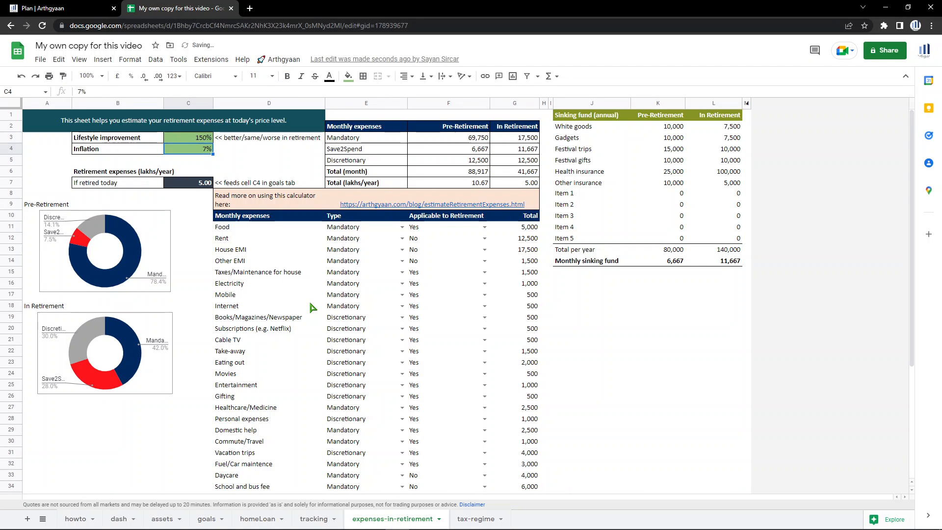
click(189, 183)
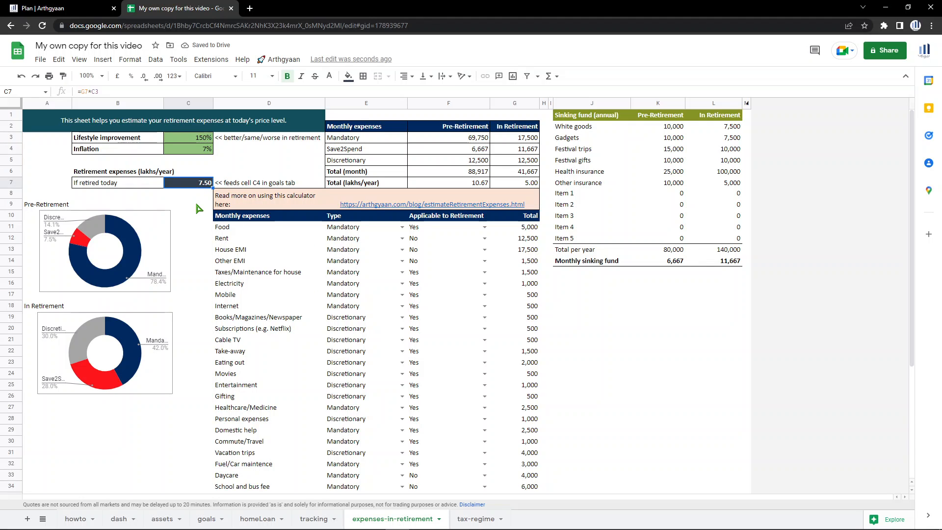
mouse_move(295, 487)
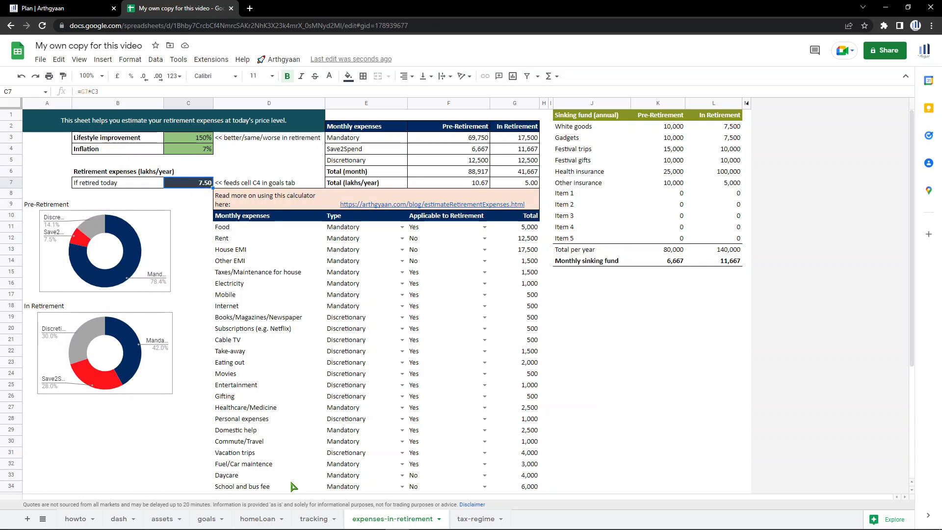
click(157, 518)
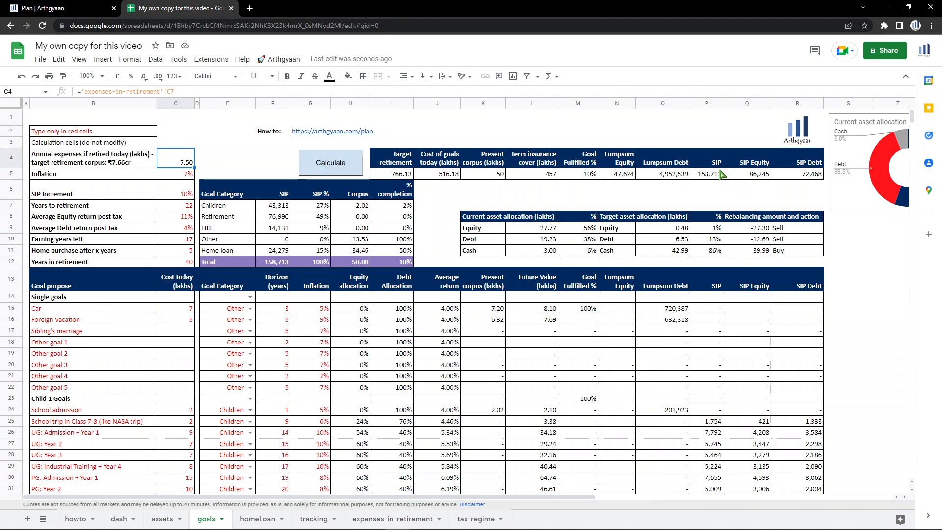
Rerun Calculate so retirement SIP becomes 114,433 and retirement corpus 1149.19 lakhs.
click(330, 163)
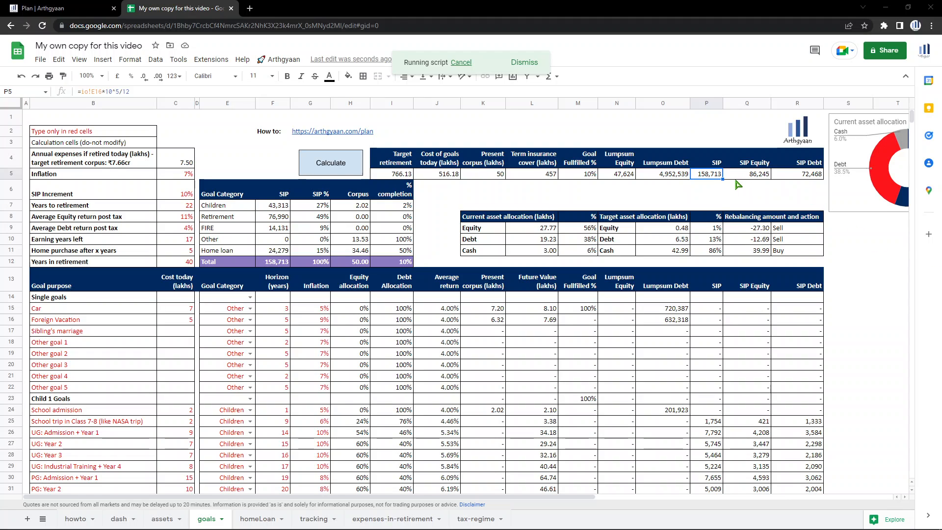
click(329, 163)
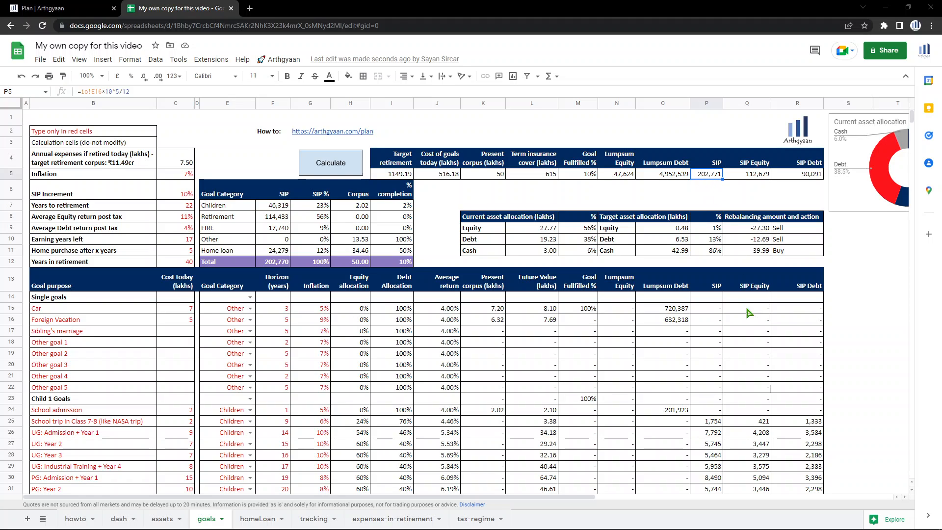
mouse_move(268, 213)
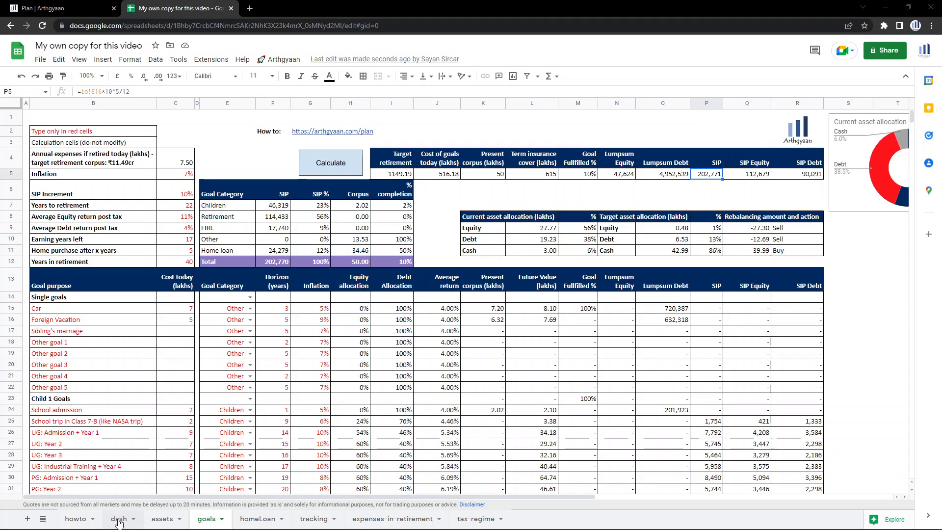
Check the dash's Children SIP and total investments source formulas, total SIP ₹202,771.
click(117, 517)
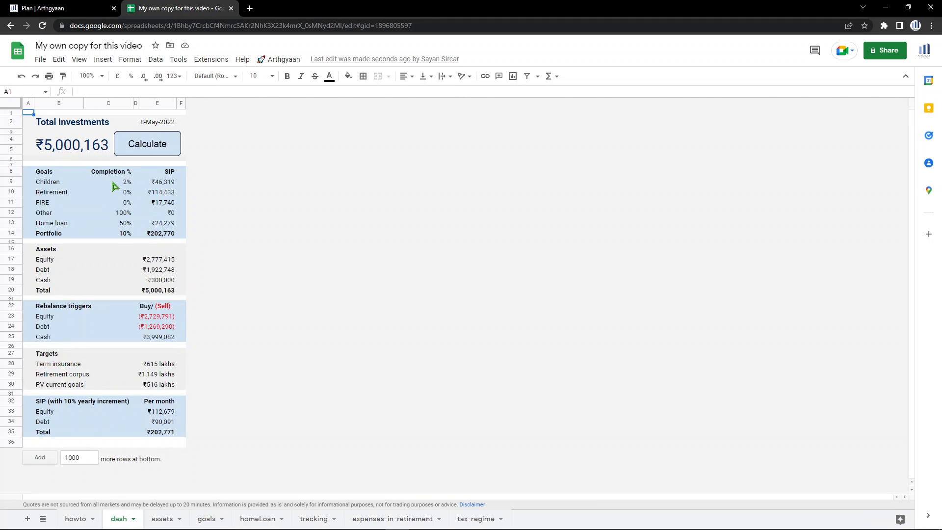
click(107, 181)
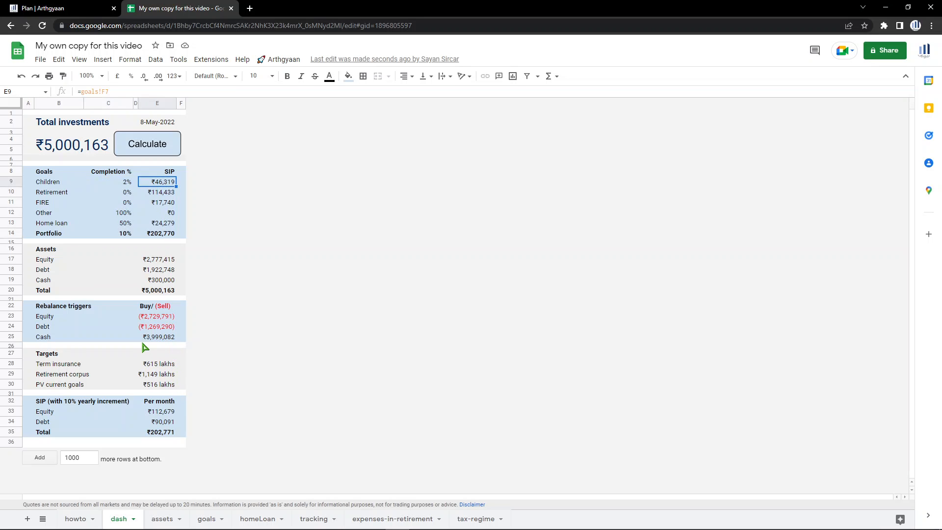
mouse_move(106, 162)
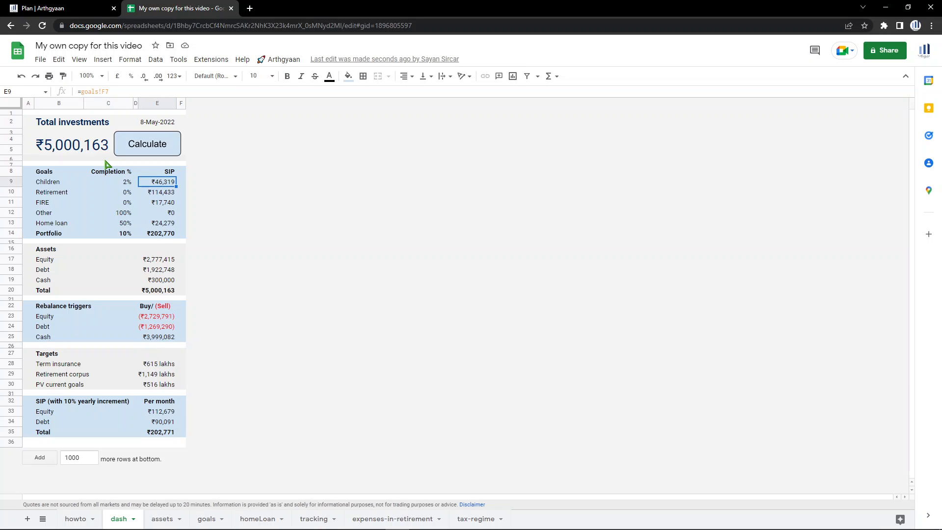
click(71, 148)
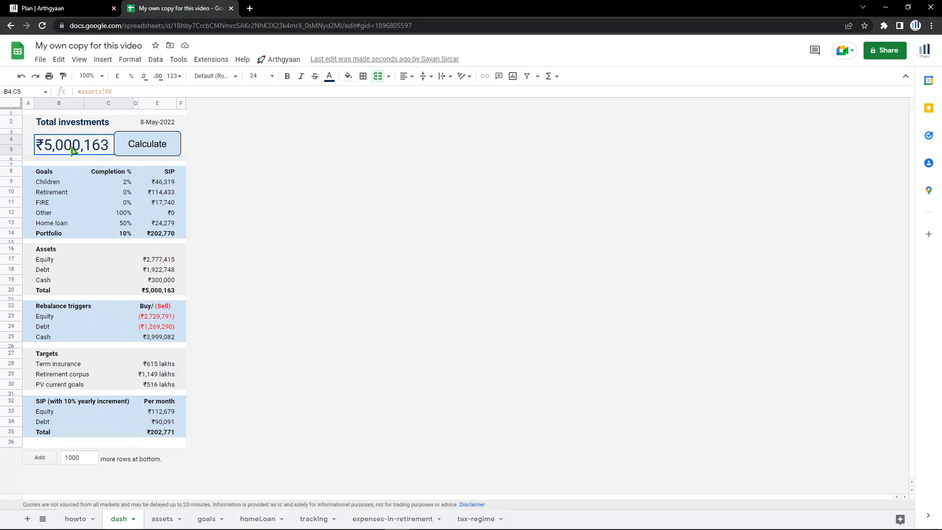
mouse_move(153, 340)
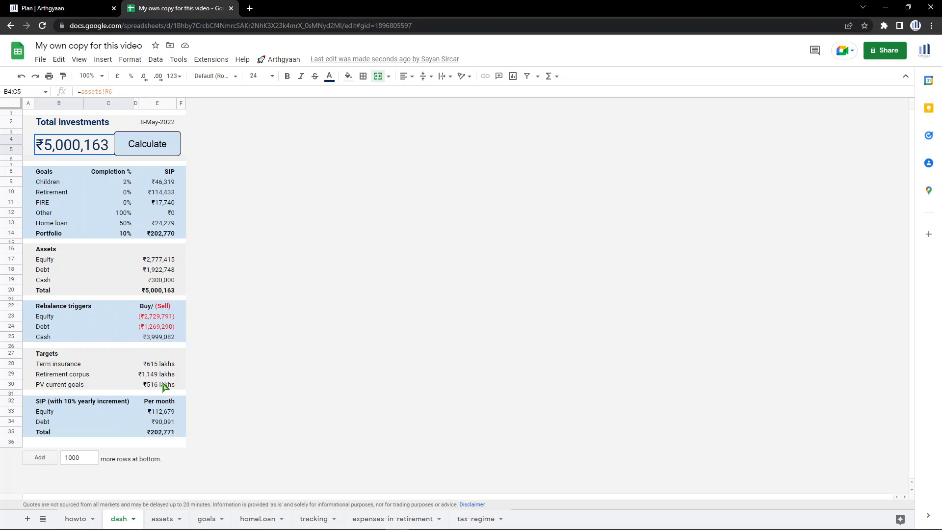
mouse_move(149, 439)
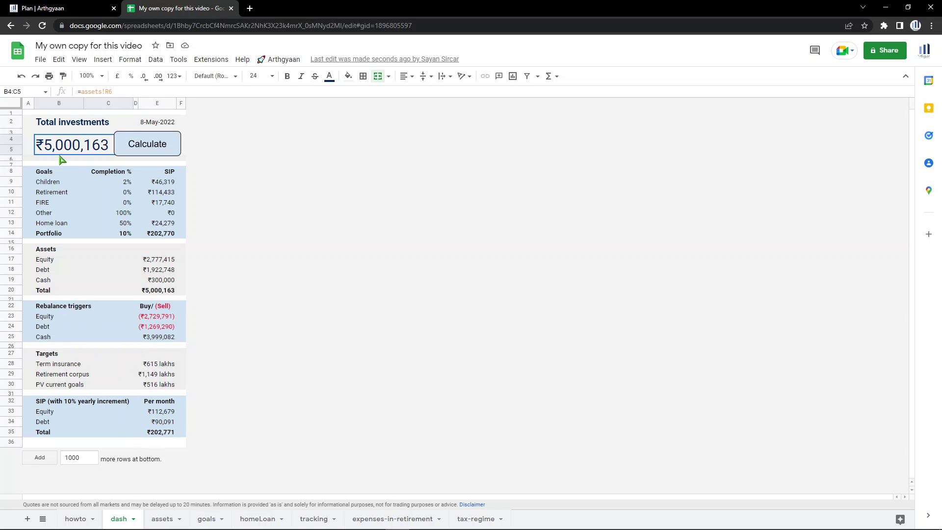
mouse_move(147, 147)
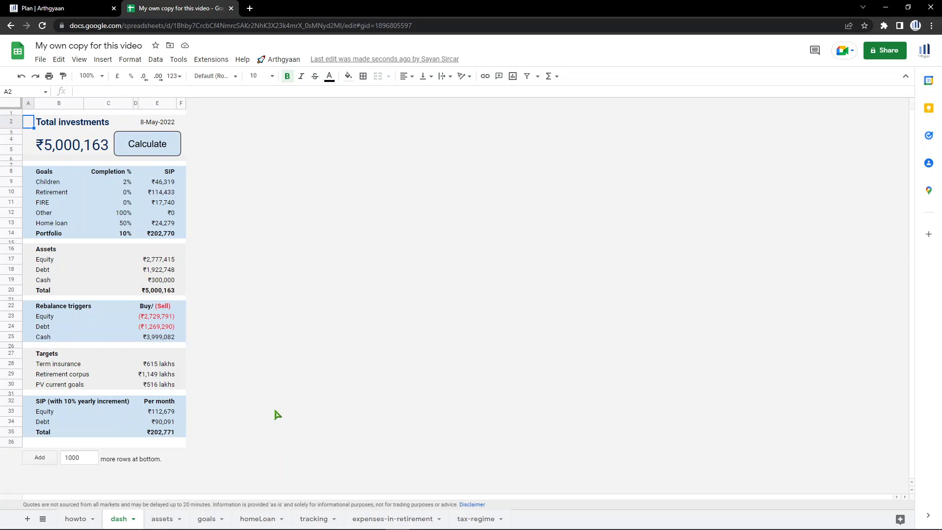
Show the howto sheet explaining the calculator's tabs, license and disclaimers.
click(77, 518)
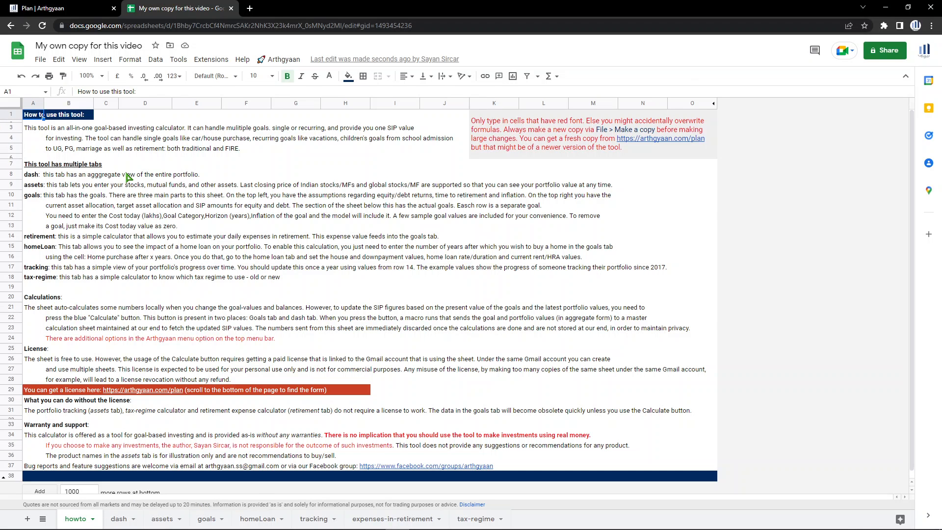
mouse_move(173, 161)
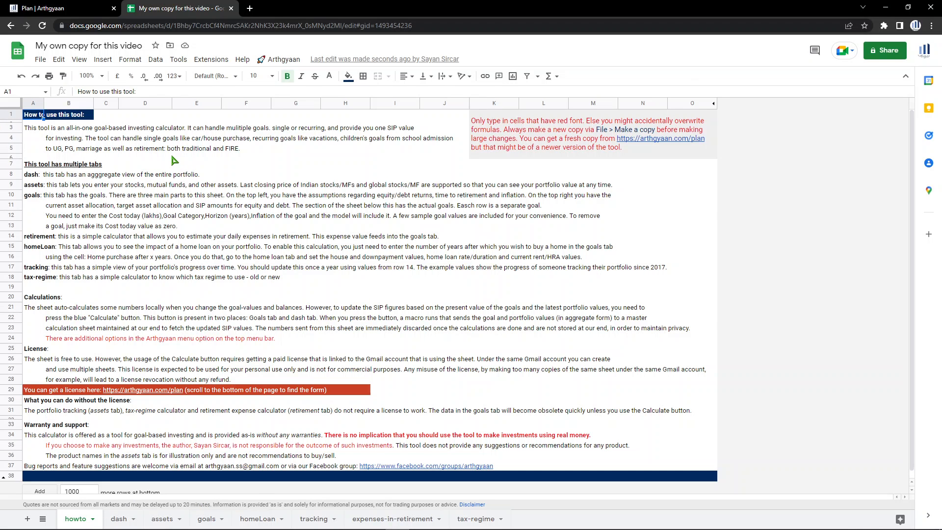
mouse_move(252, 299)
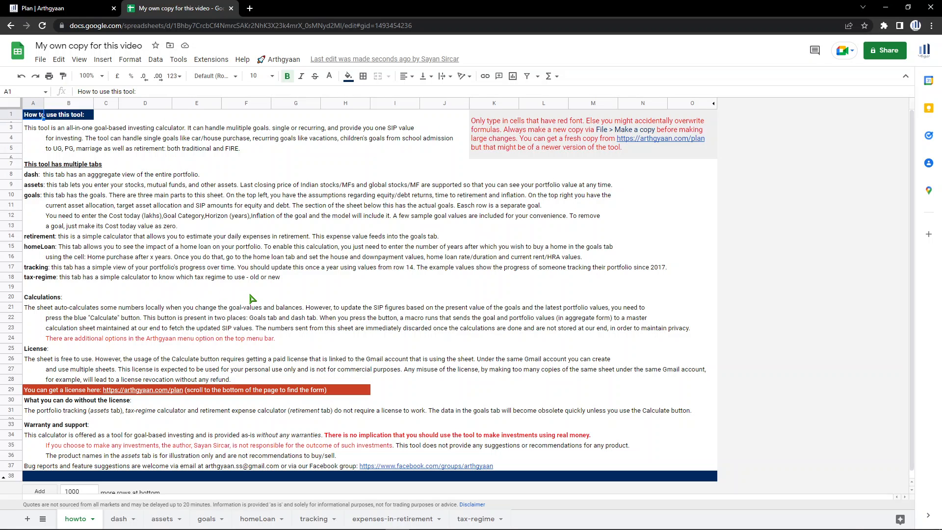
mouse_move(584, 330)
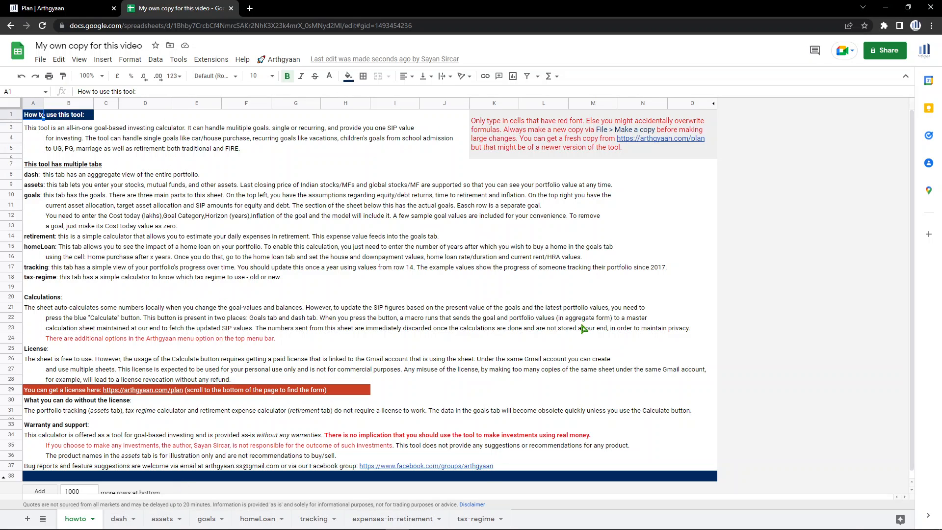
mouse_move(792, 227)
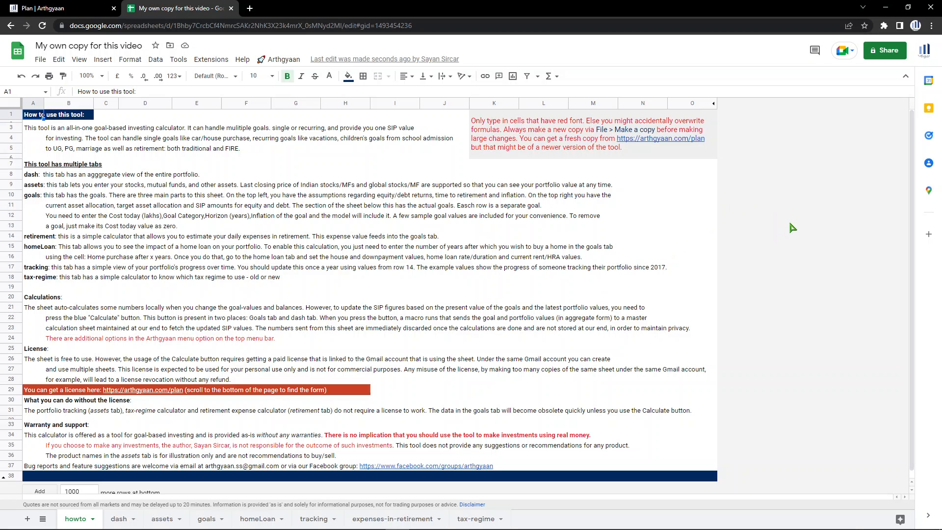